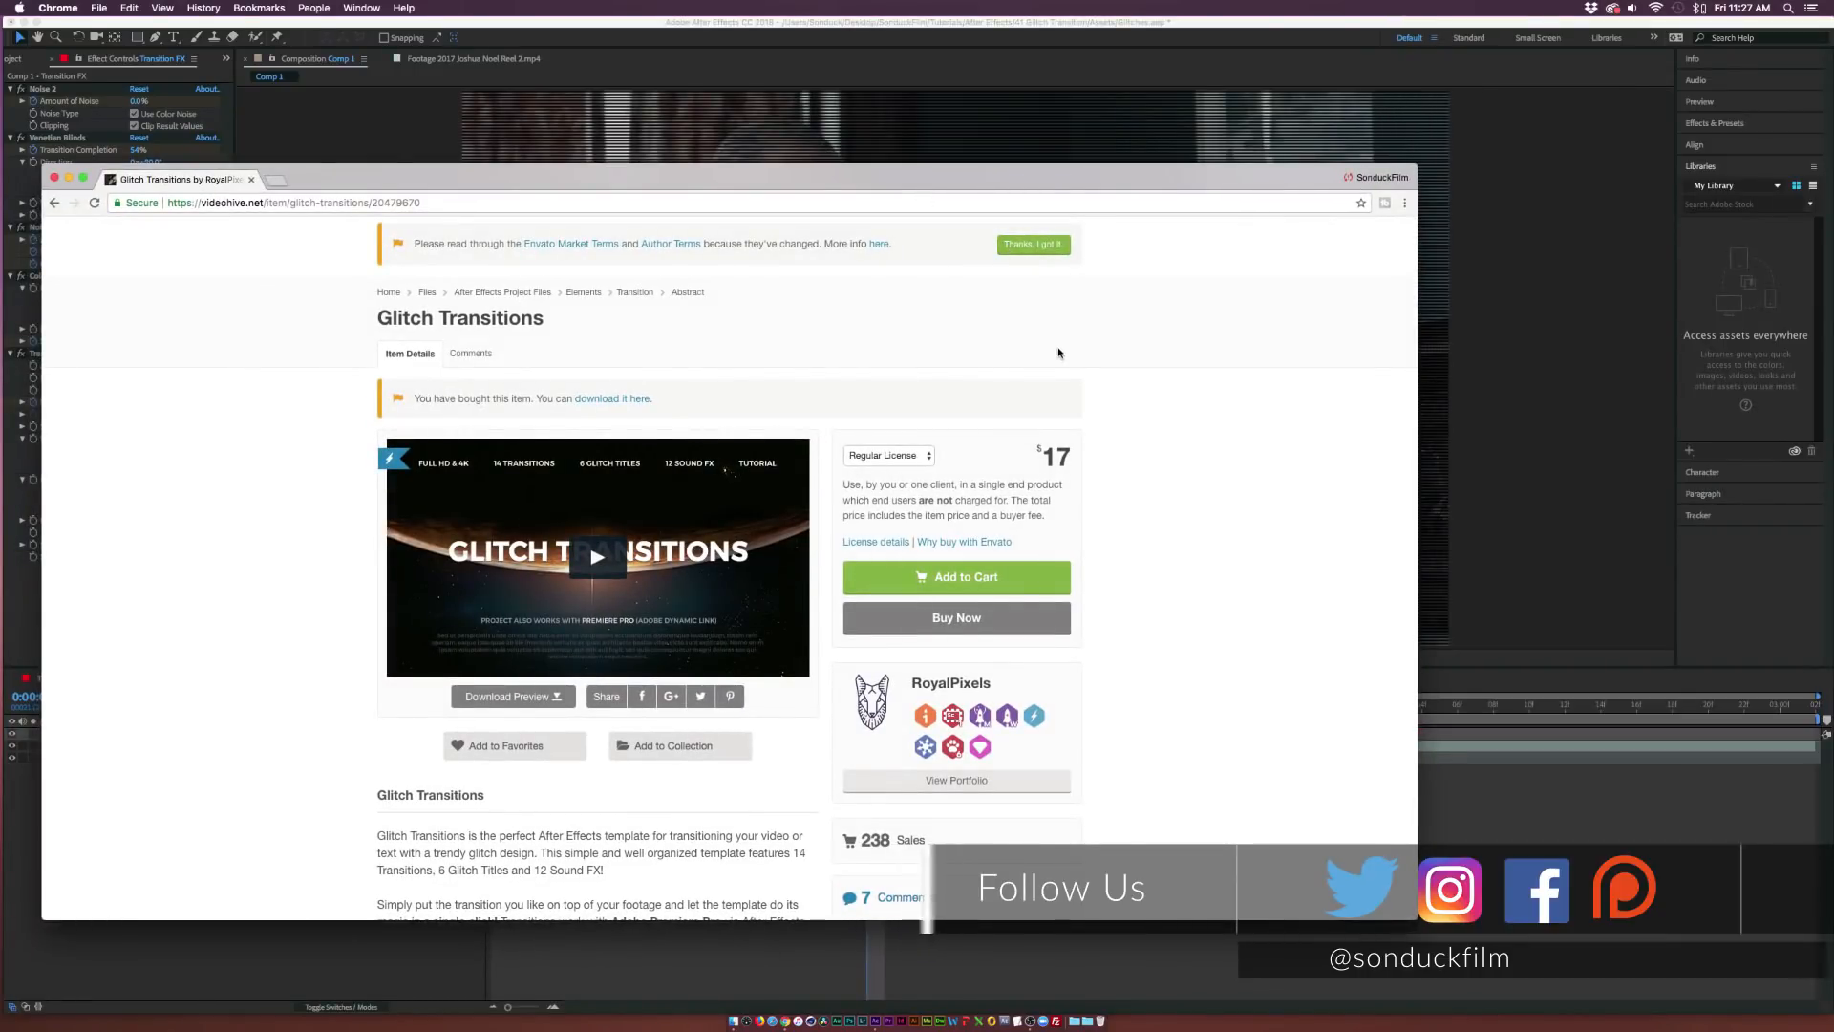
# Step: Close the VideoHive Glitch Transitions page in Chrome to get back to After Effects
pyautogui.click(595, 557)
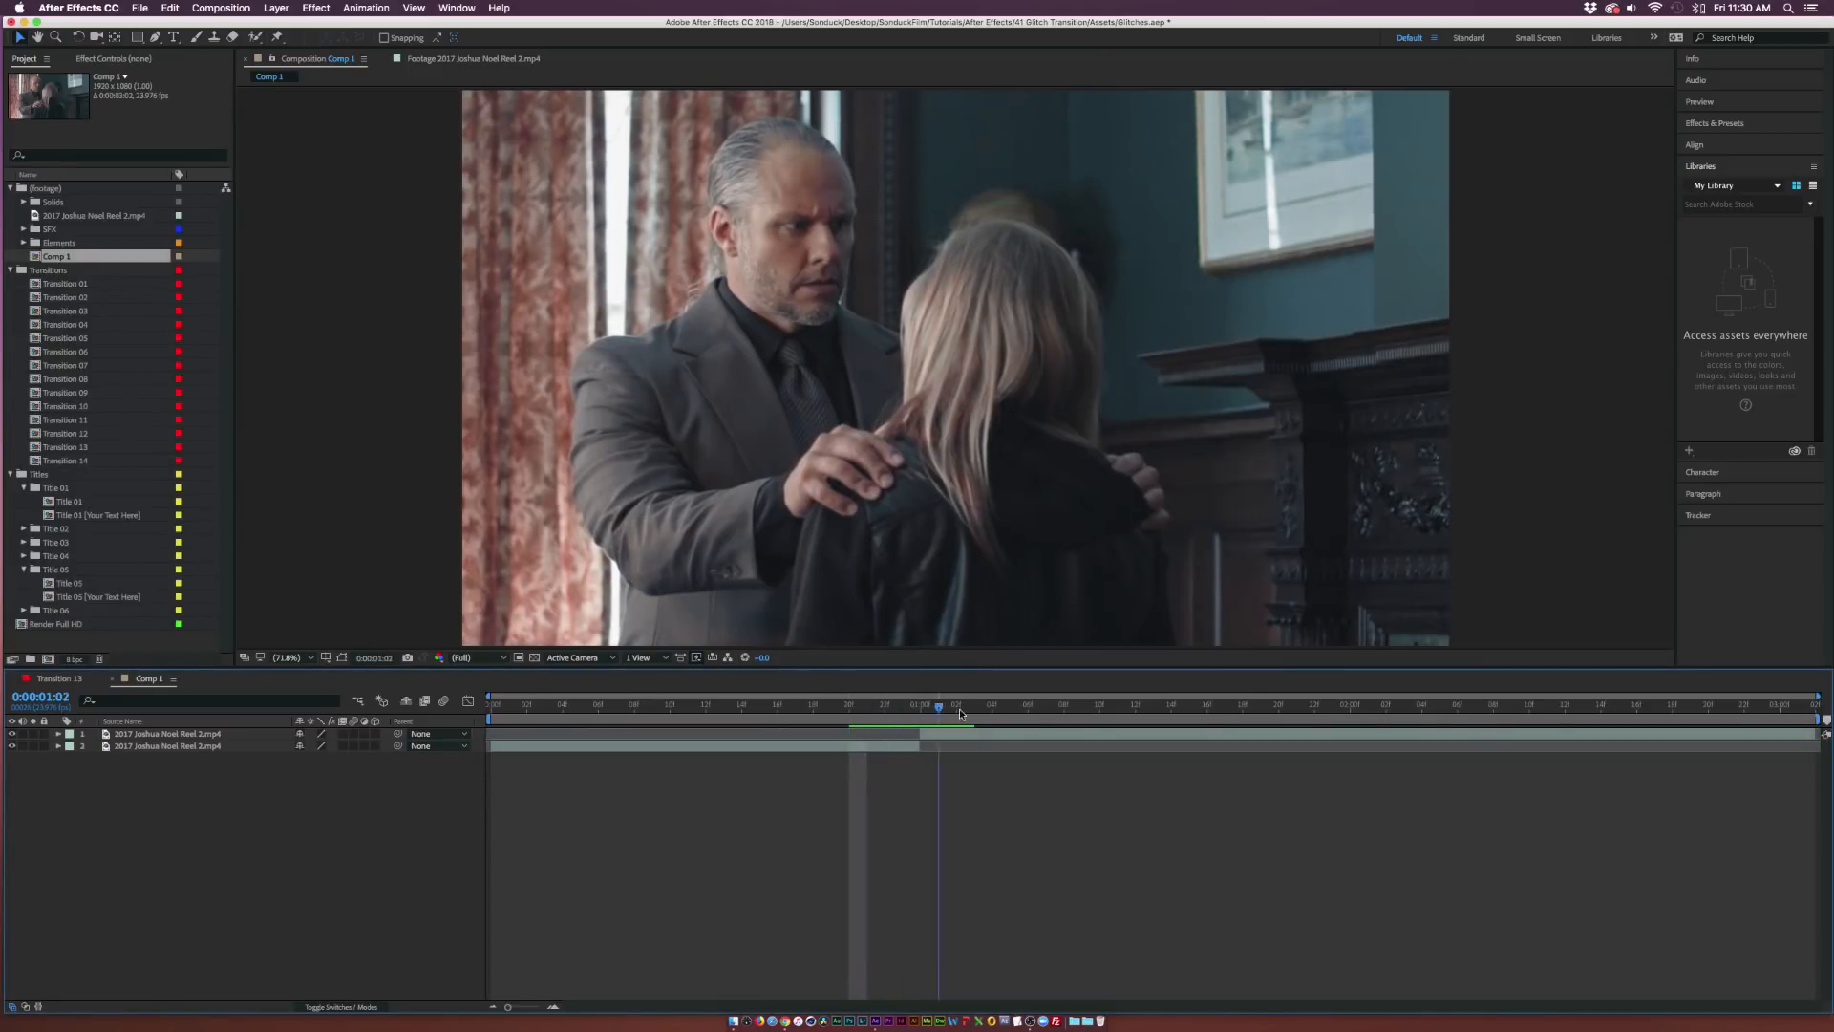
# Step: Create a comp-size black solid named 'Transition' above the two footage clips
pyautogui.click(938, 705)
pyautogui.write('Trans')
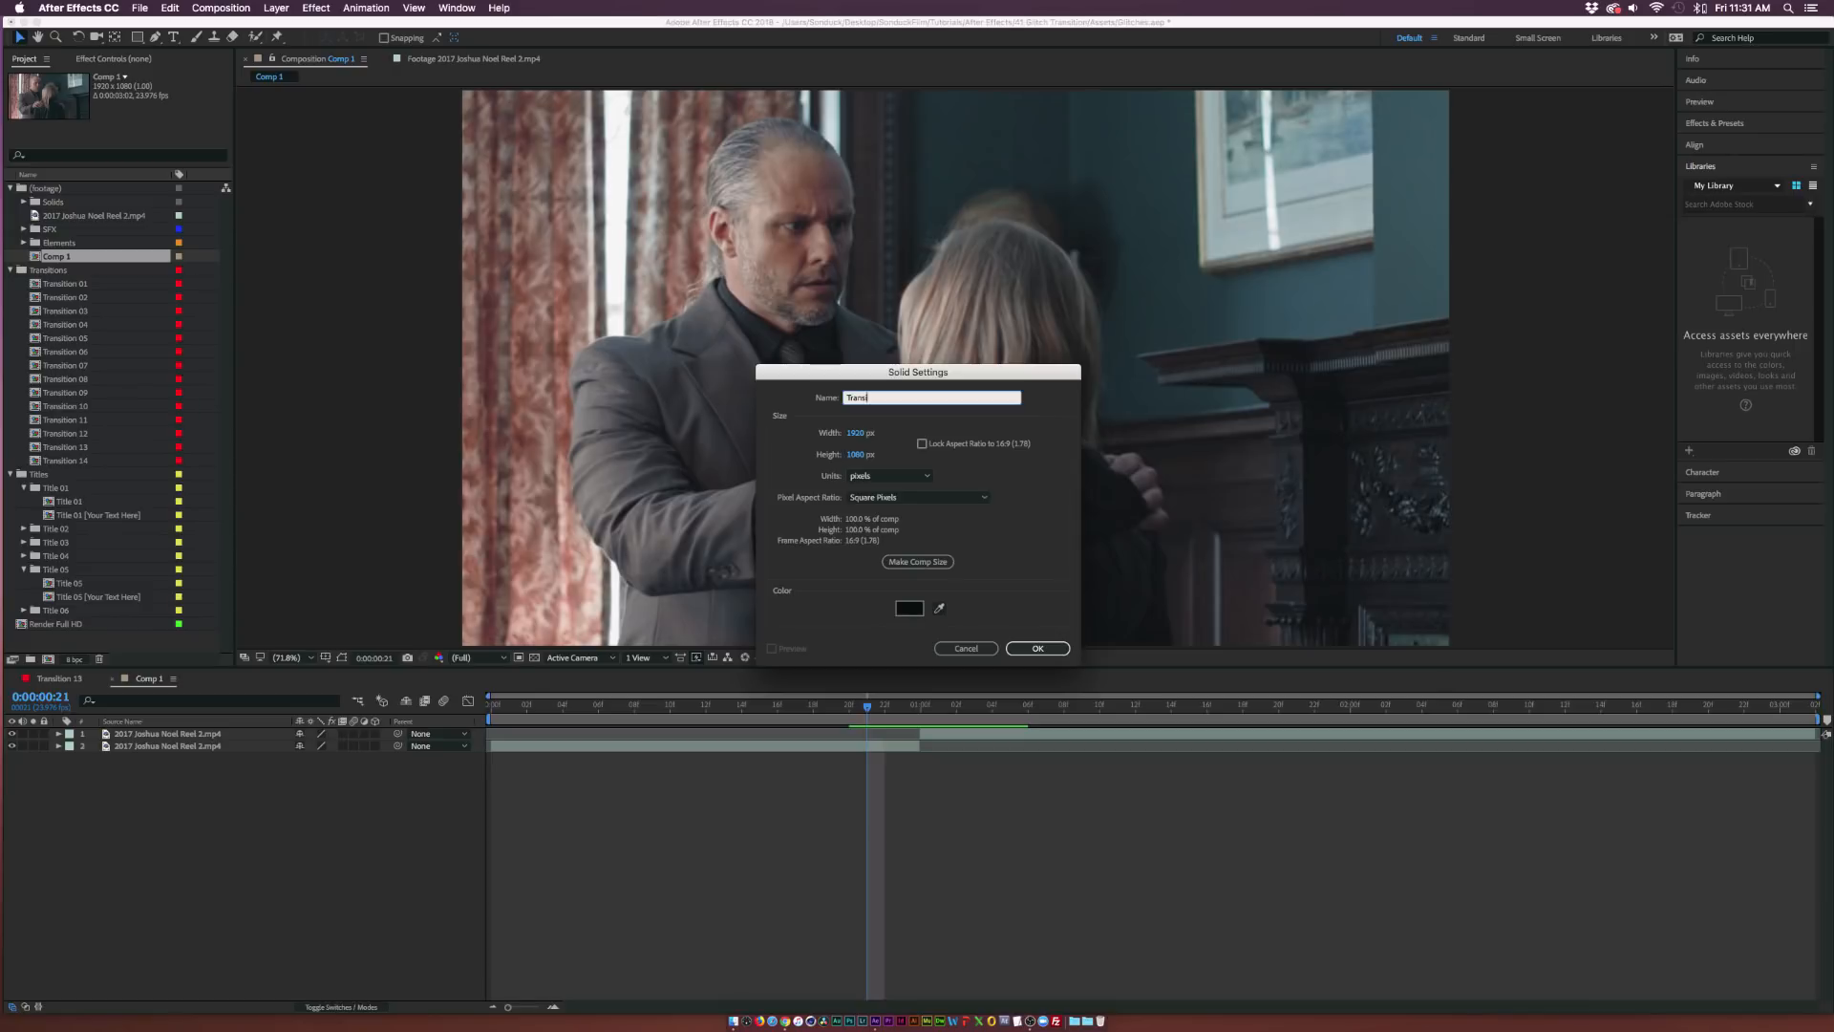
pyautogui.click(1035, 647)
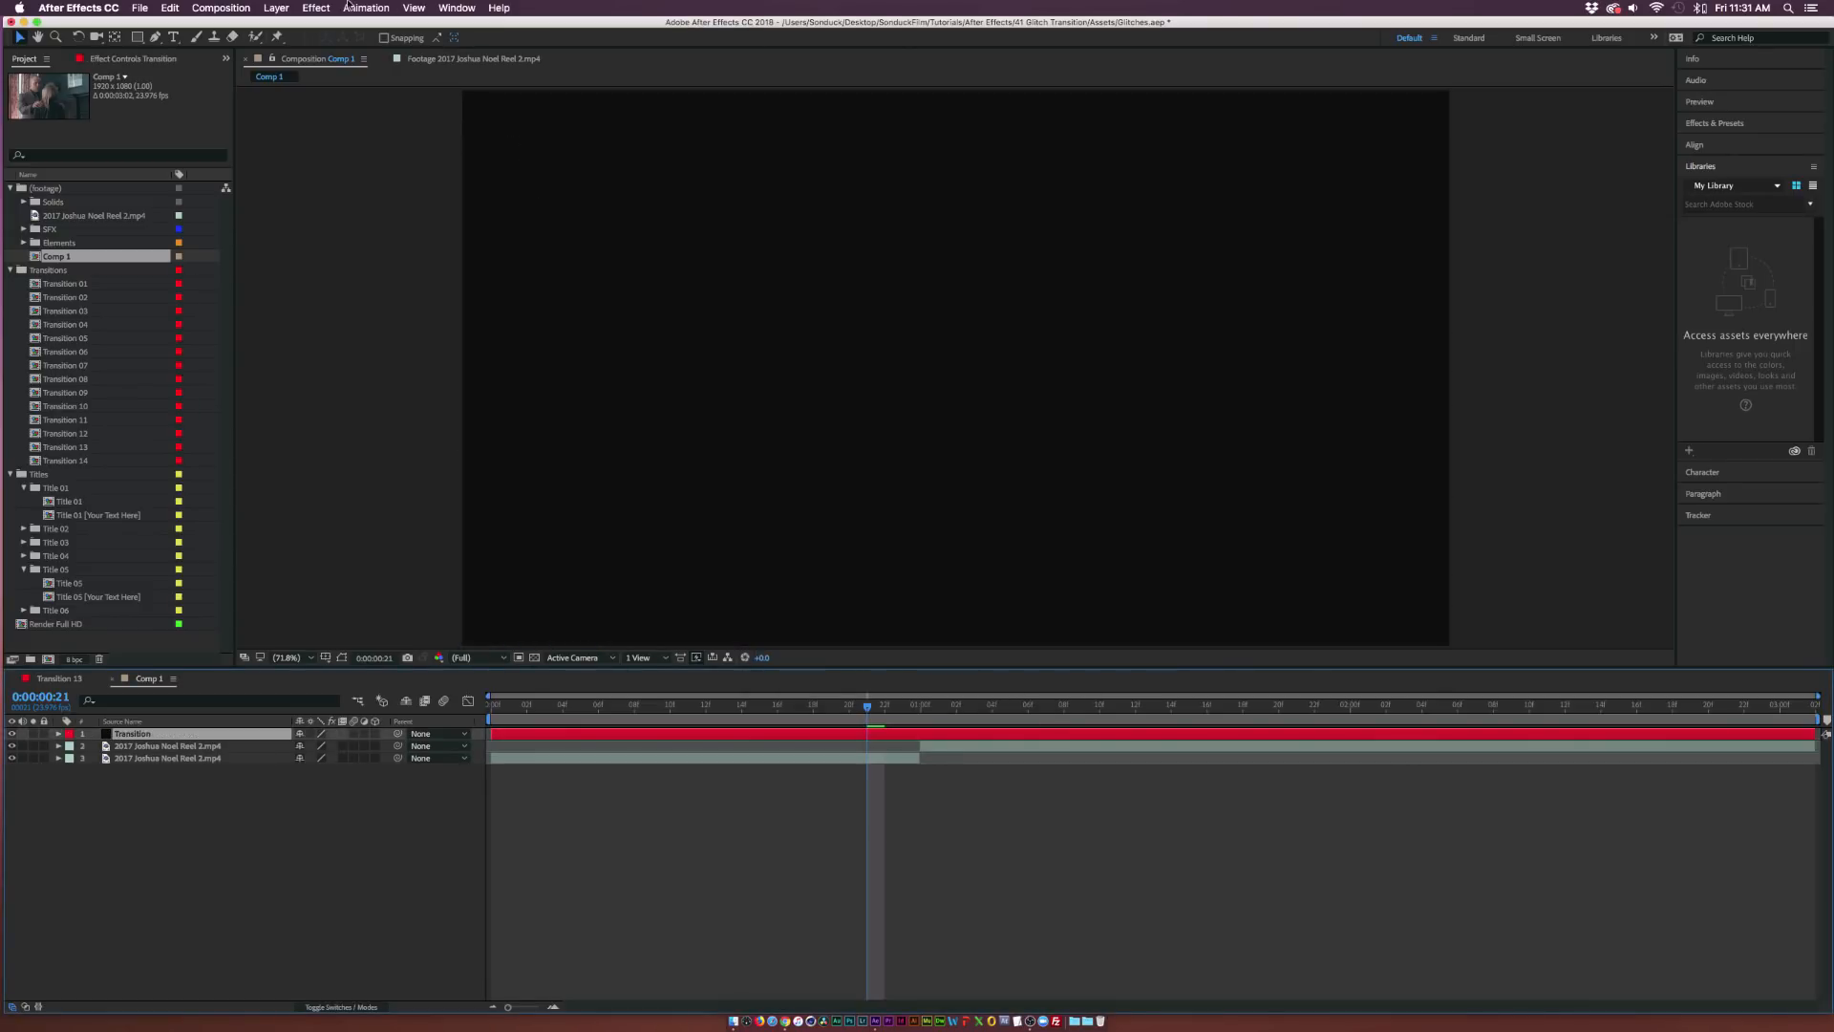
# Step: Apply Noise to the Transition solid and start an Amount of Noise keyframe early
pyautogui.click(316, 9)
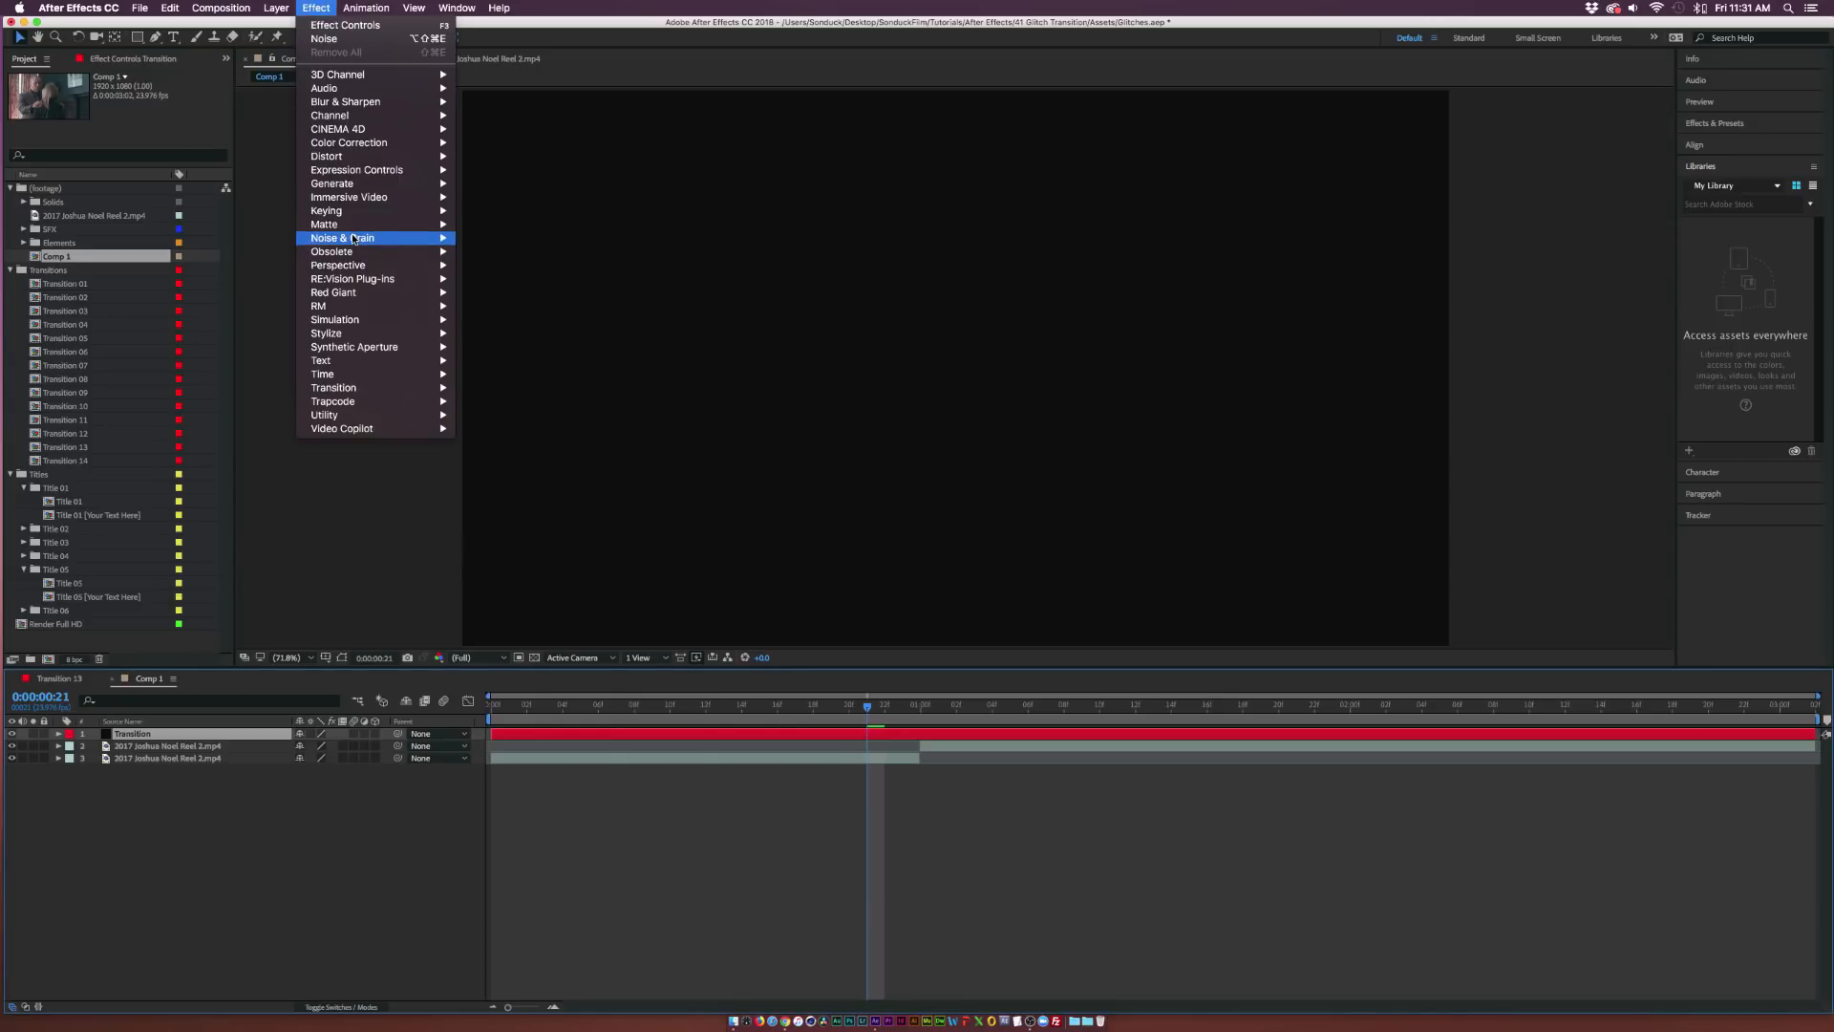
pyautogui.click(324, 38)
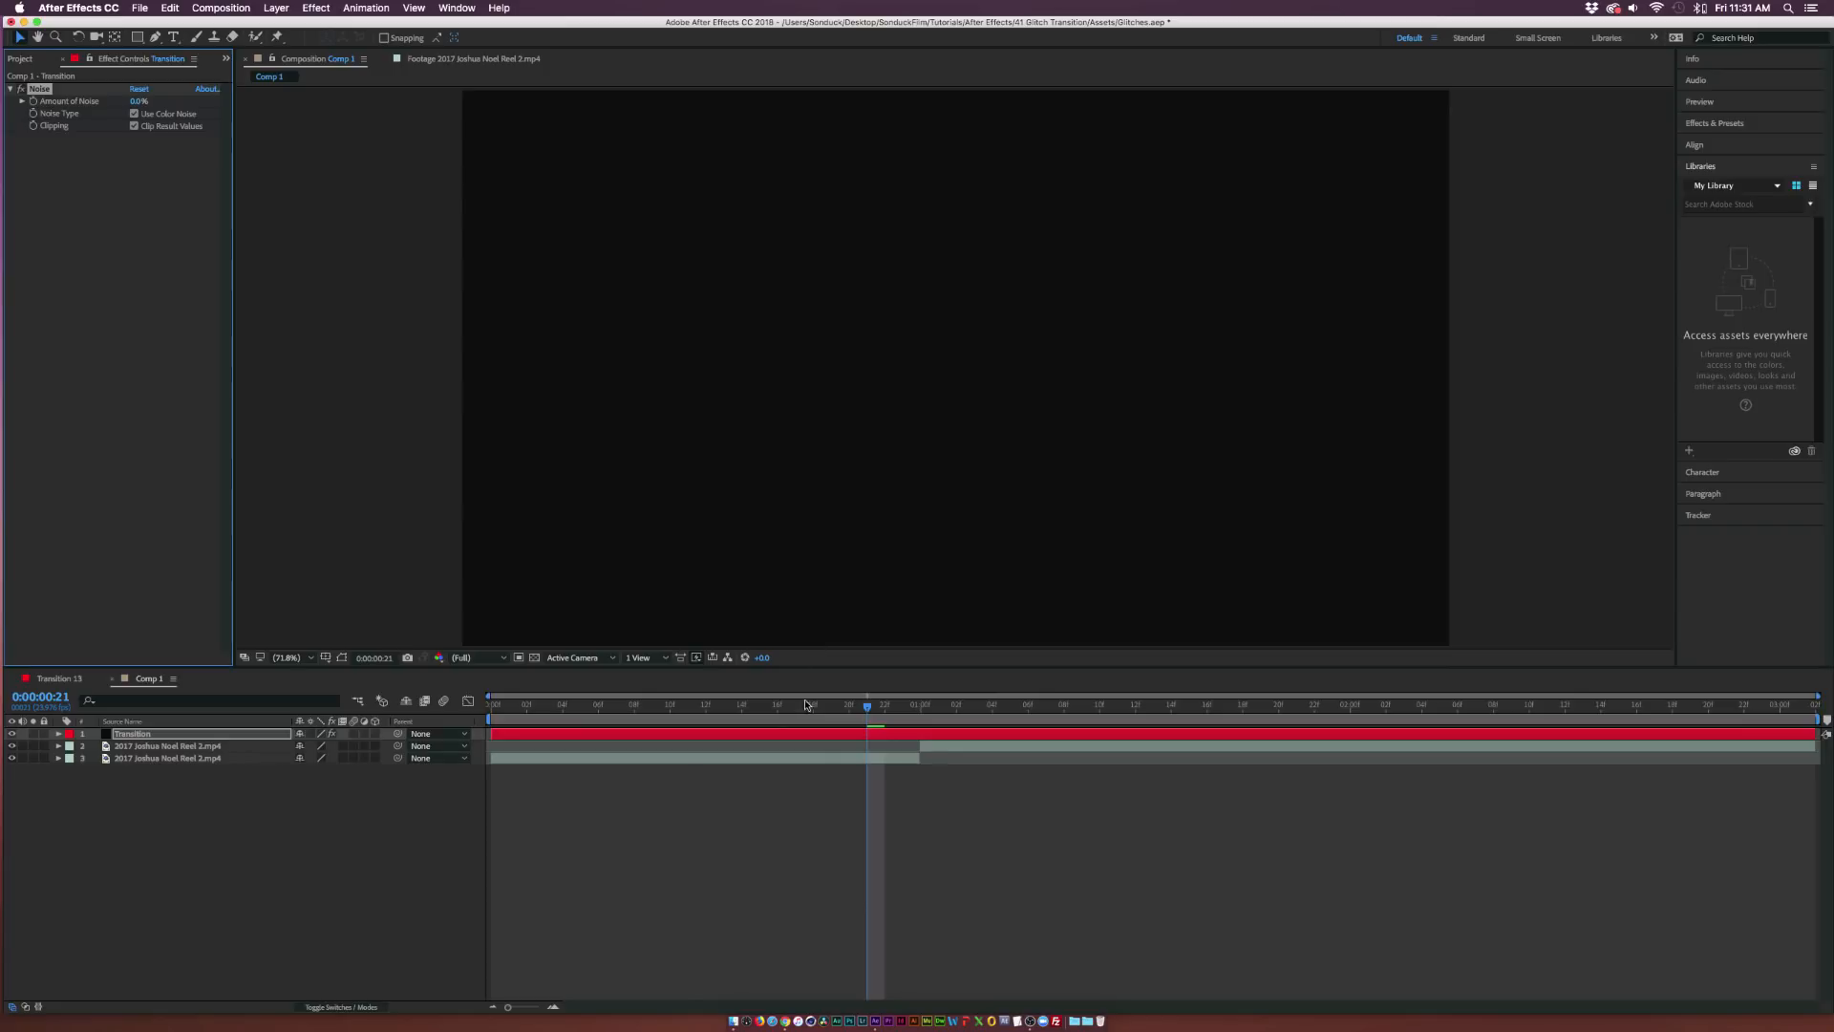
pyautogui.click(616, 703)
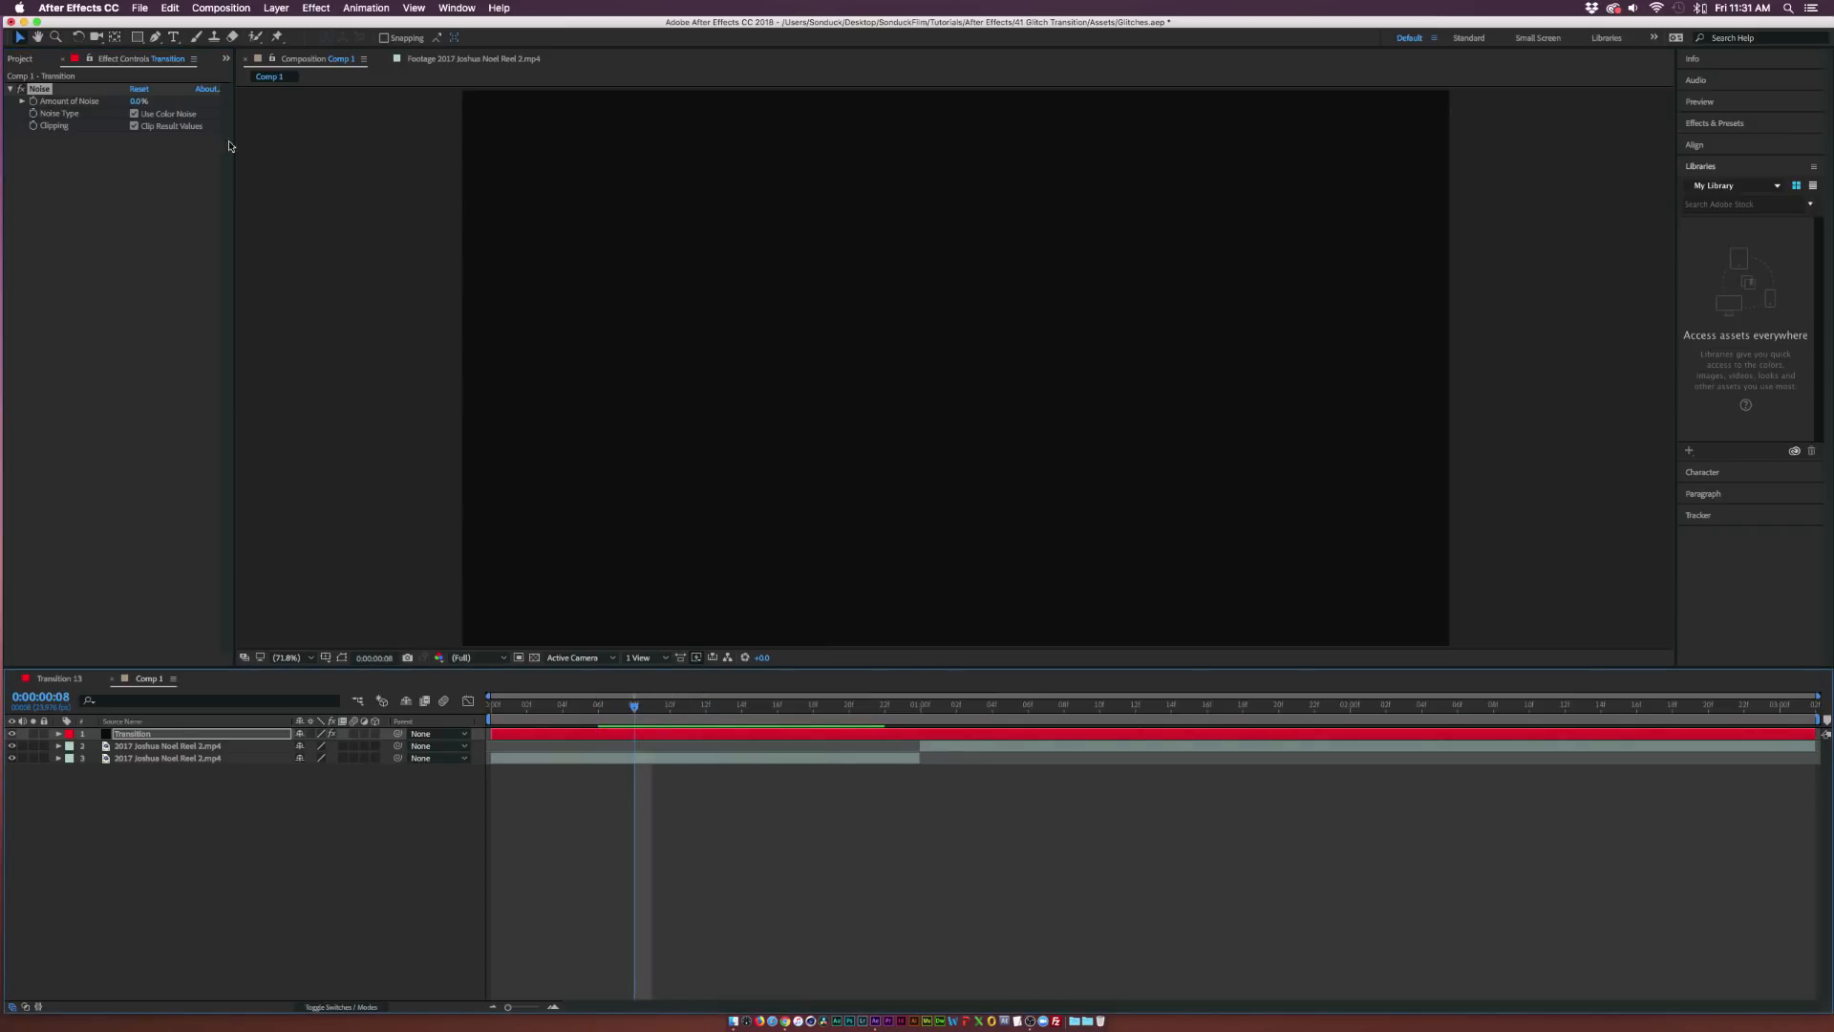
pyautogui.click(58, 734)
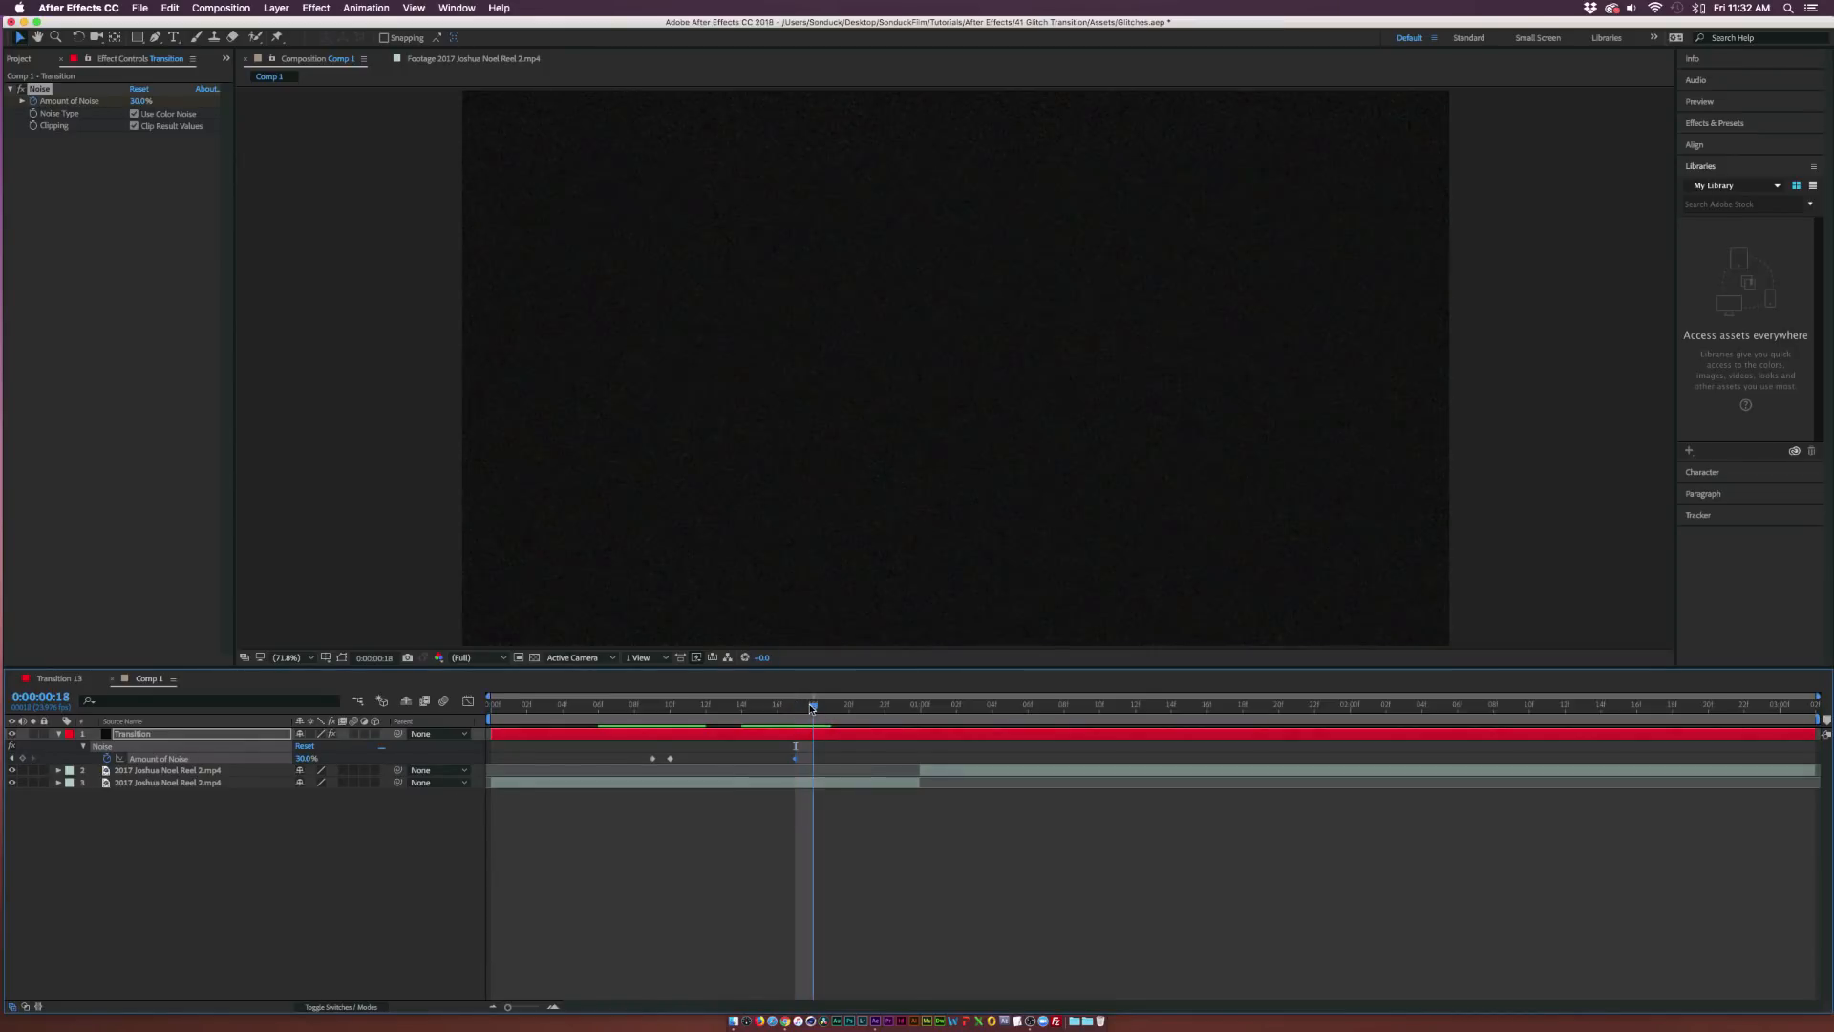
# Step: Add varying Amount of Noise keyframes at later frames for flickering noise bursts
pyautogui.doubleClick(307, 757)
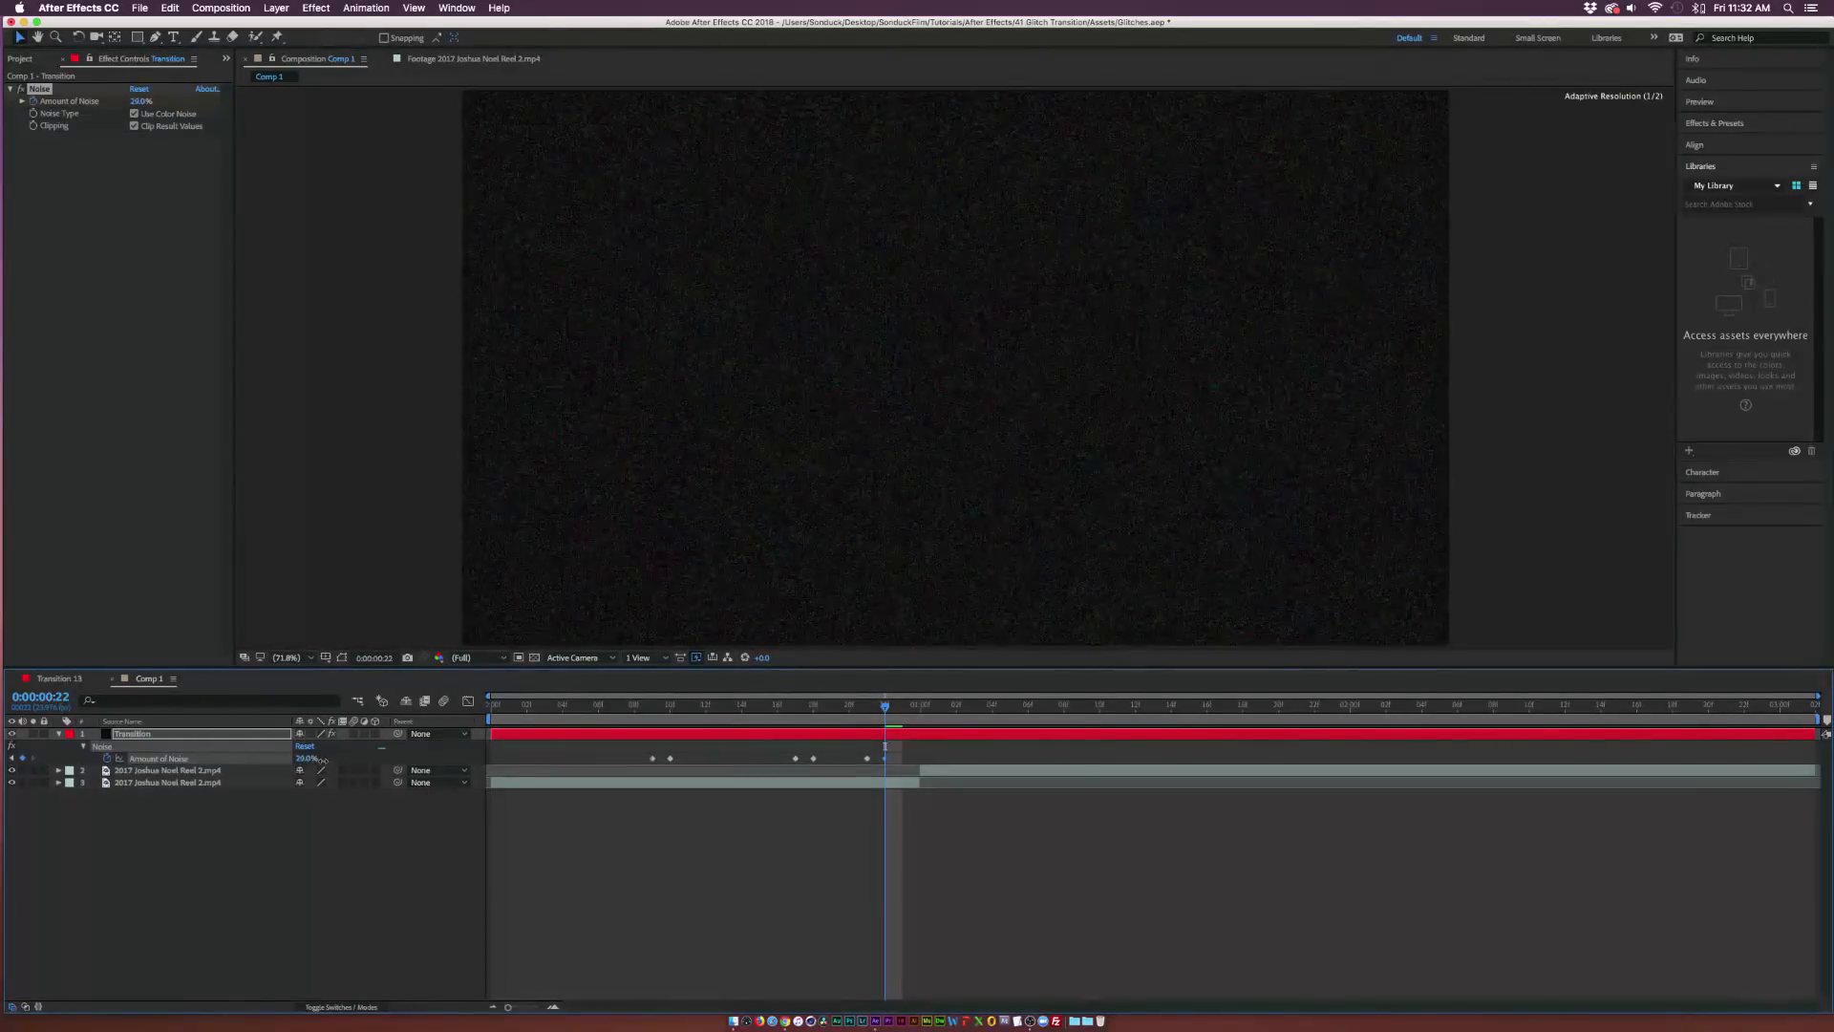
pyautogui.click(1062, 704)
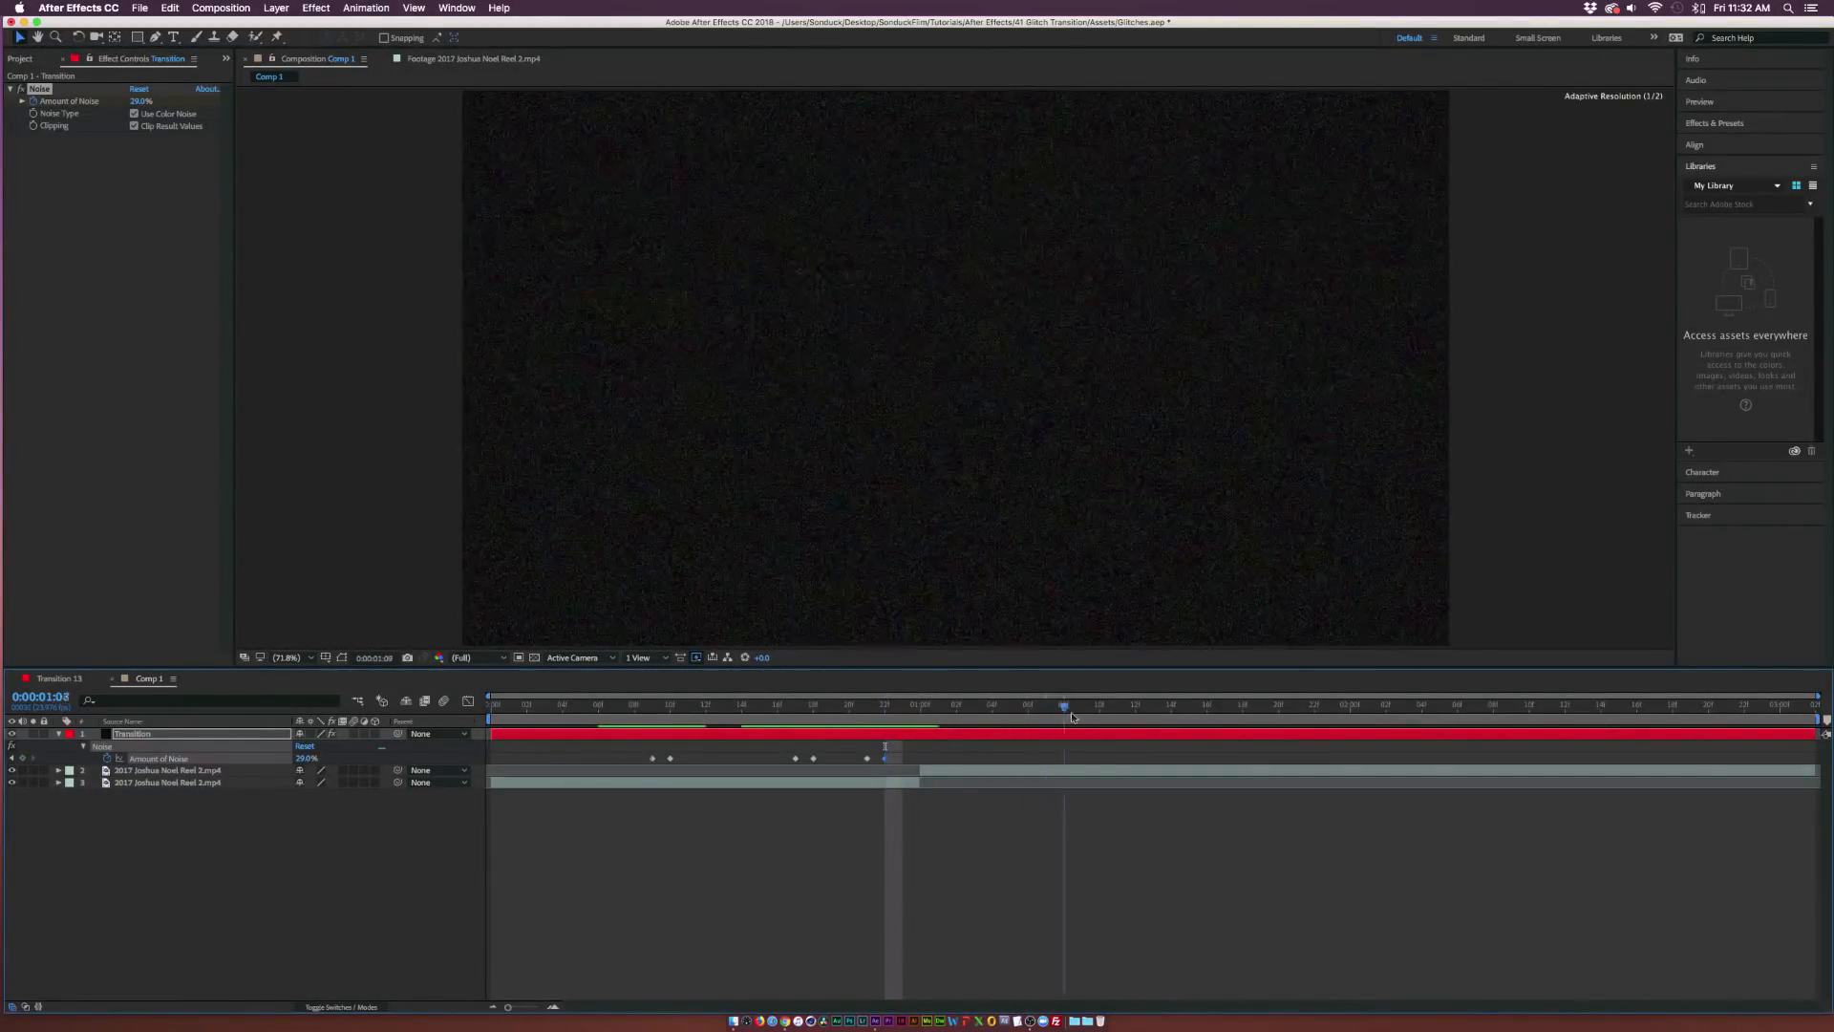
pyautogui.click(1079, 703)
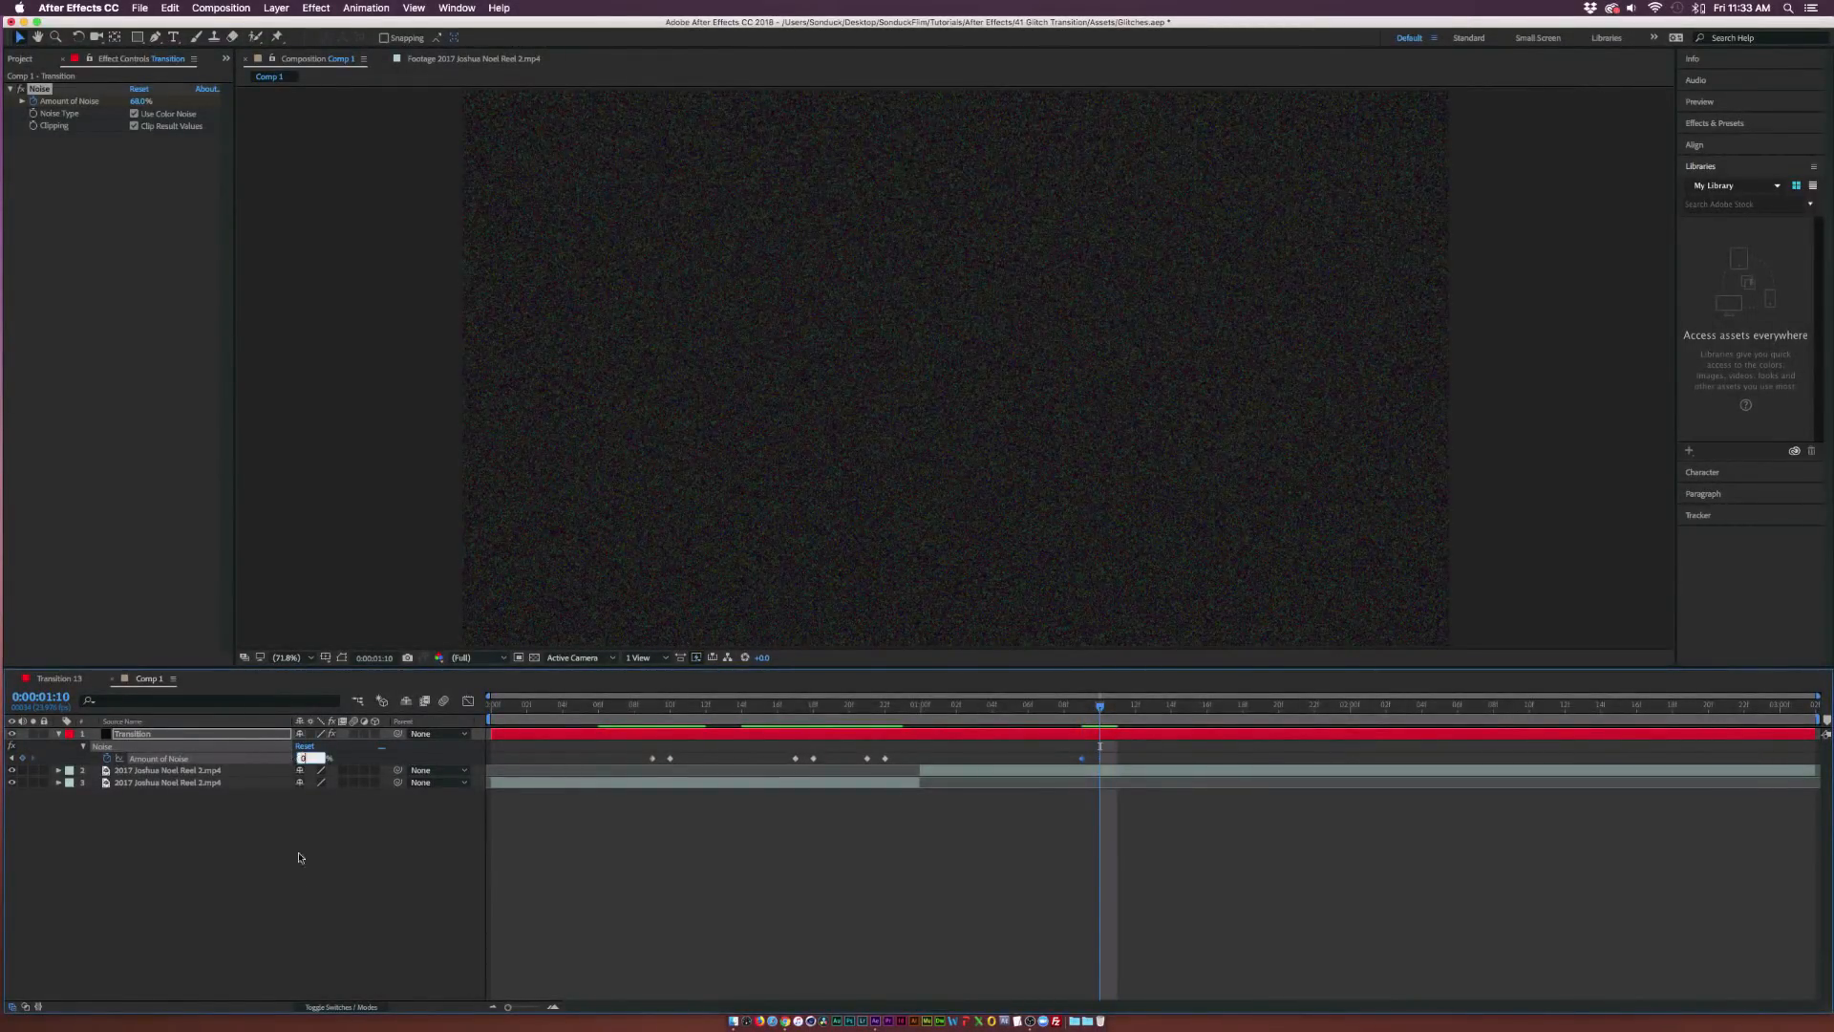
pyautogui.click(902, 704)
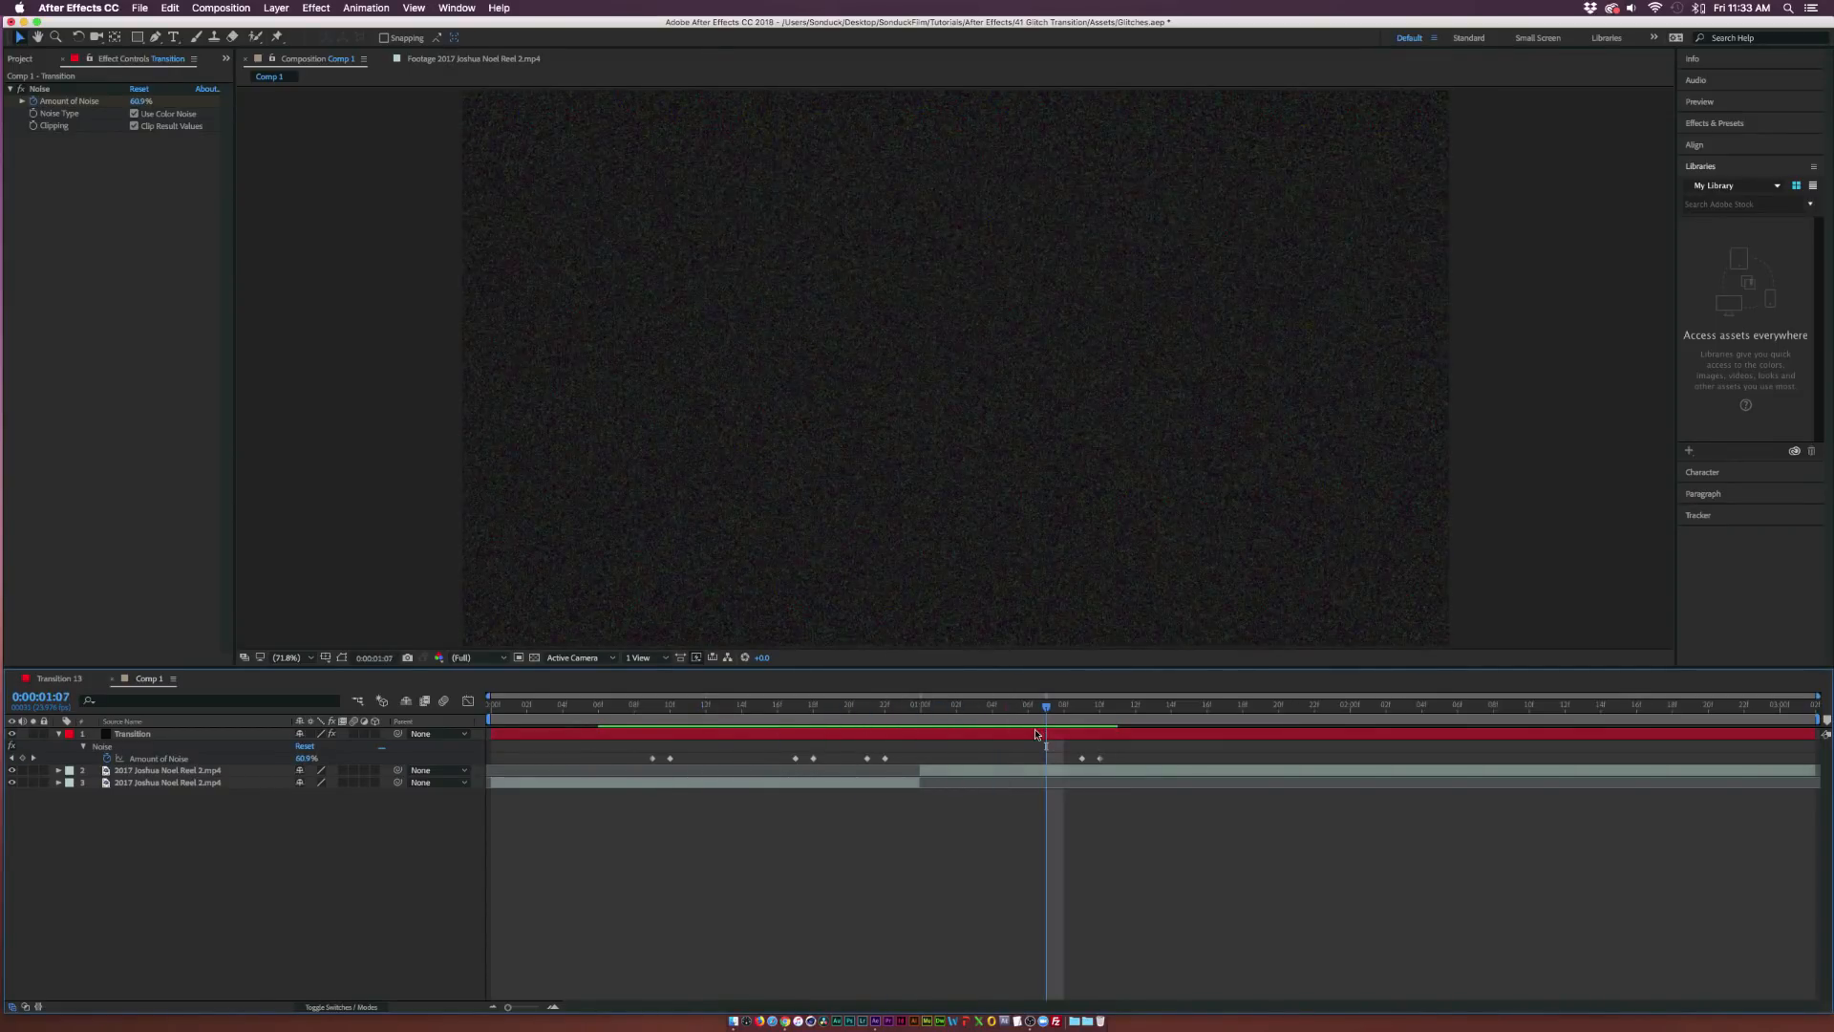
# Step: Apply Venetian Blinds with Direction 90°, lower Width and adjusted Transition Completion
pyautogui.click(170, 9)
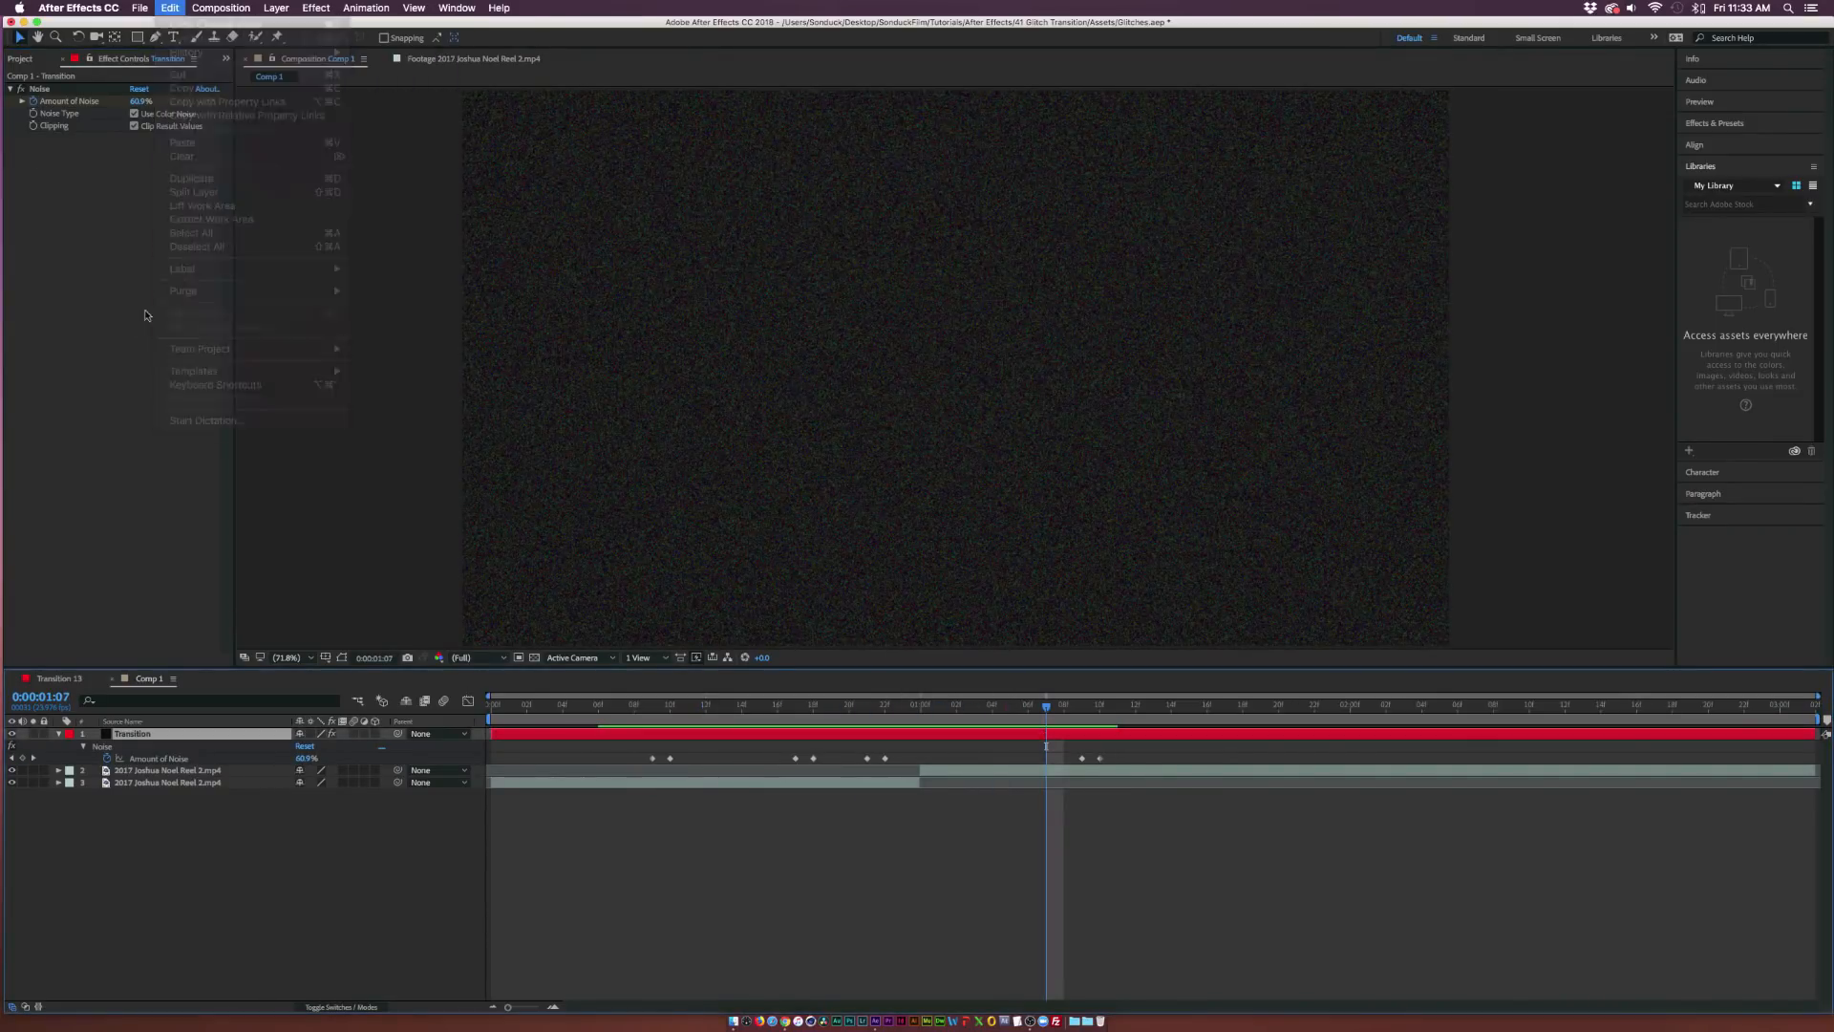
pyautogui.click(316, 8)
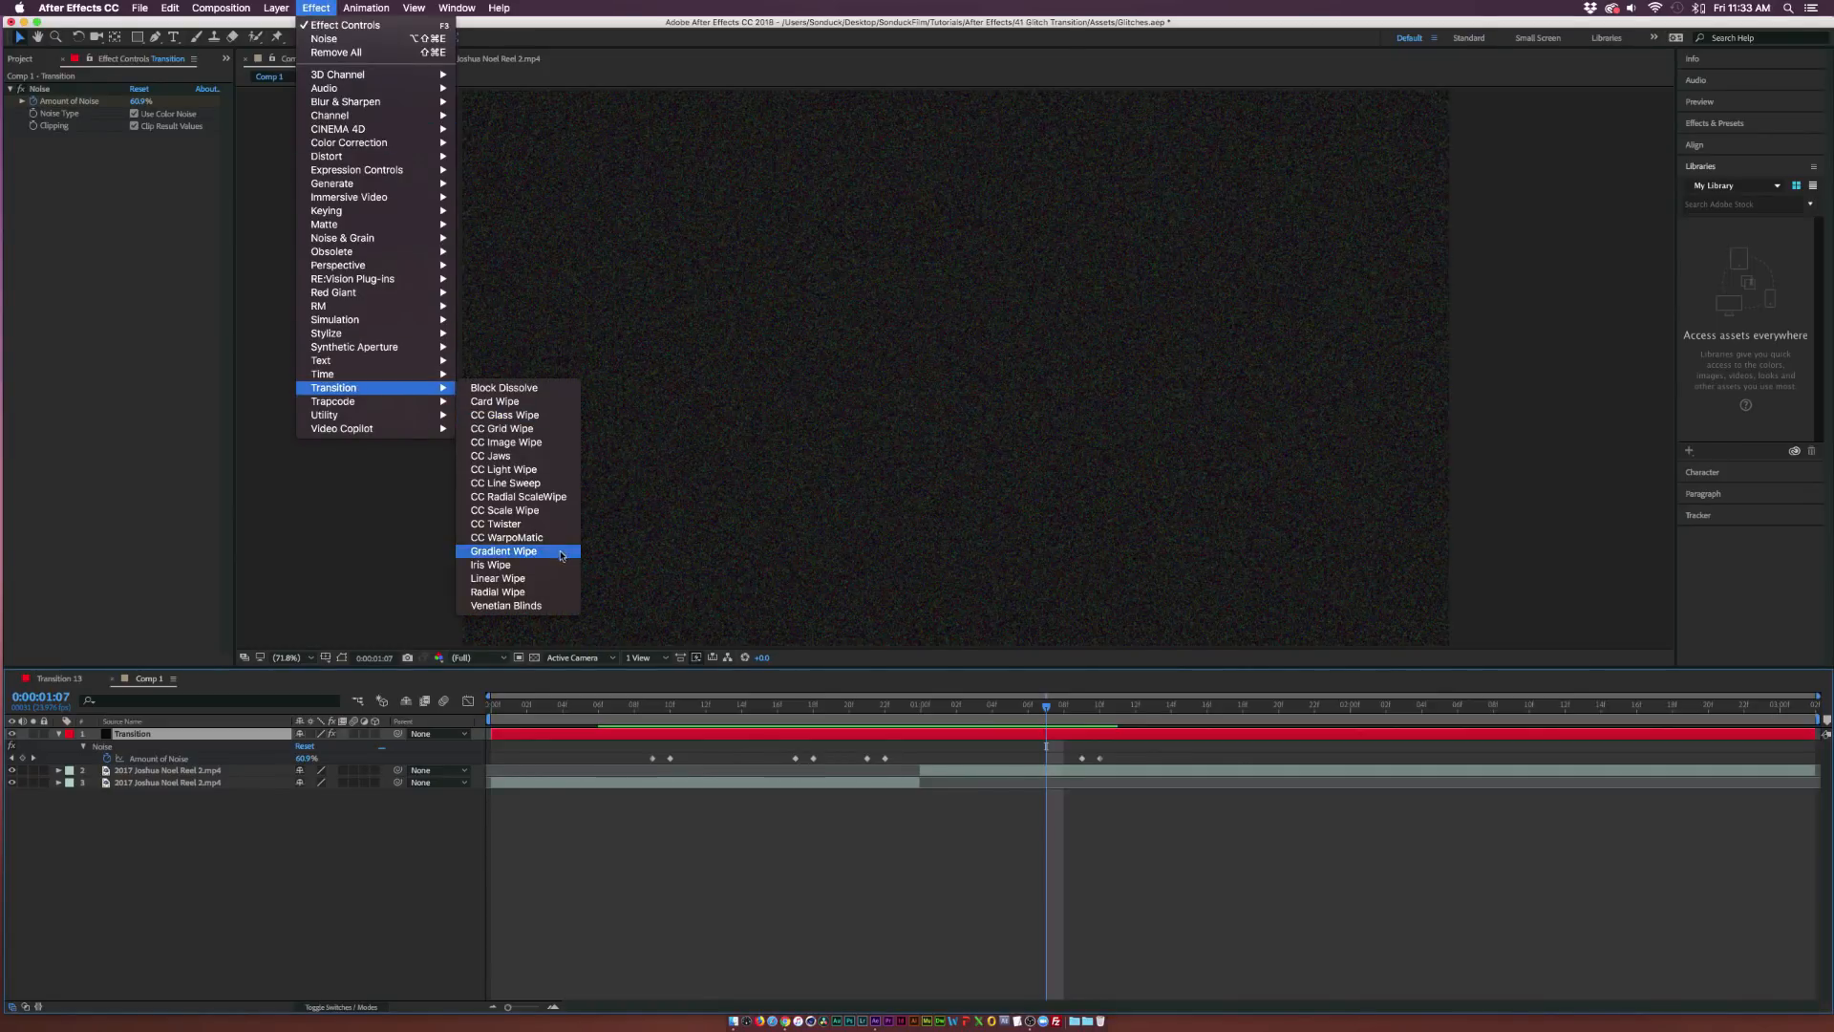
pyautogui.click(505, 605)
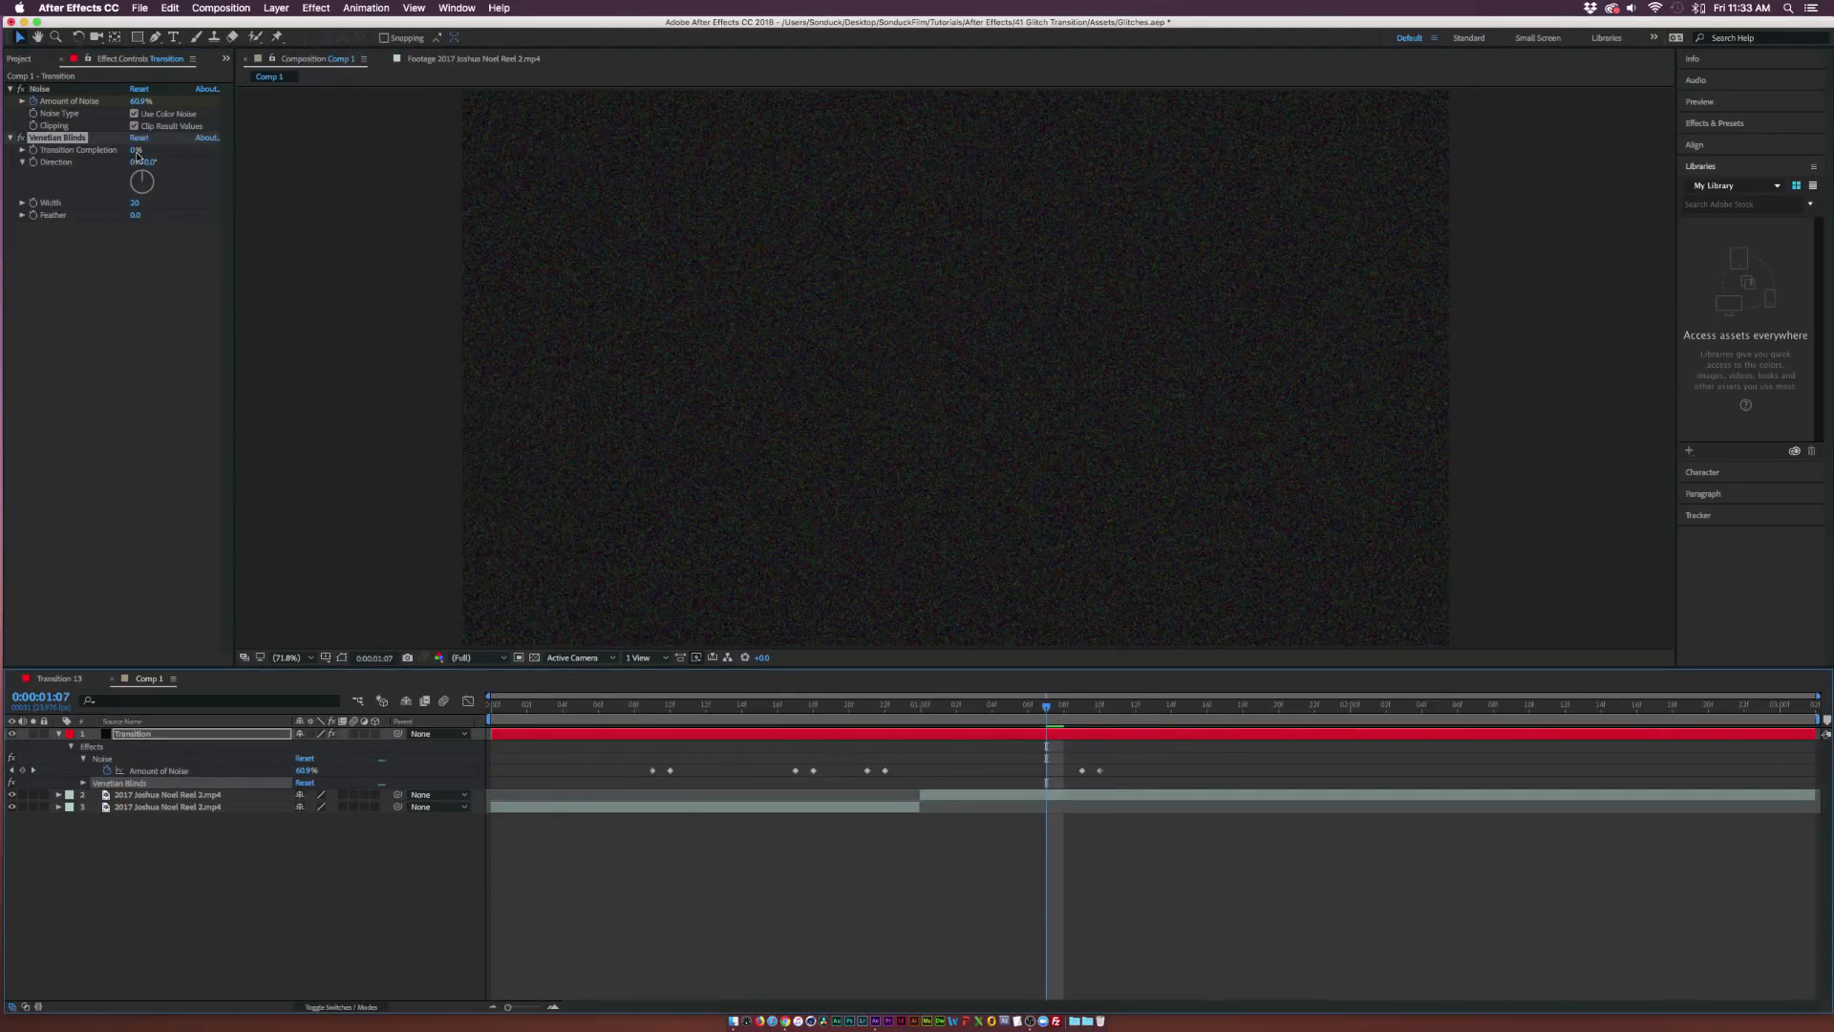
pyautogui.click(140, 150)
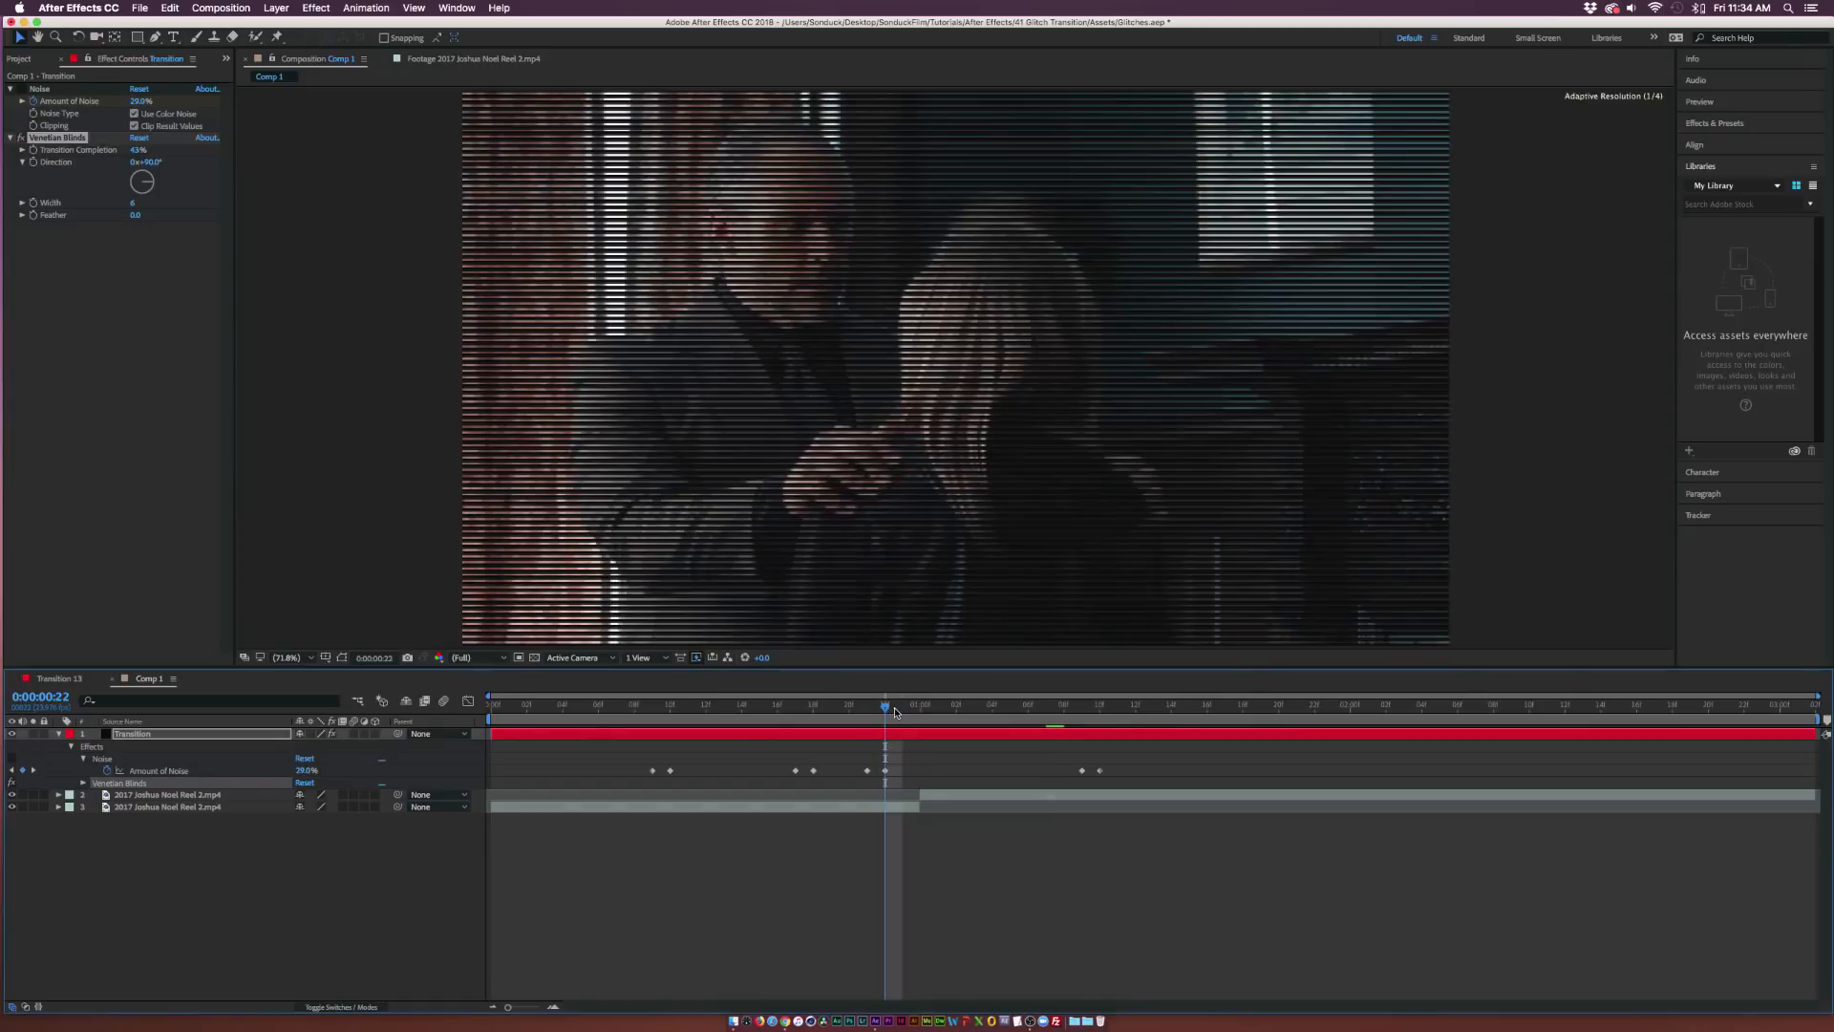
pyautogui.click(705, 703)
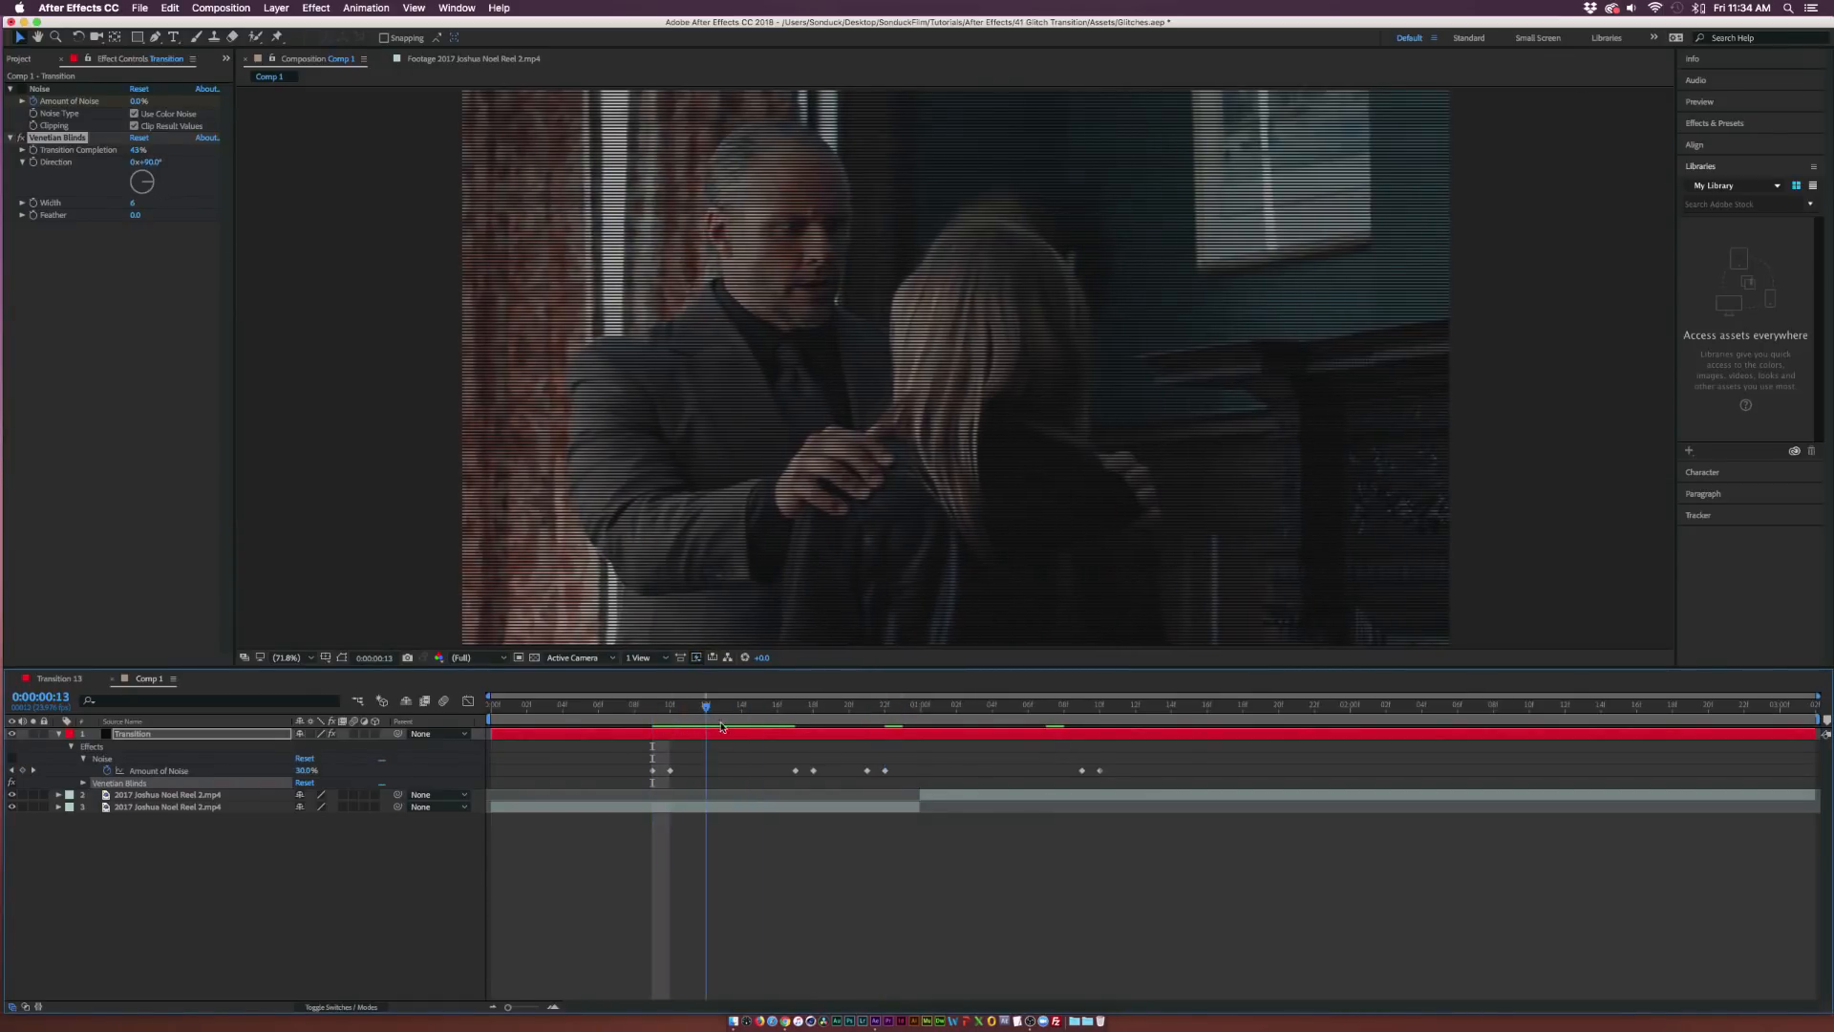
pyautogui.click(757, 704)
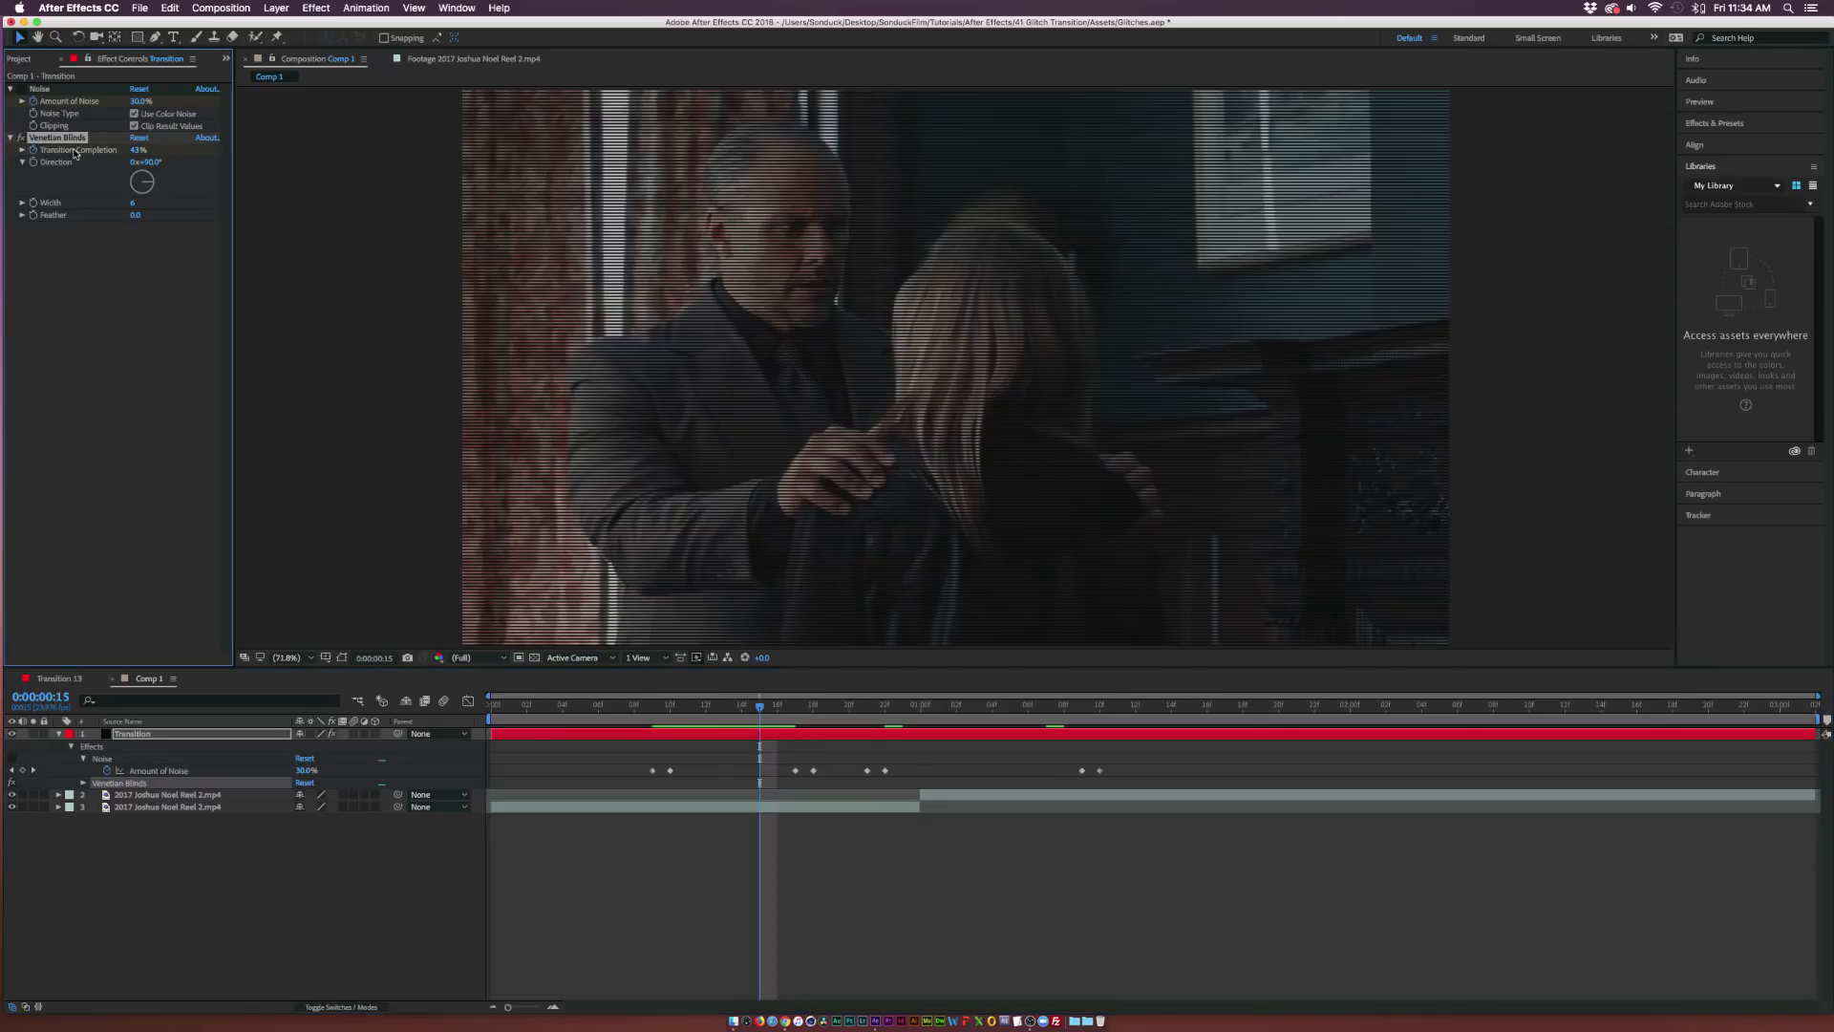
# Step: Keyframe Venetian Blinds Transition Completion with rapidly changing values across successive frames
pyautogui.click(140, 149)
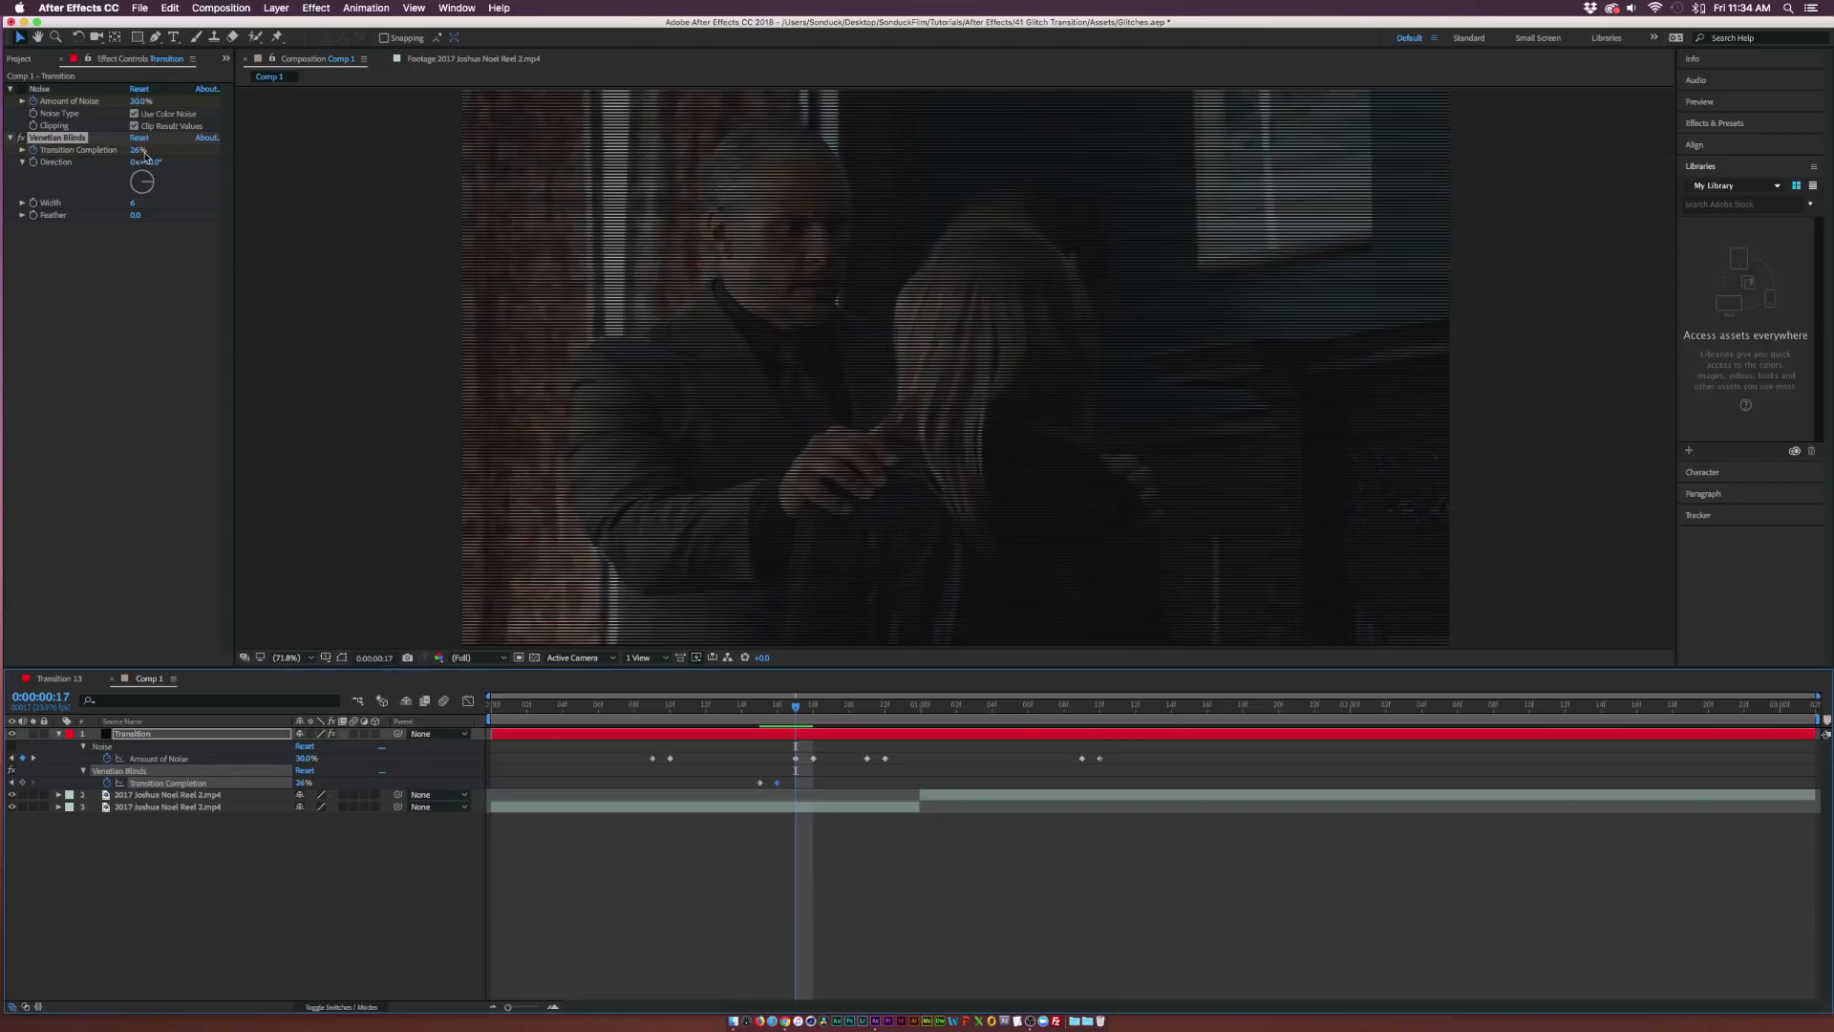
pyautogui.moveTo(140, 149); pyautogui.dragTo(158, 150)
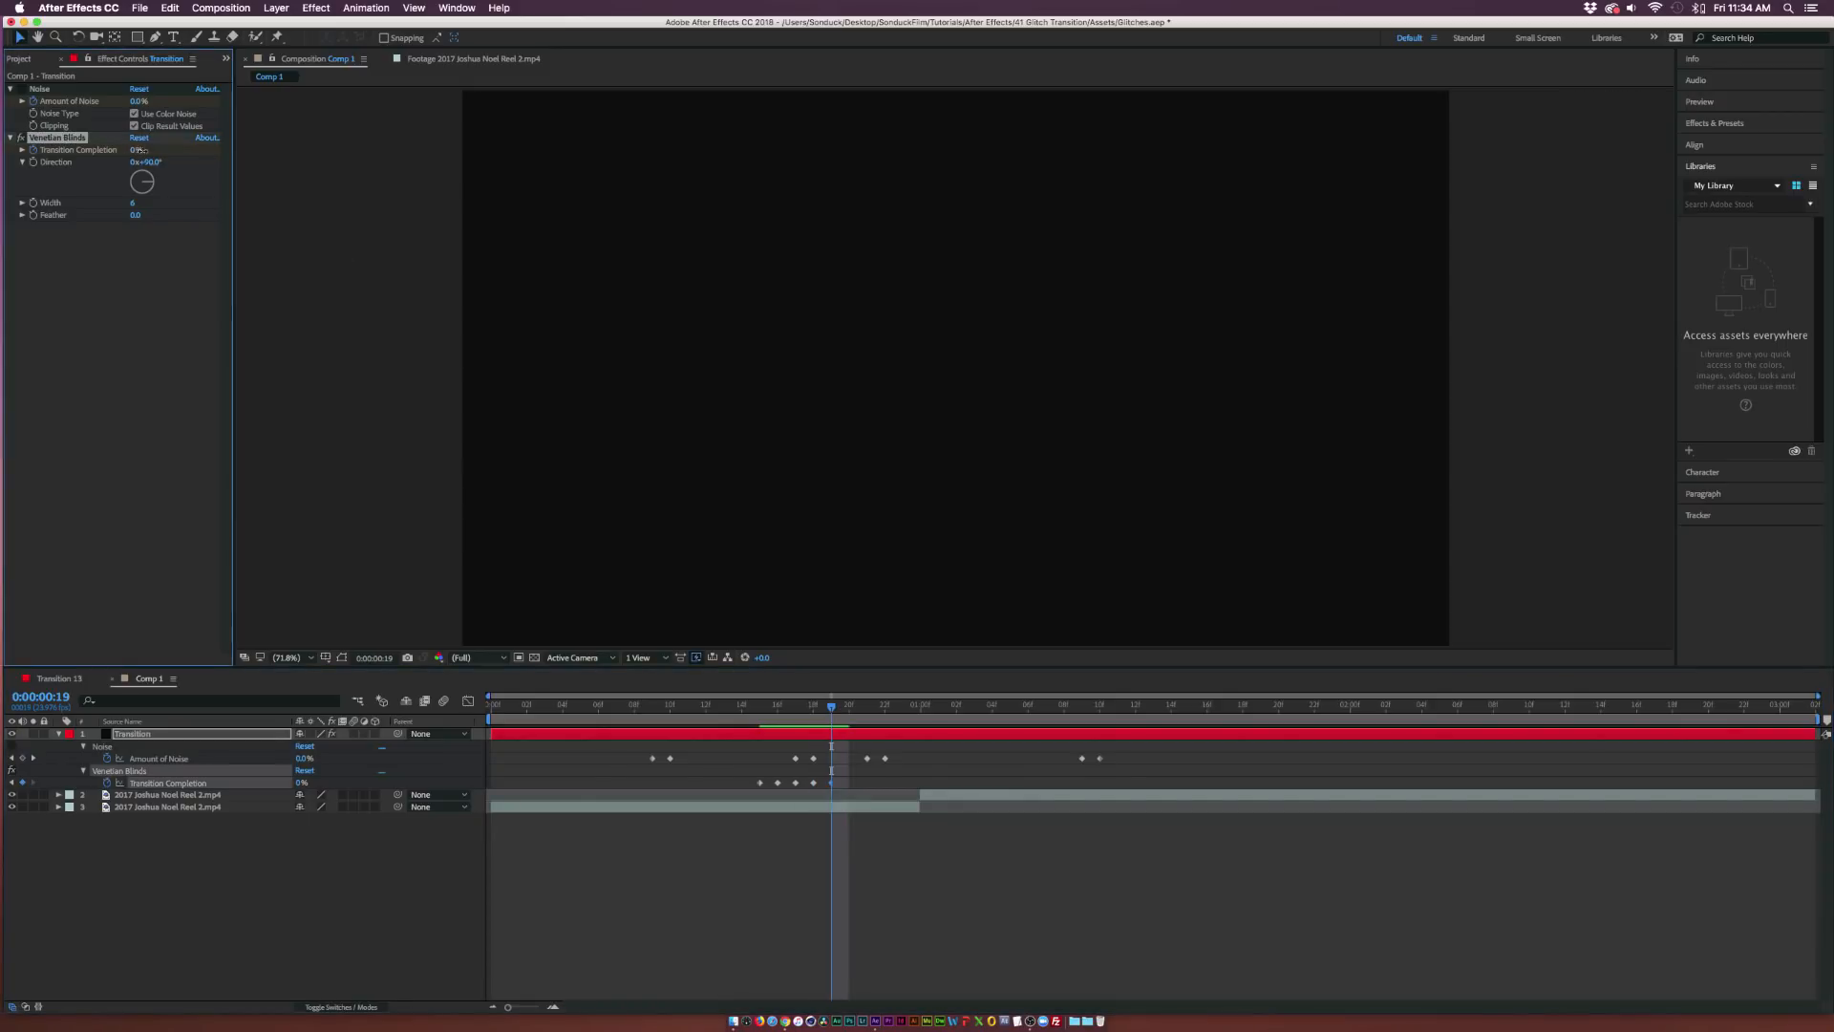
pyautogui.click(848, 703)
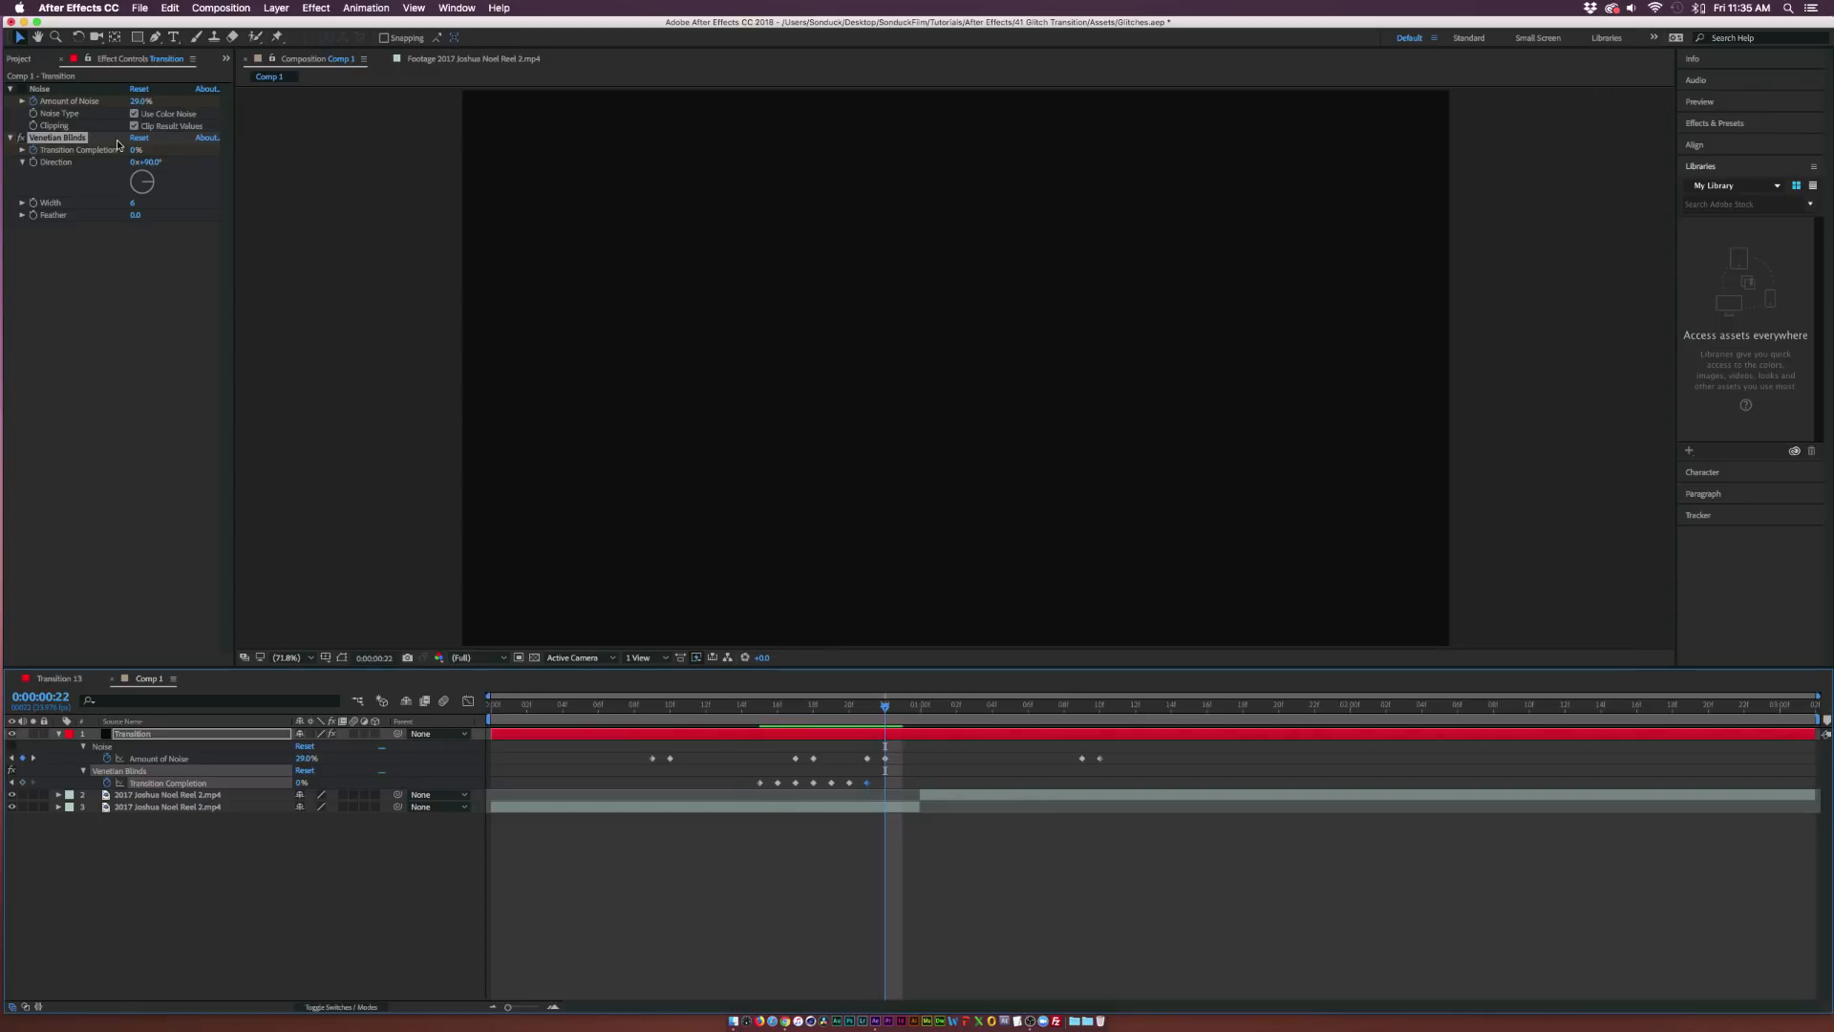
pyautogui.click(140, 150)
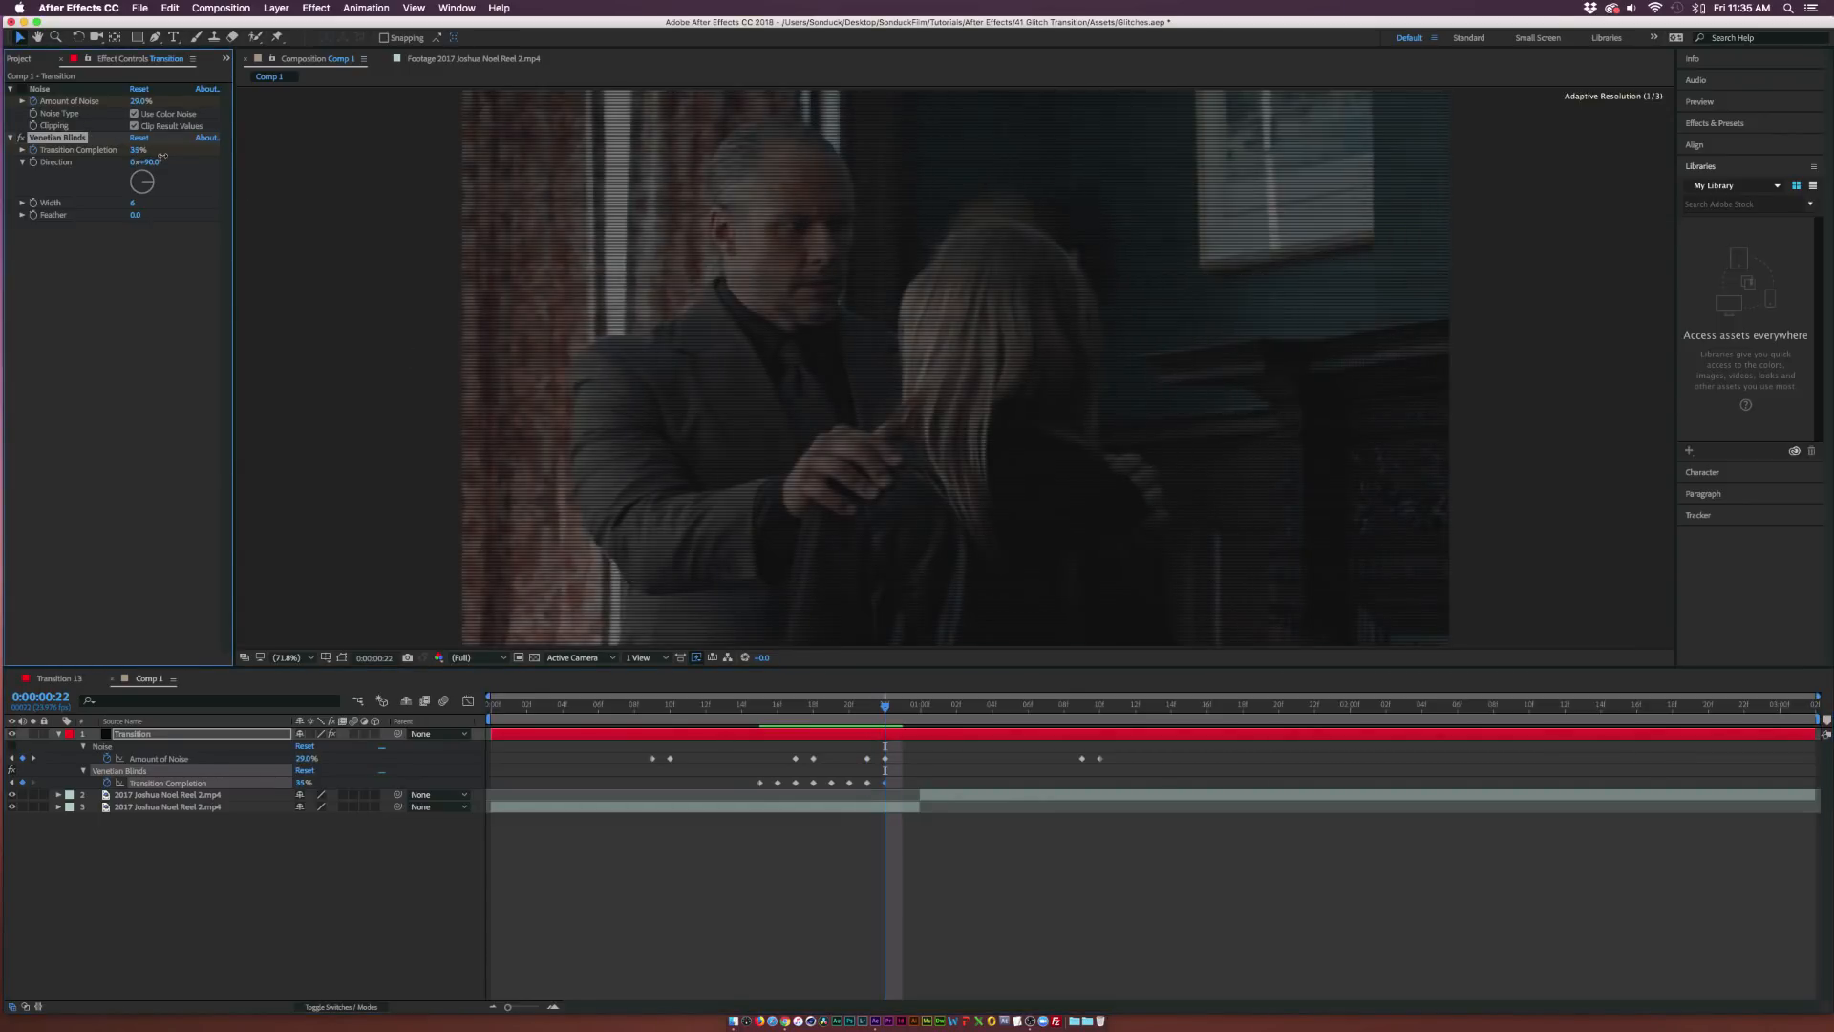
pyautogui.click(886, 705)
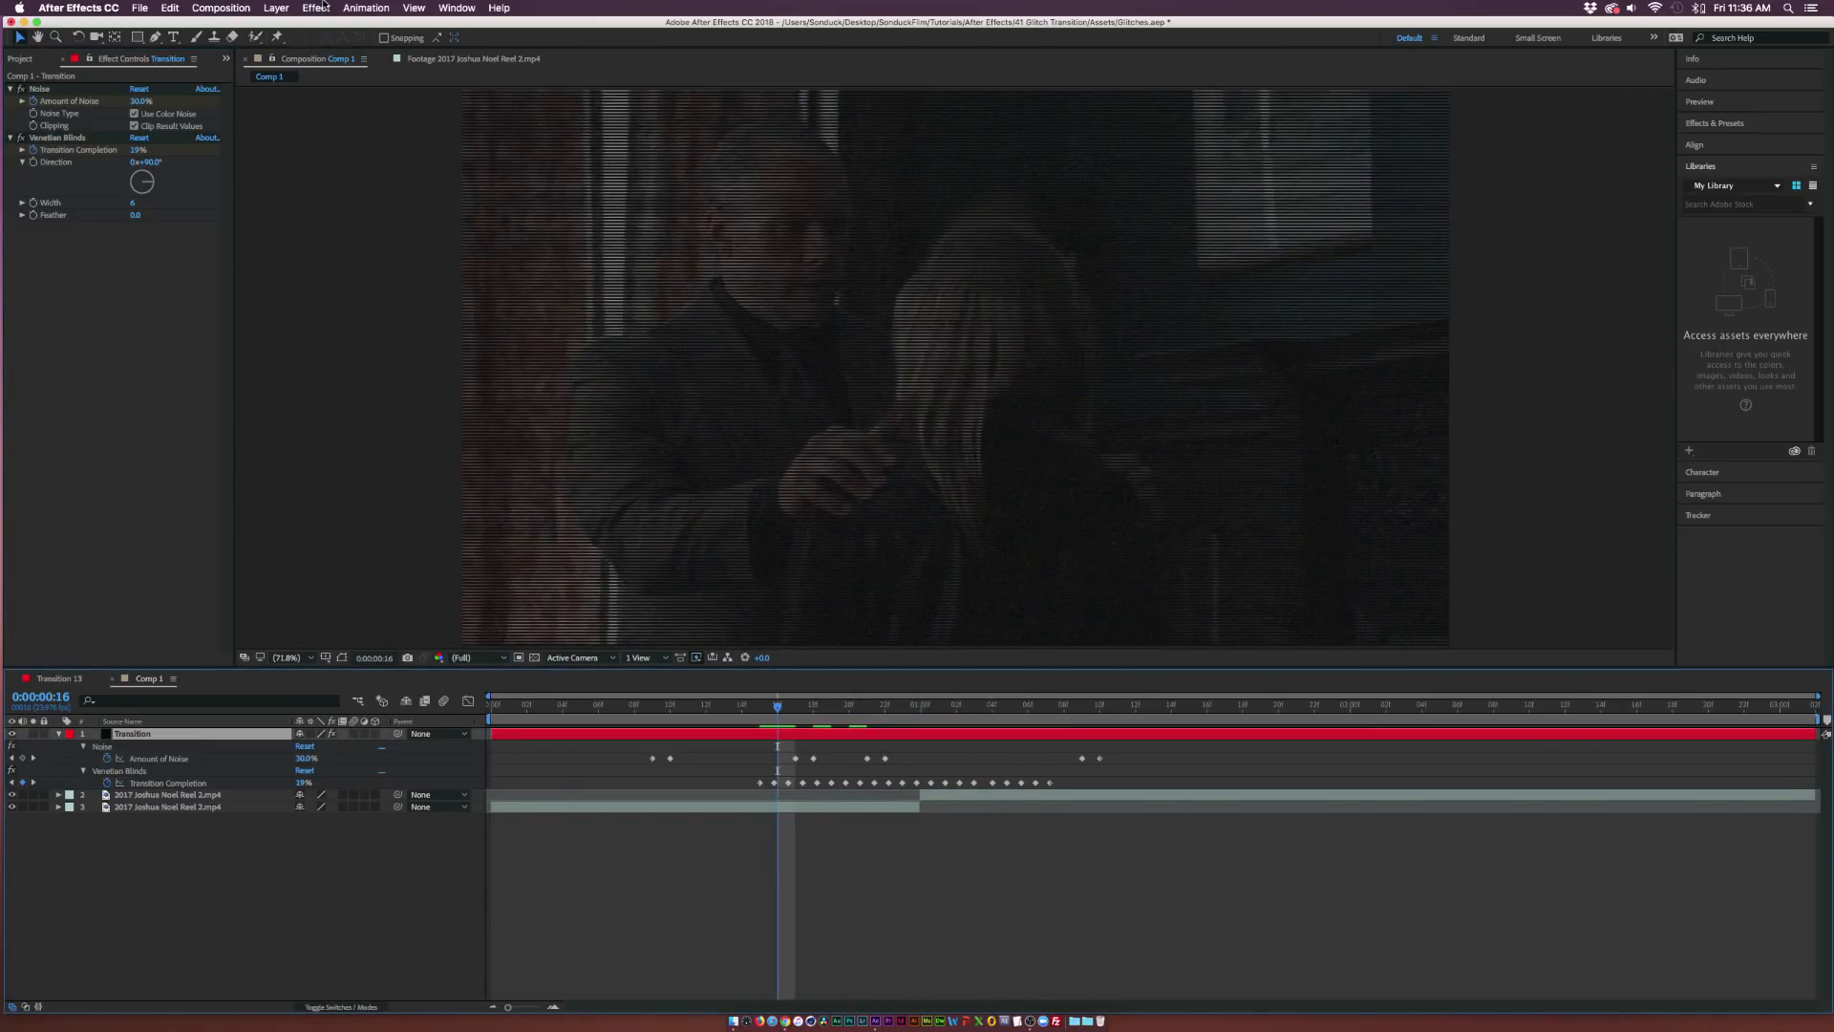
# Step: Apply a second Noise effect and keyframe its Amount around frame 18 and after the cut
pyautogui.click(316, 8)
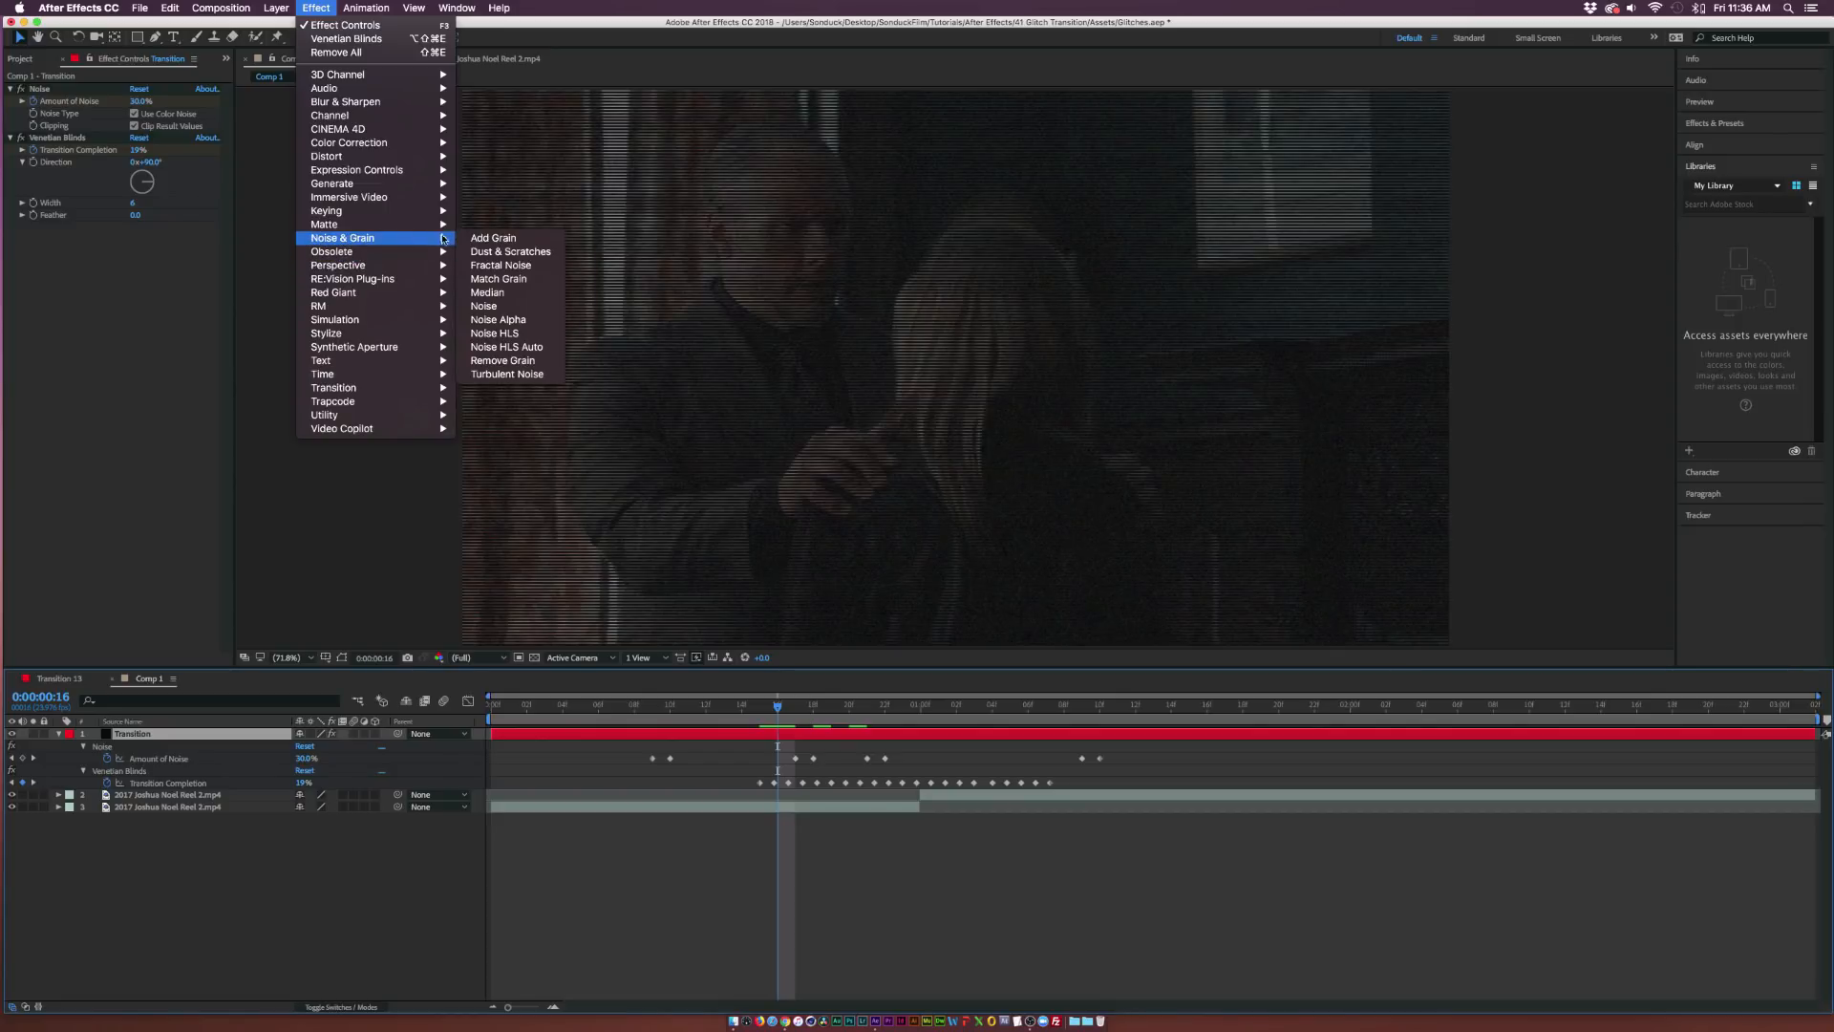
pyautogui.moveTo(483, 306)
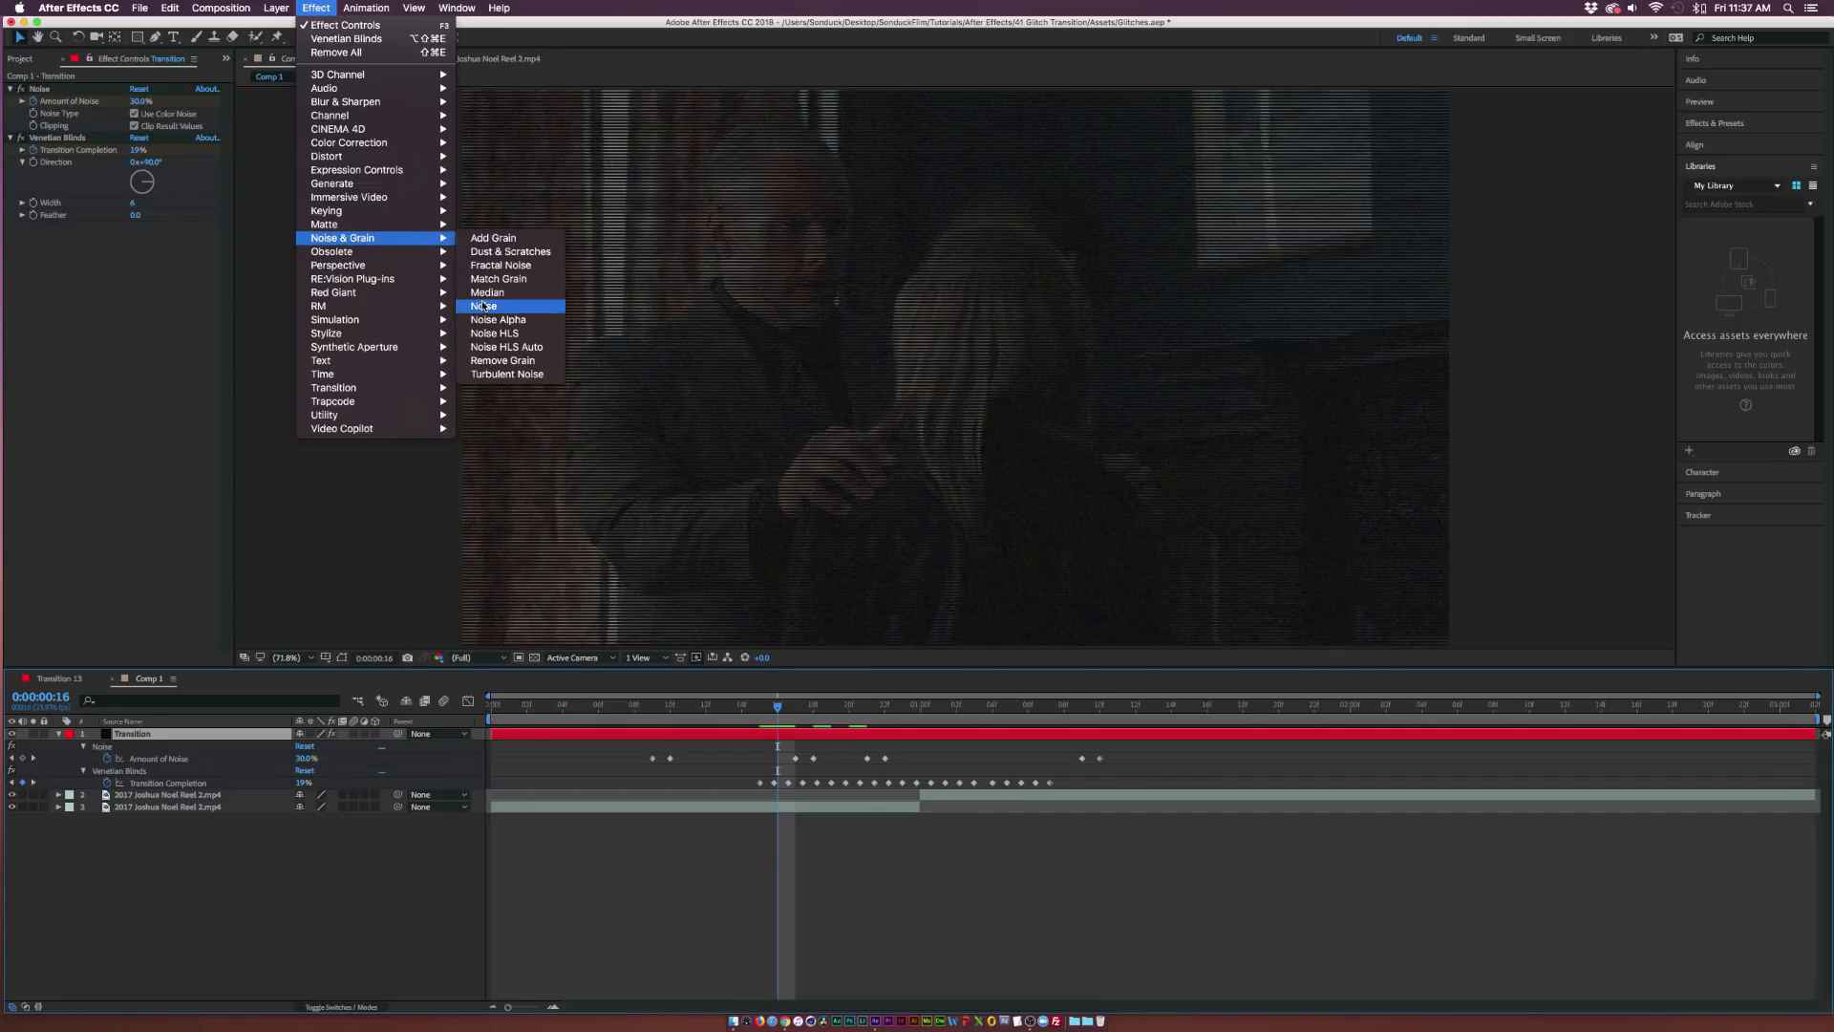
pyautogui.click(483, 306)
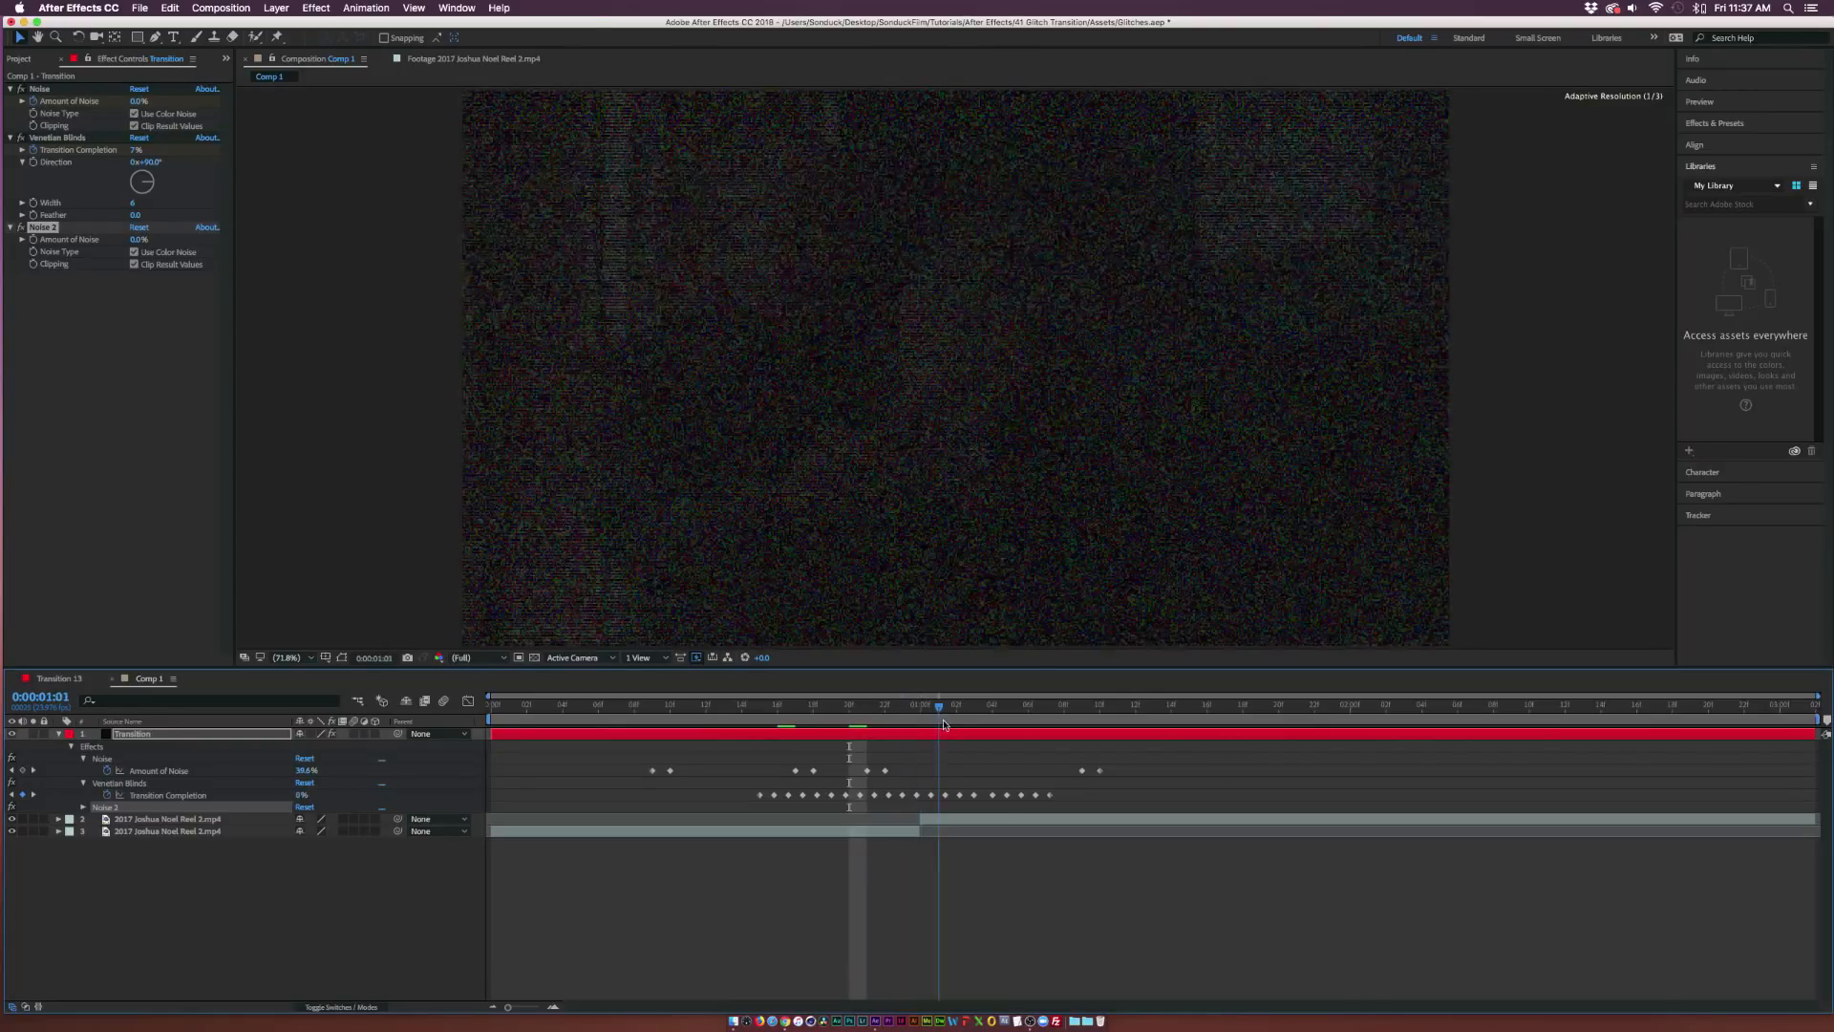
pyautogui.click(882, 705)
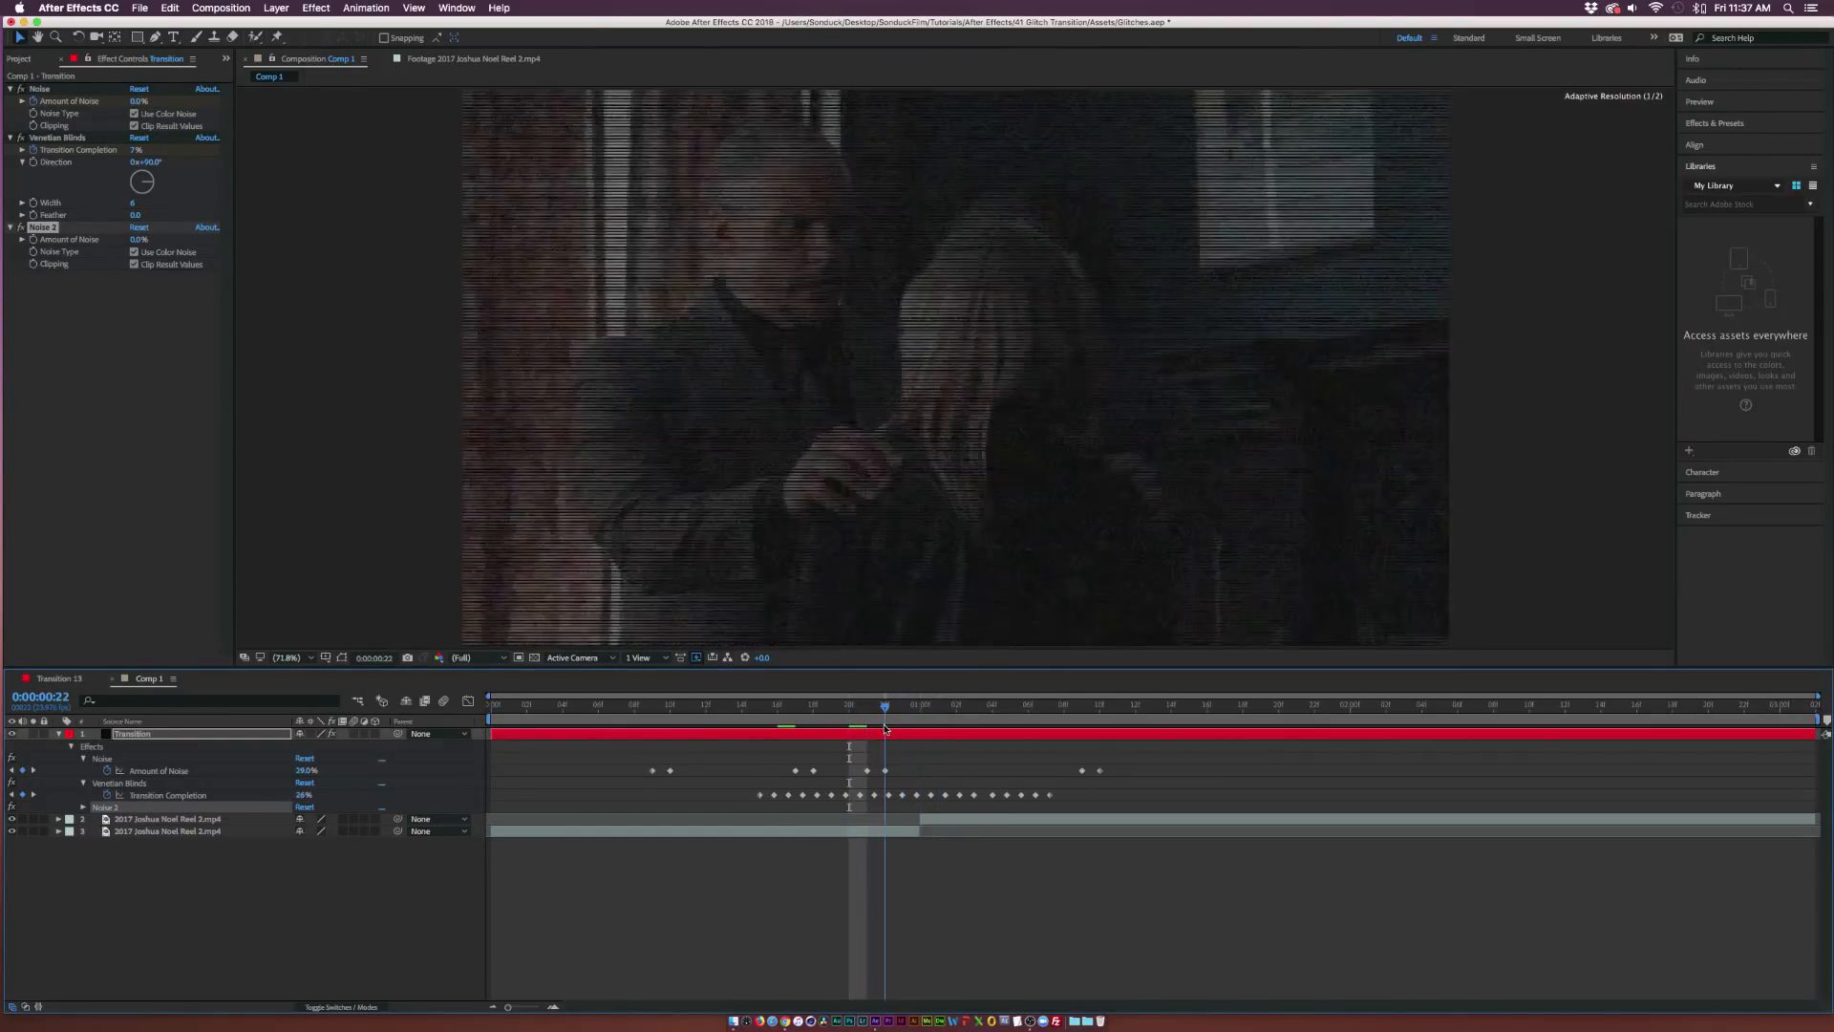
pyautogui.click(812, 704)
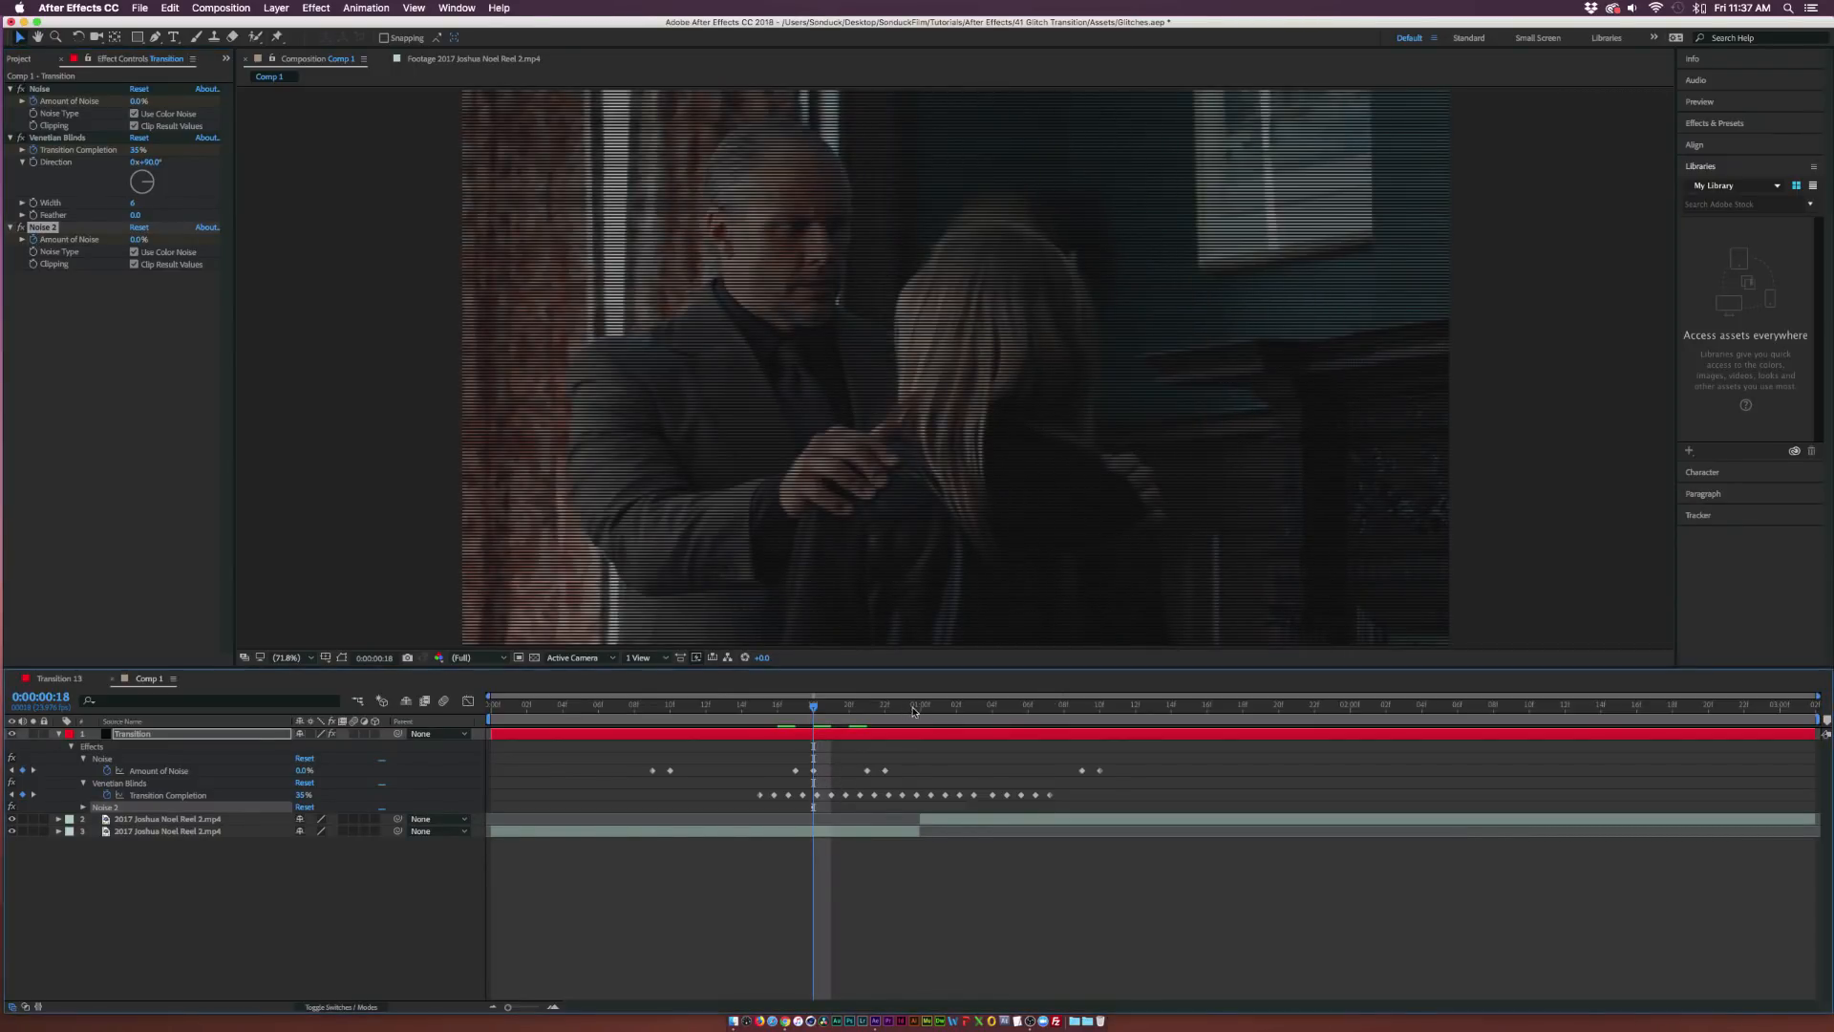
pyautogui.click(920, 704)
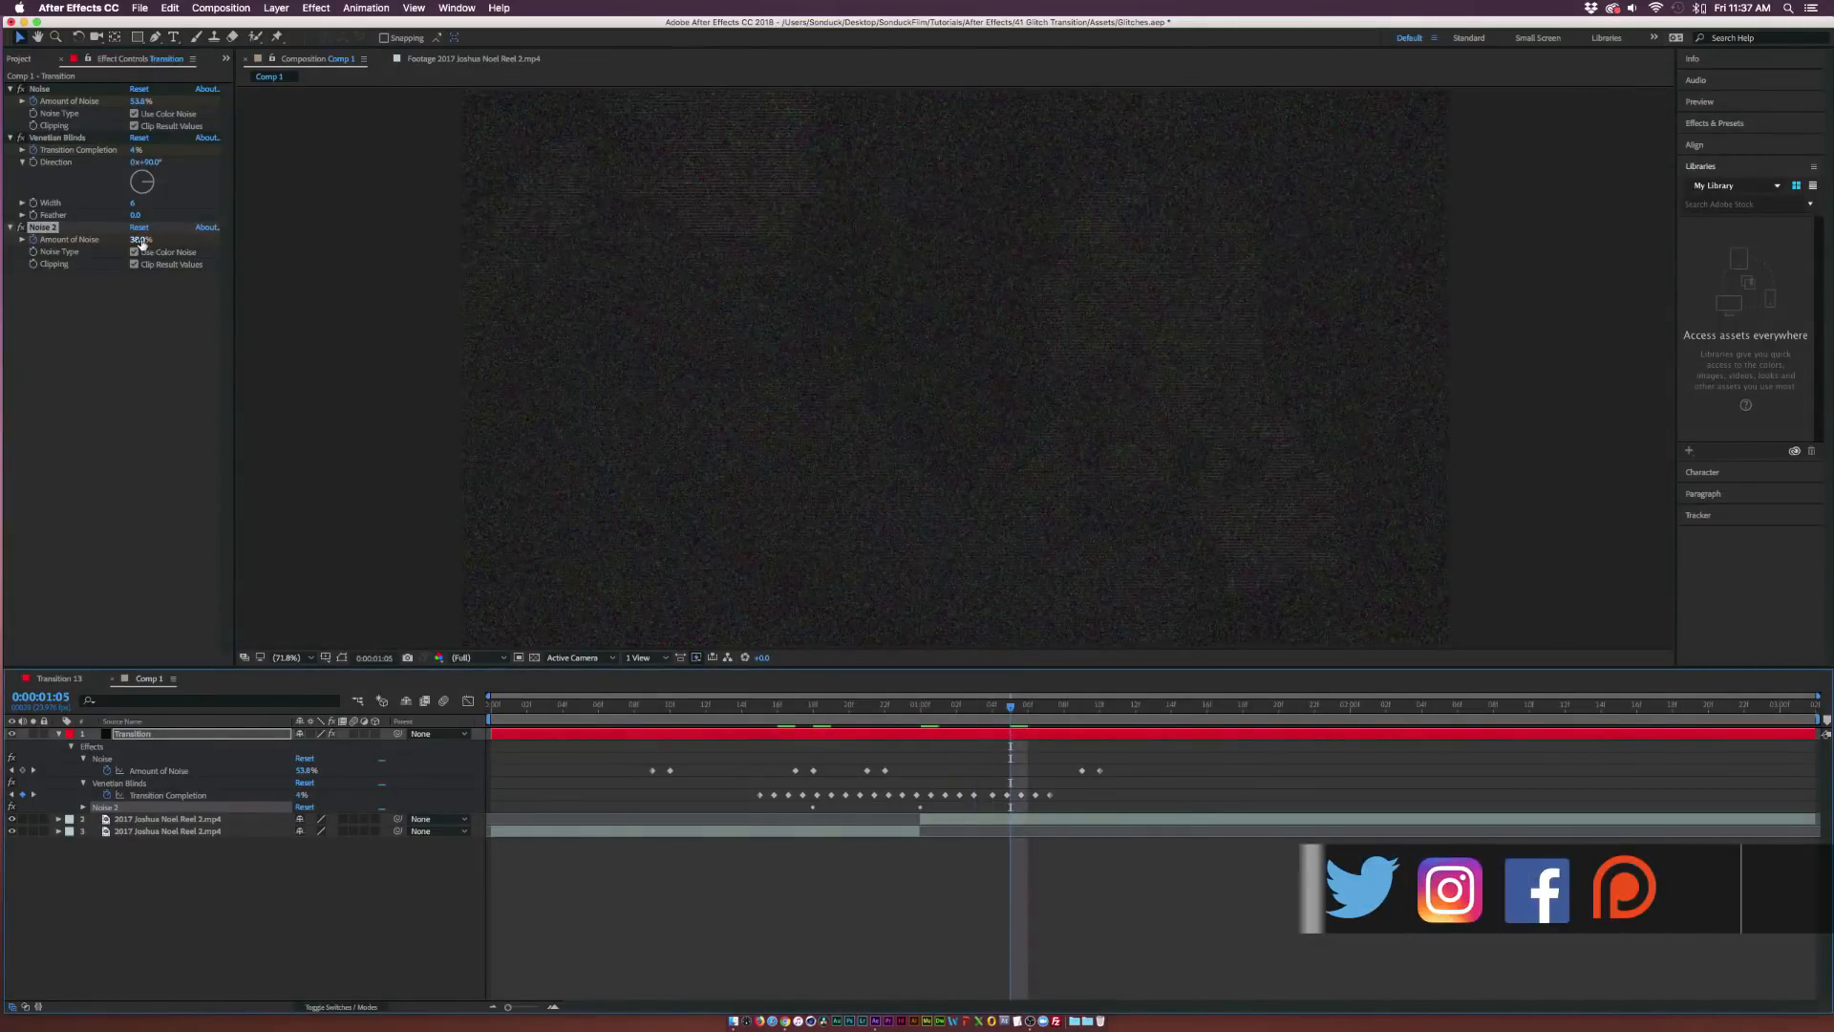
pyautogui.click(921, 703)
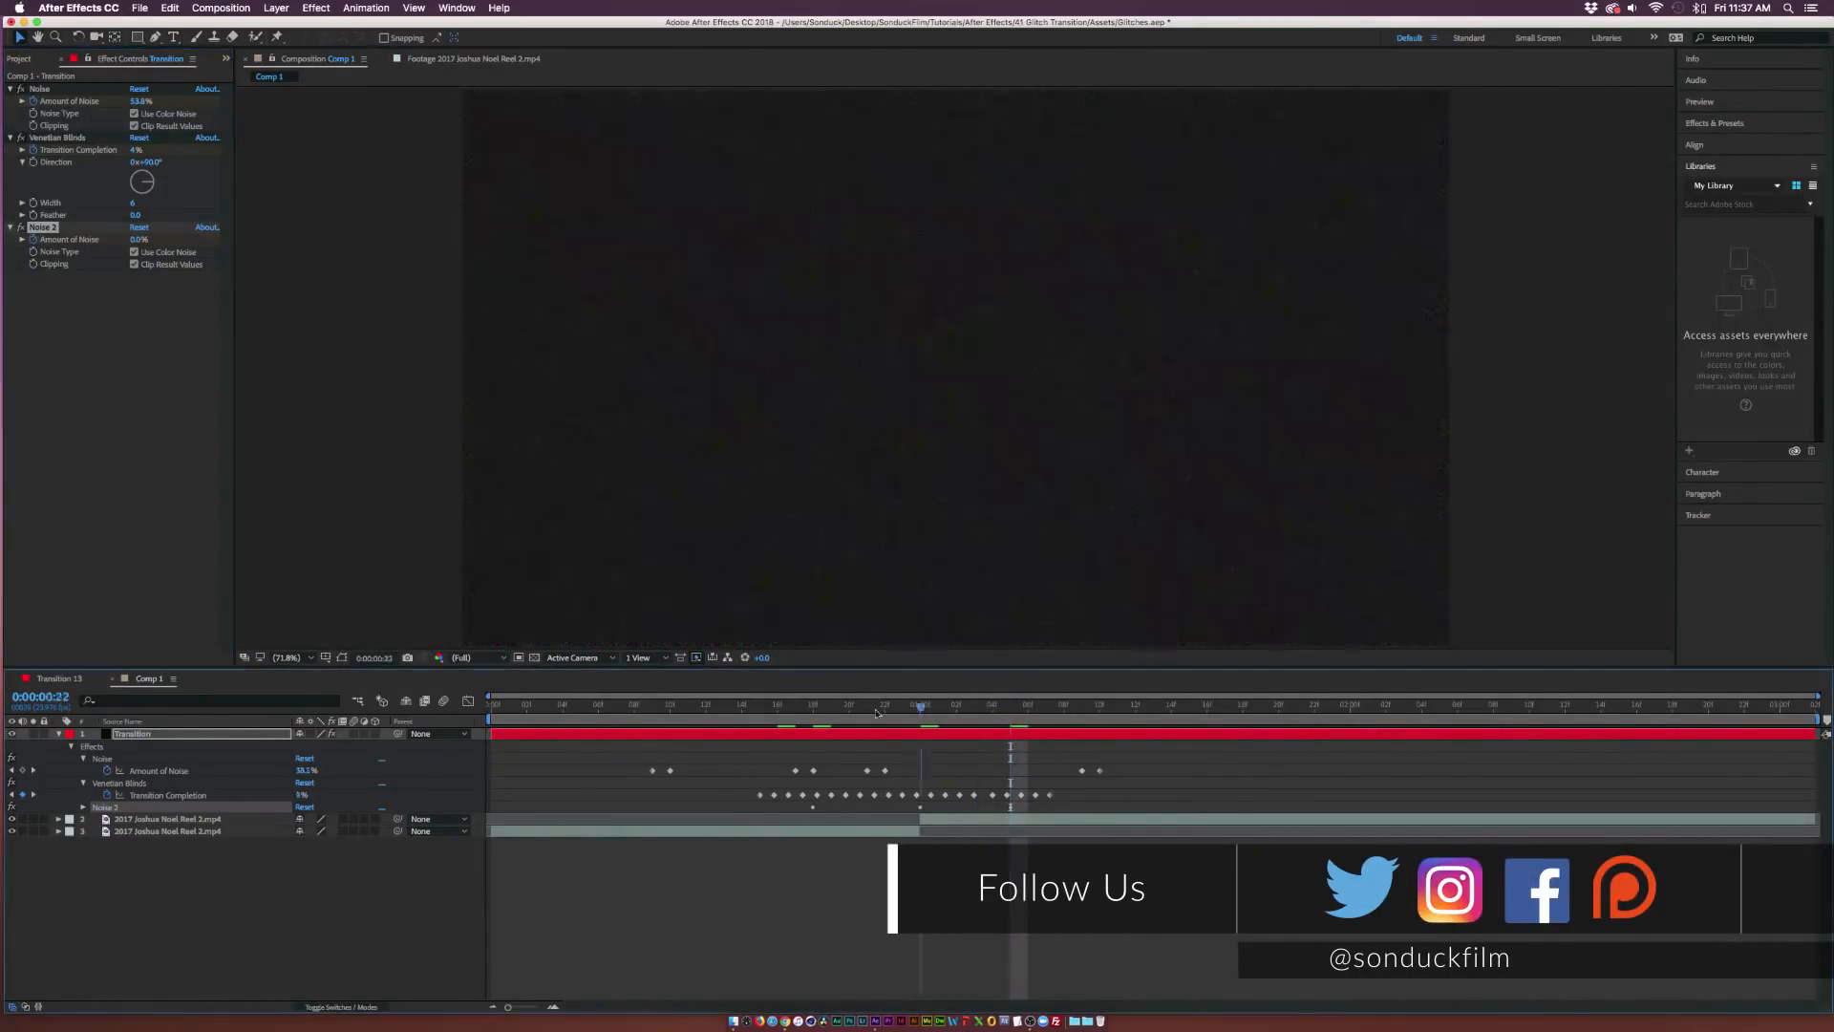
pyautogui.click(923, 703)
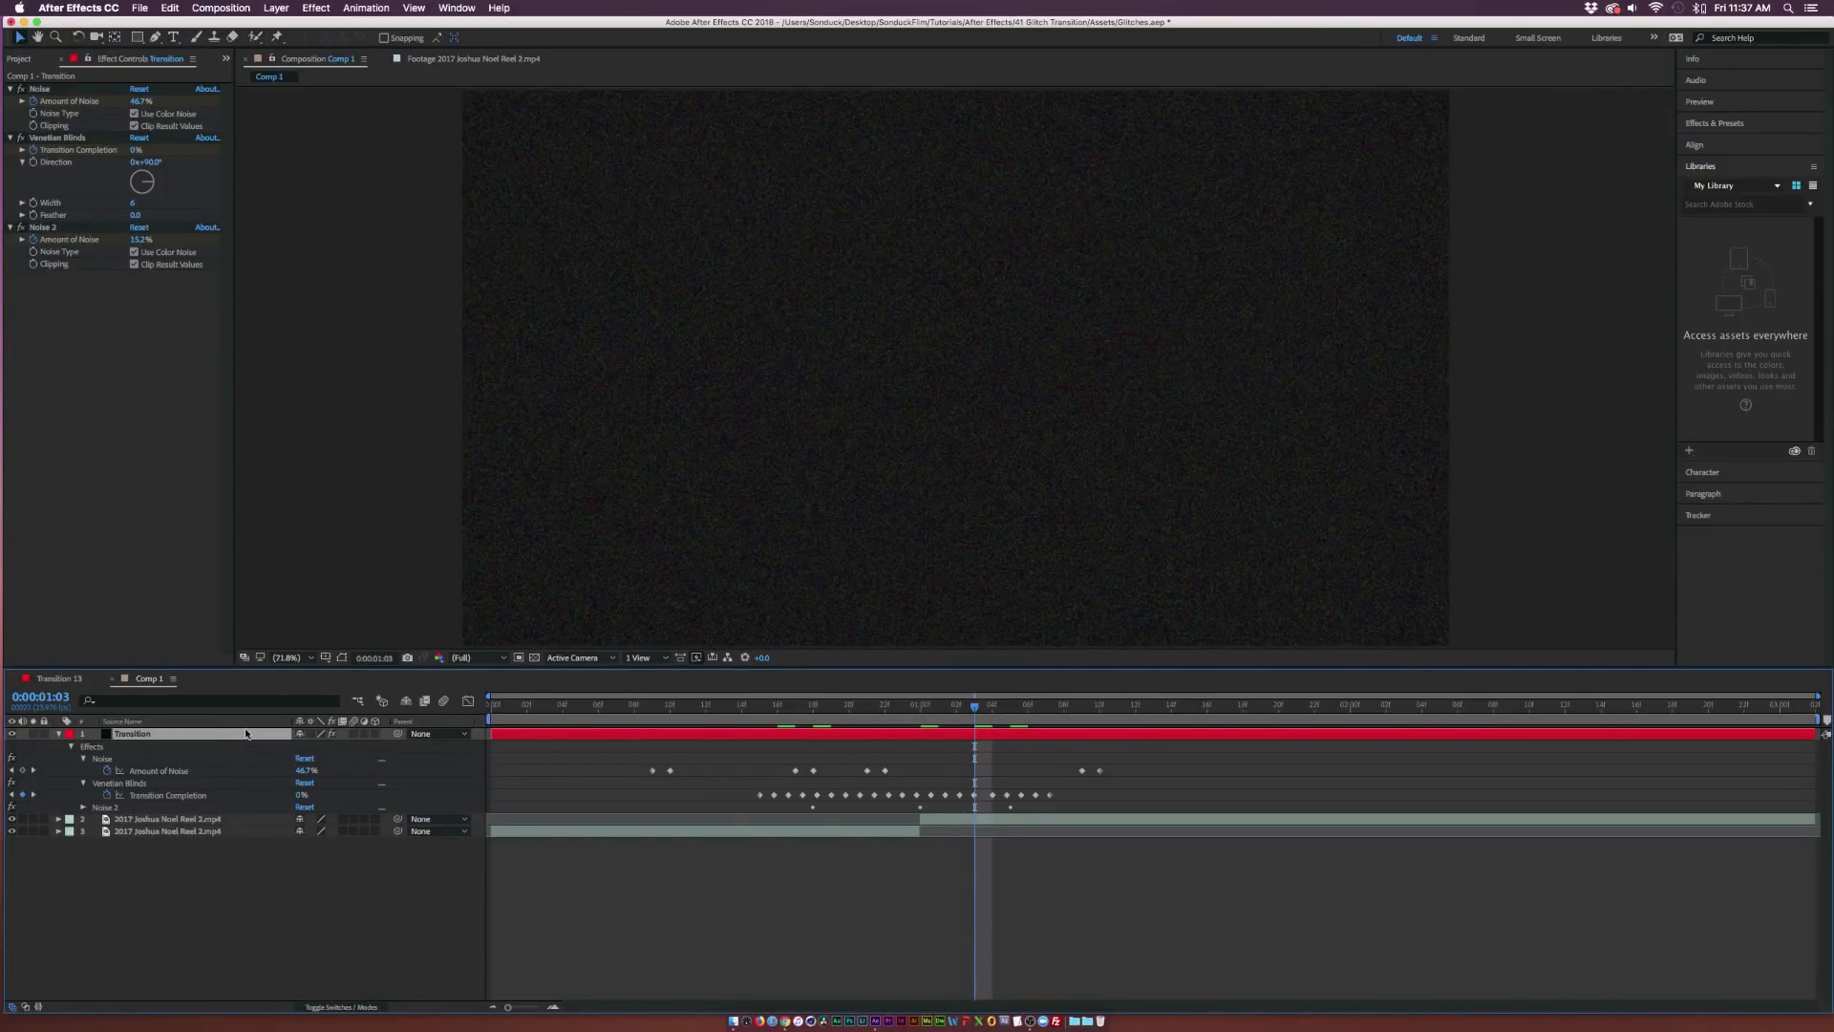
pyautogui.moveTo(342, 1004)
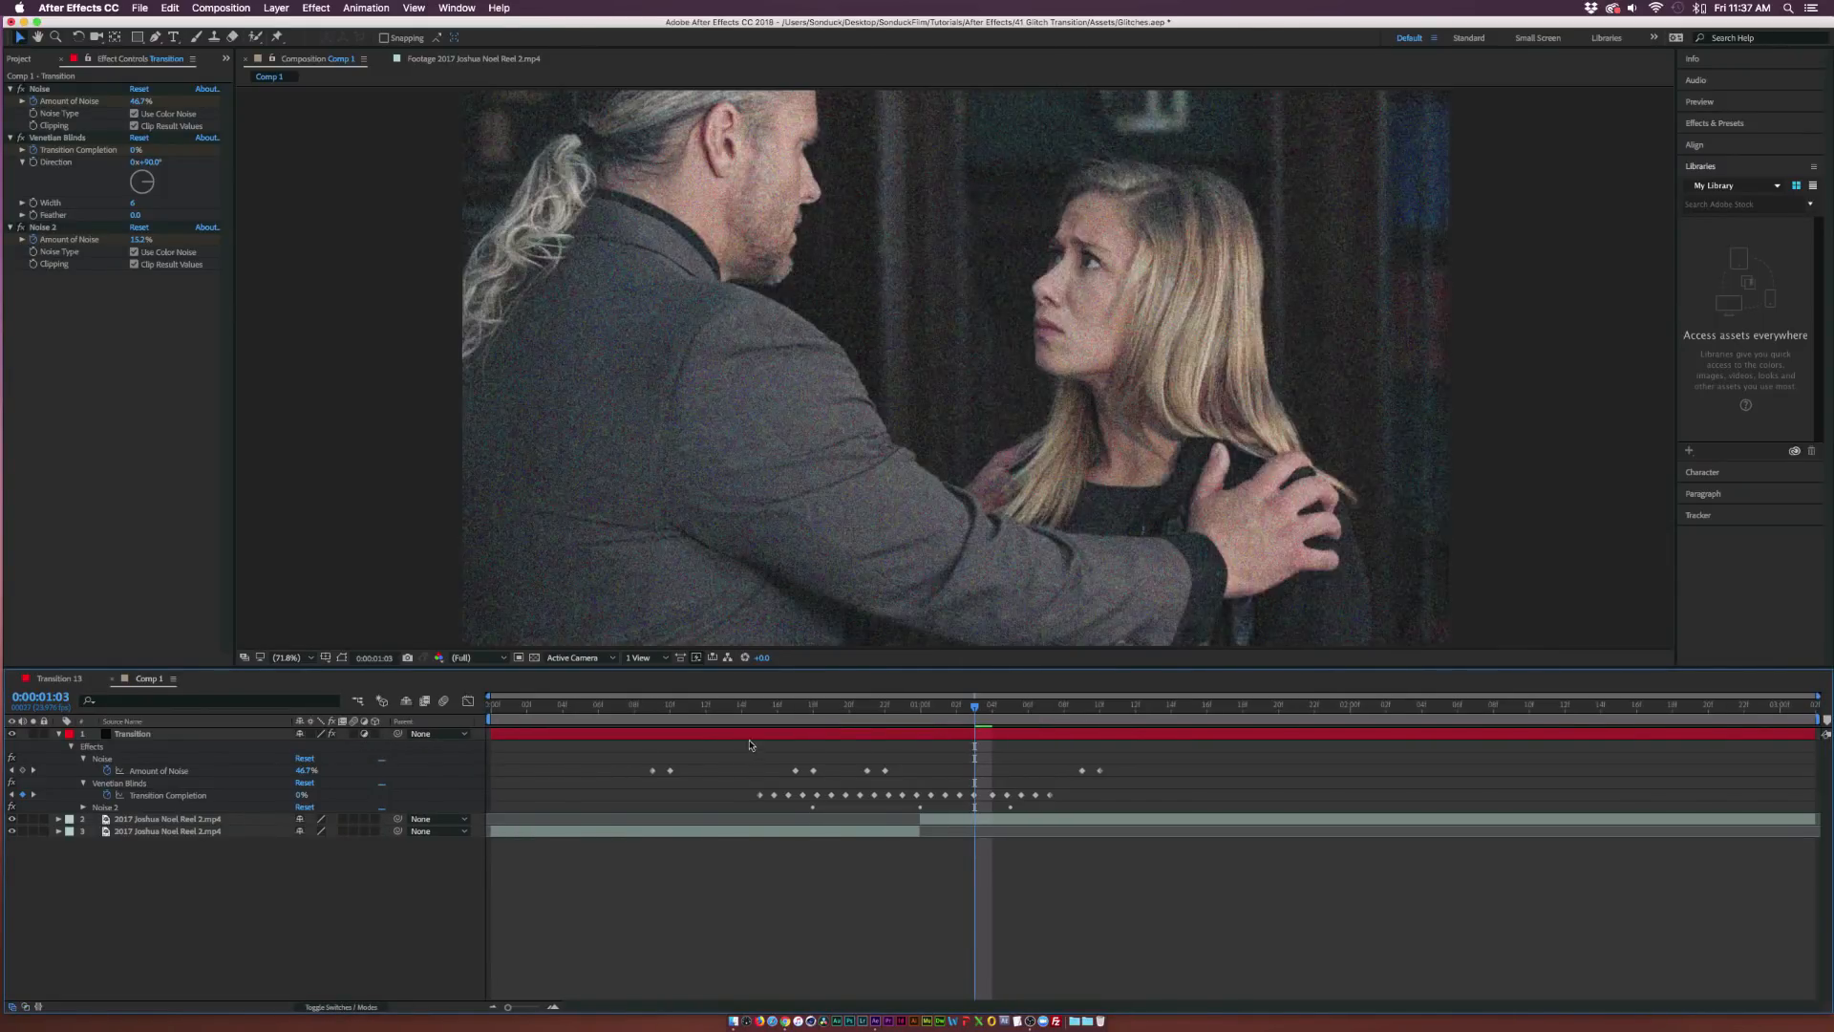
# Step: Set a 25.5% Noise 2 Amount keyframe at 0:00:00:22
pyautogui.click(815, 705)
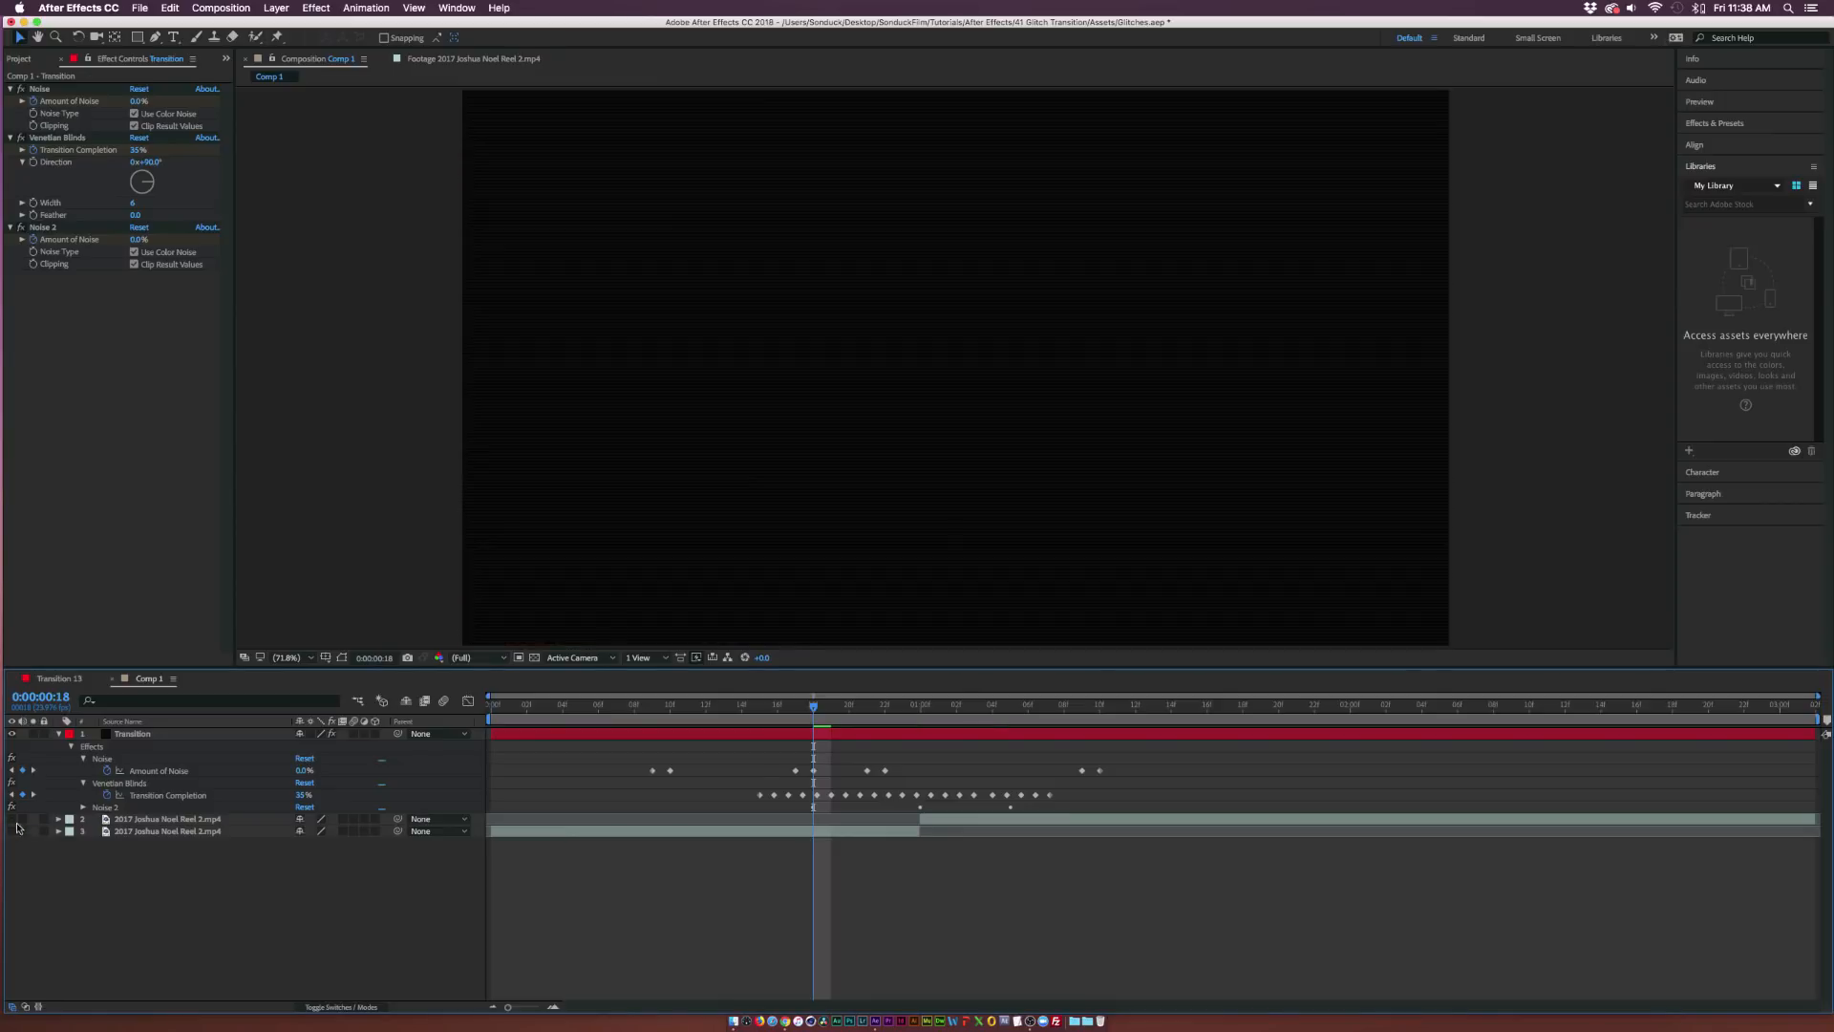
pyautogui.click(886, 704)
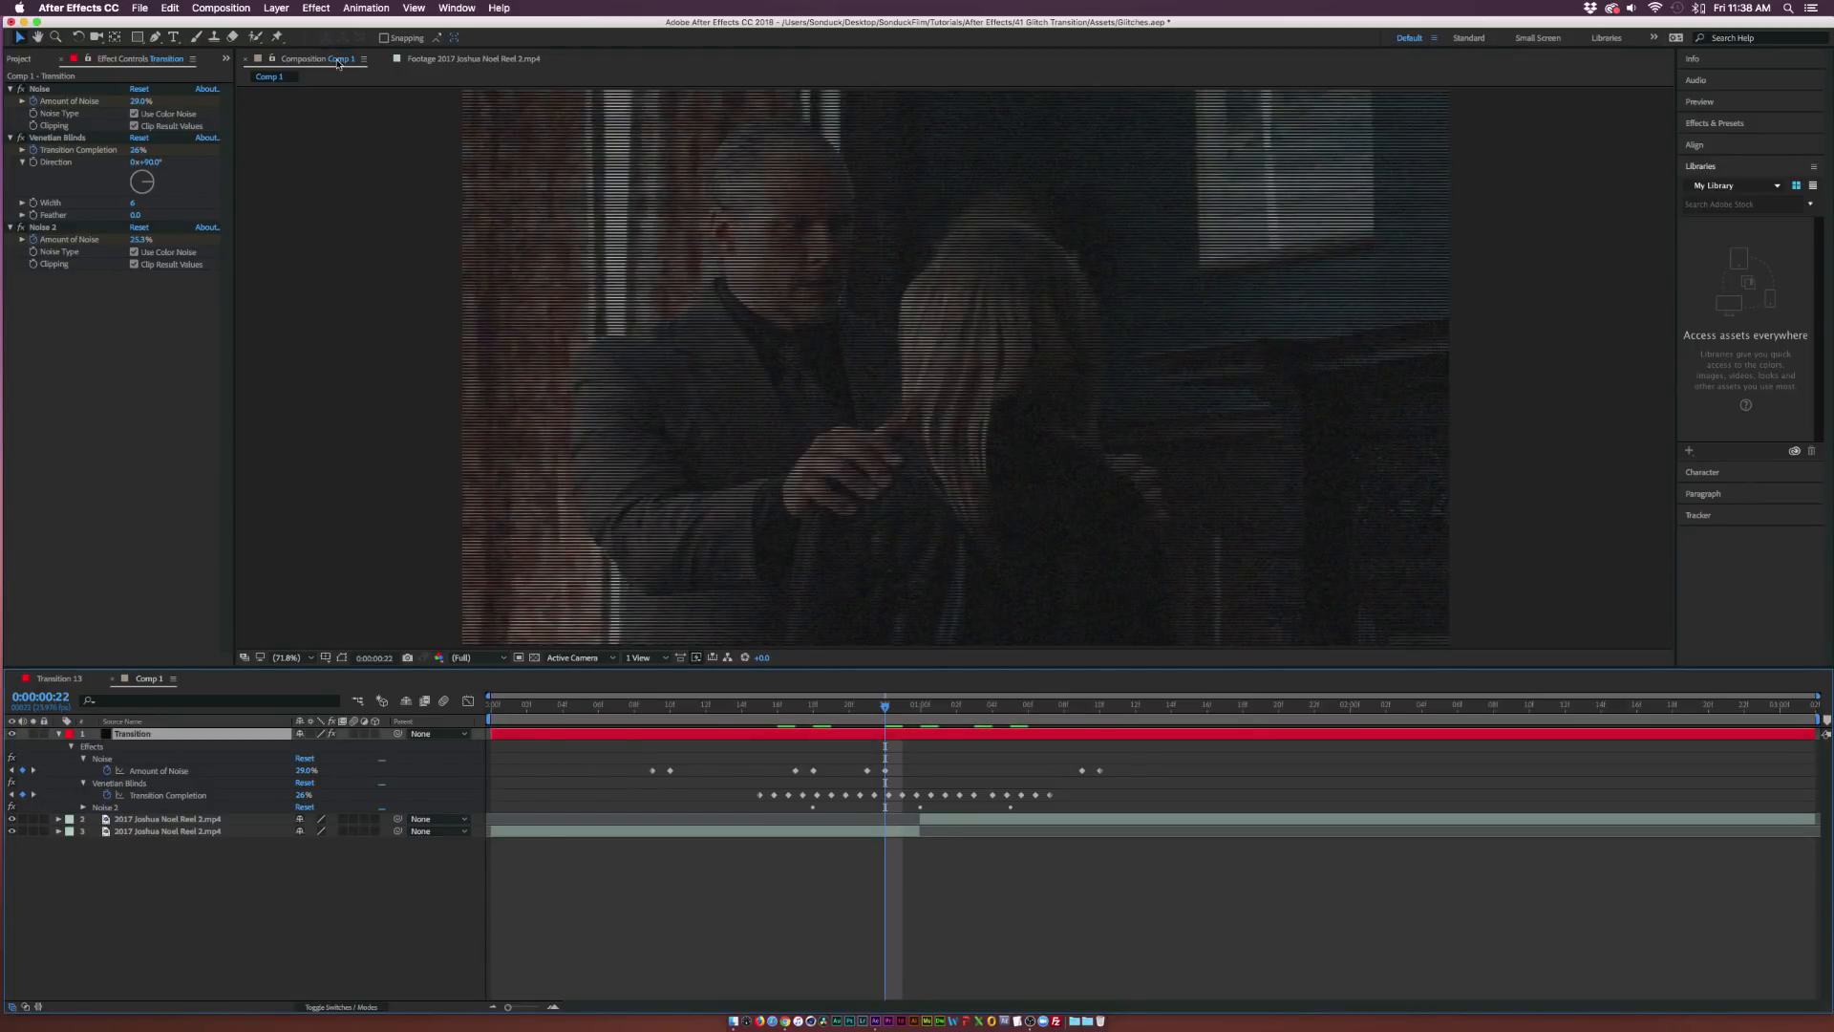
pyautogui.click(316, 8)
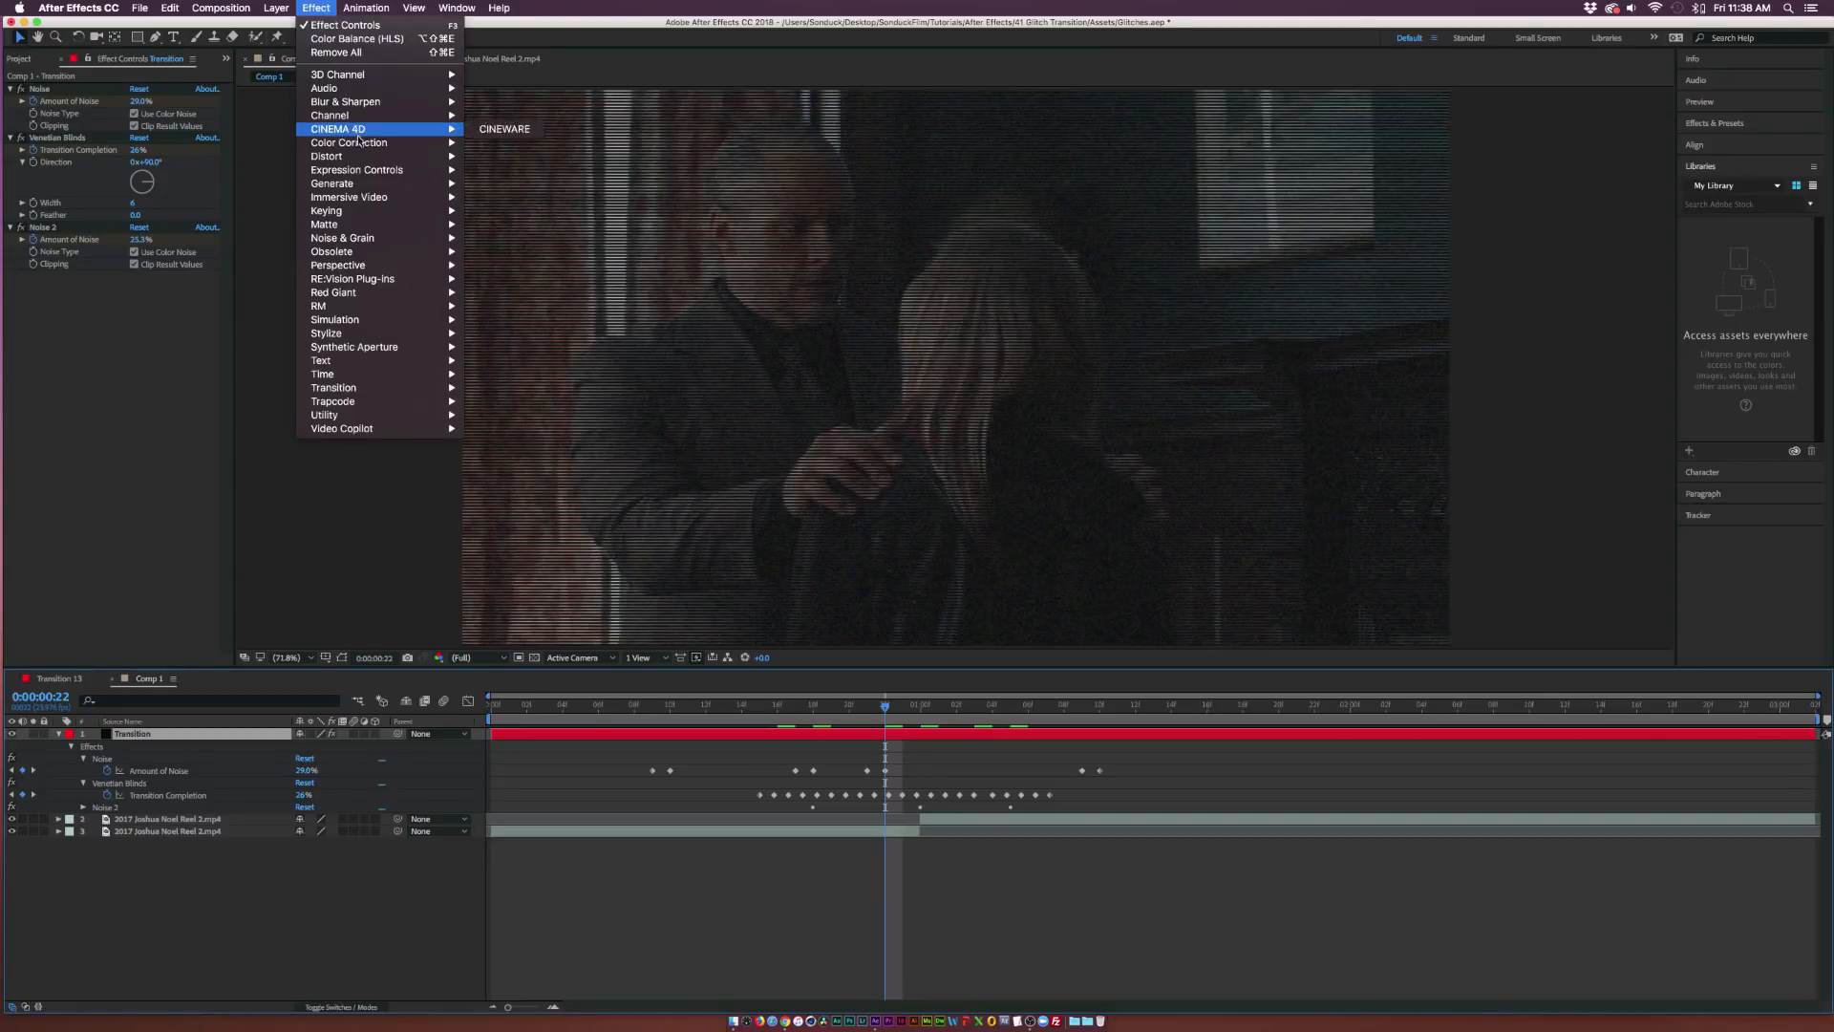
pyautogui.moveTo(349, 142)
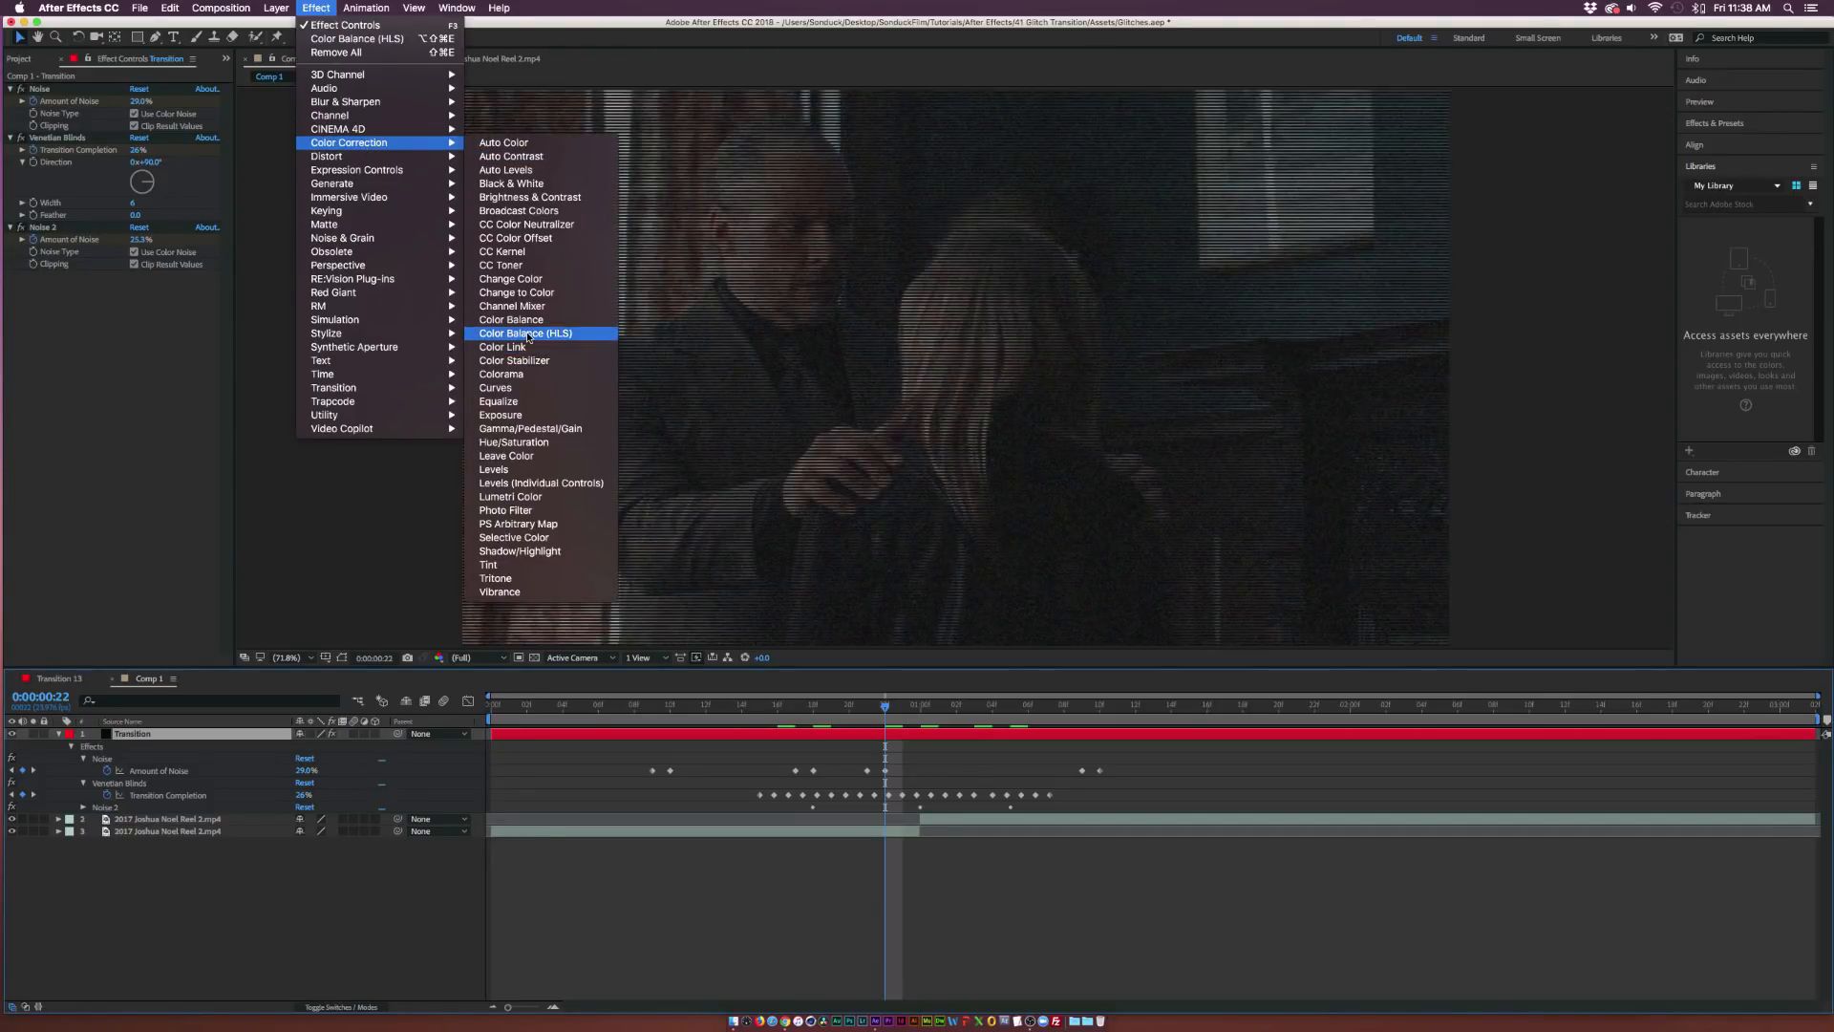
# Step: Apply Color Correction > Color Balance (HLS) and collapse the layer's effect properties
pyautogui.click(525, 333)
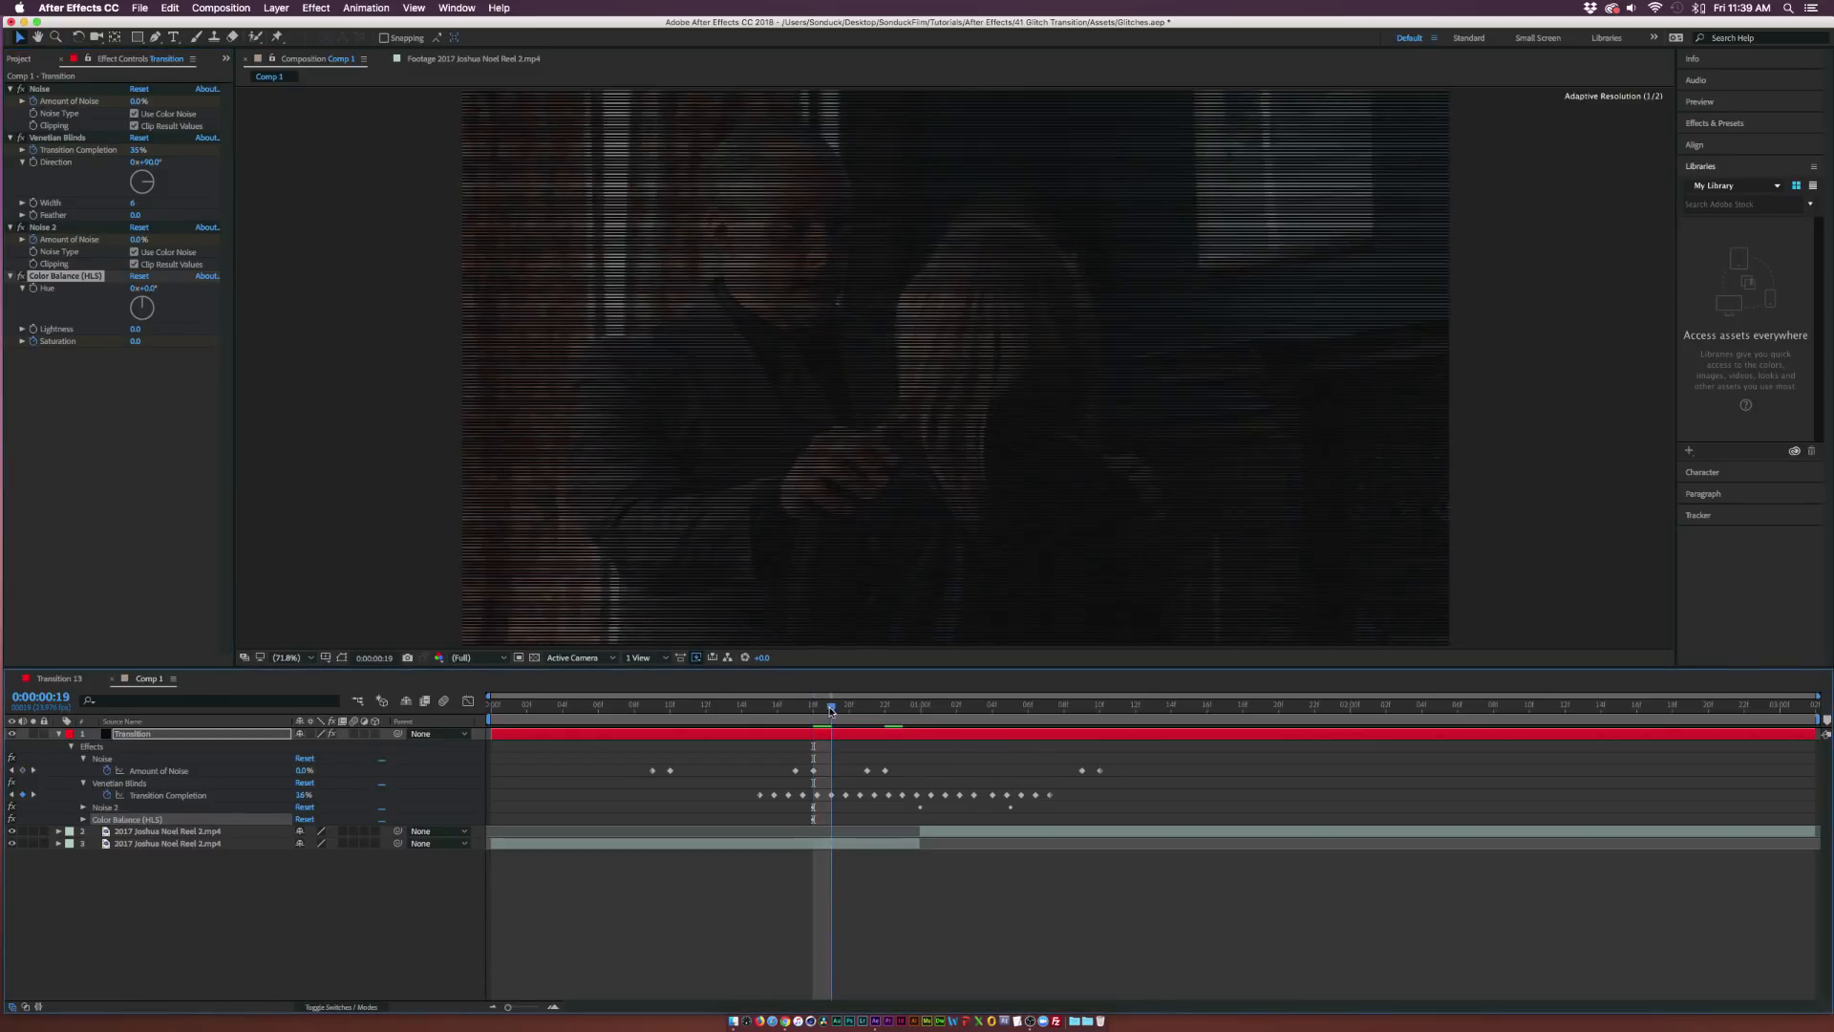
pyautogui.click(848, 704)
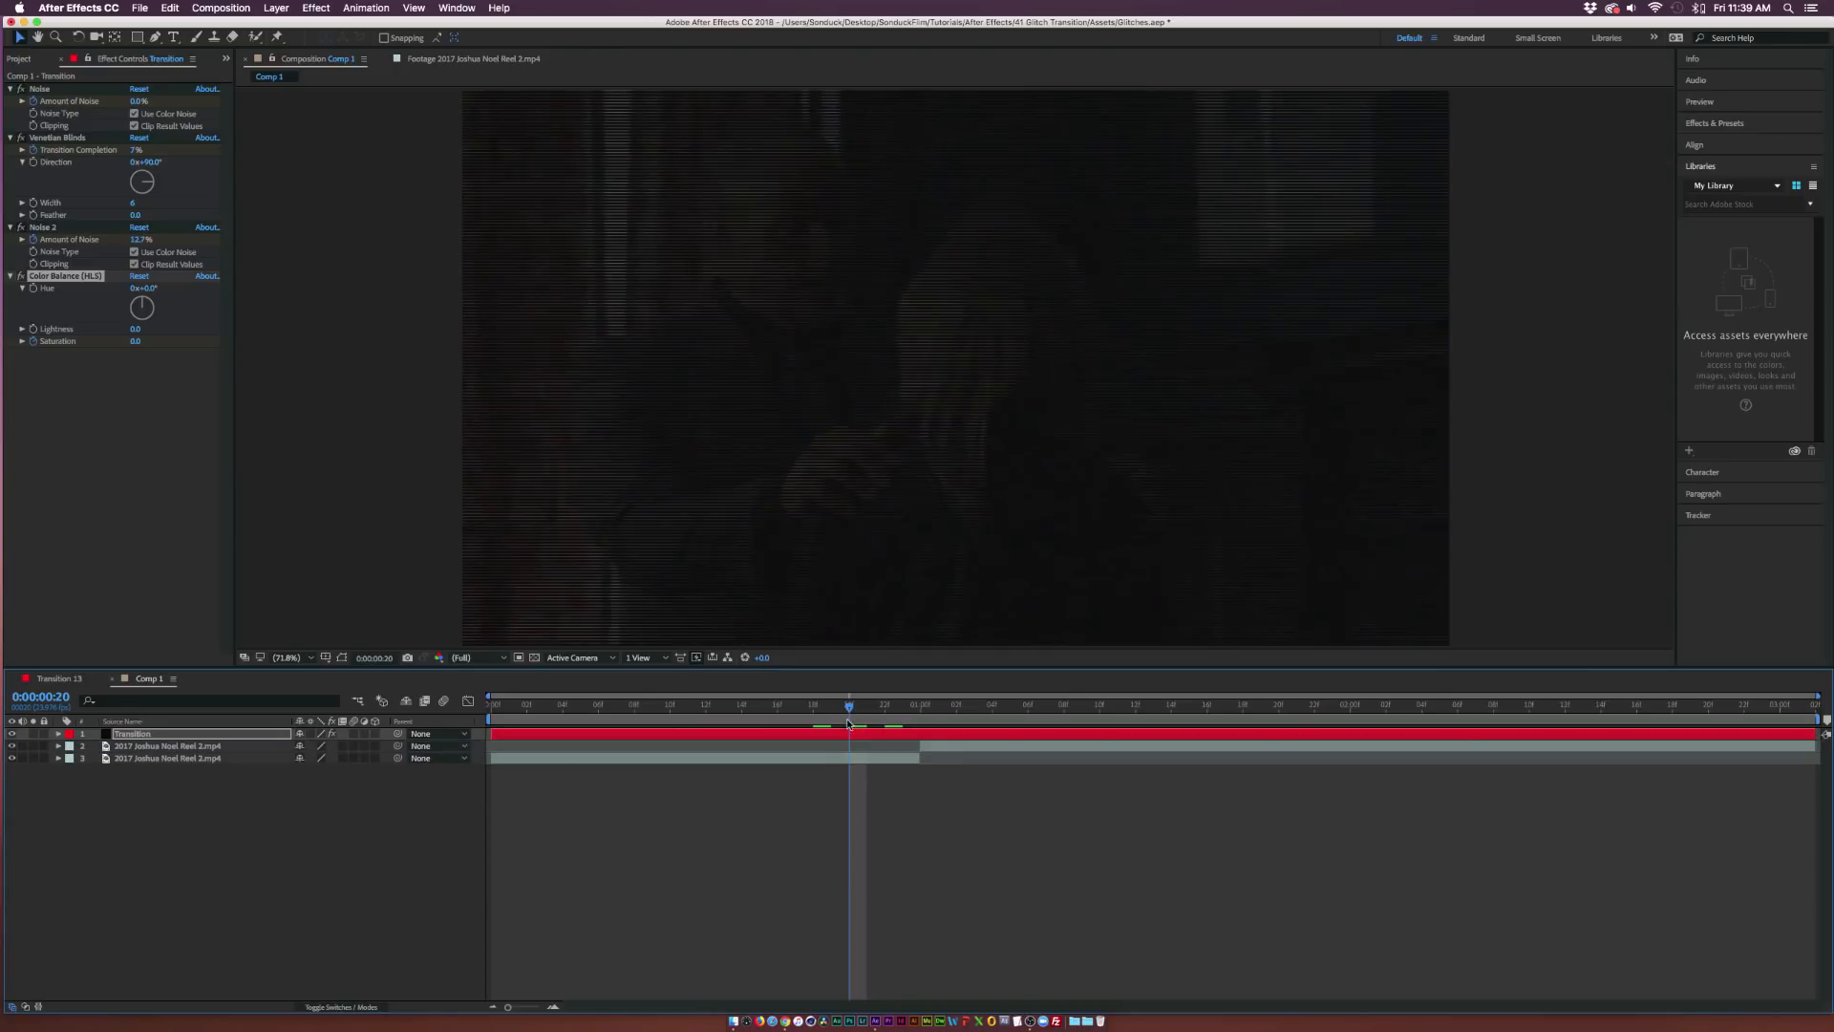
# Step: Keyframe Color Balance (HLS) Saturation at -36, -1, -41 and -43 across frames 18–21, then preview
pyautogui.click(57, 734)
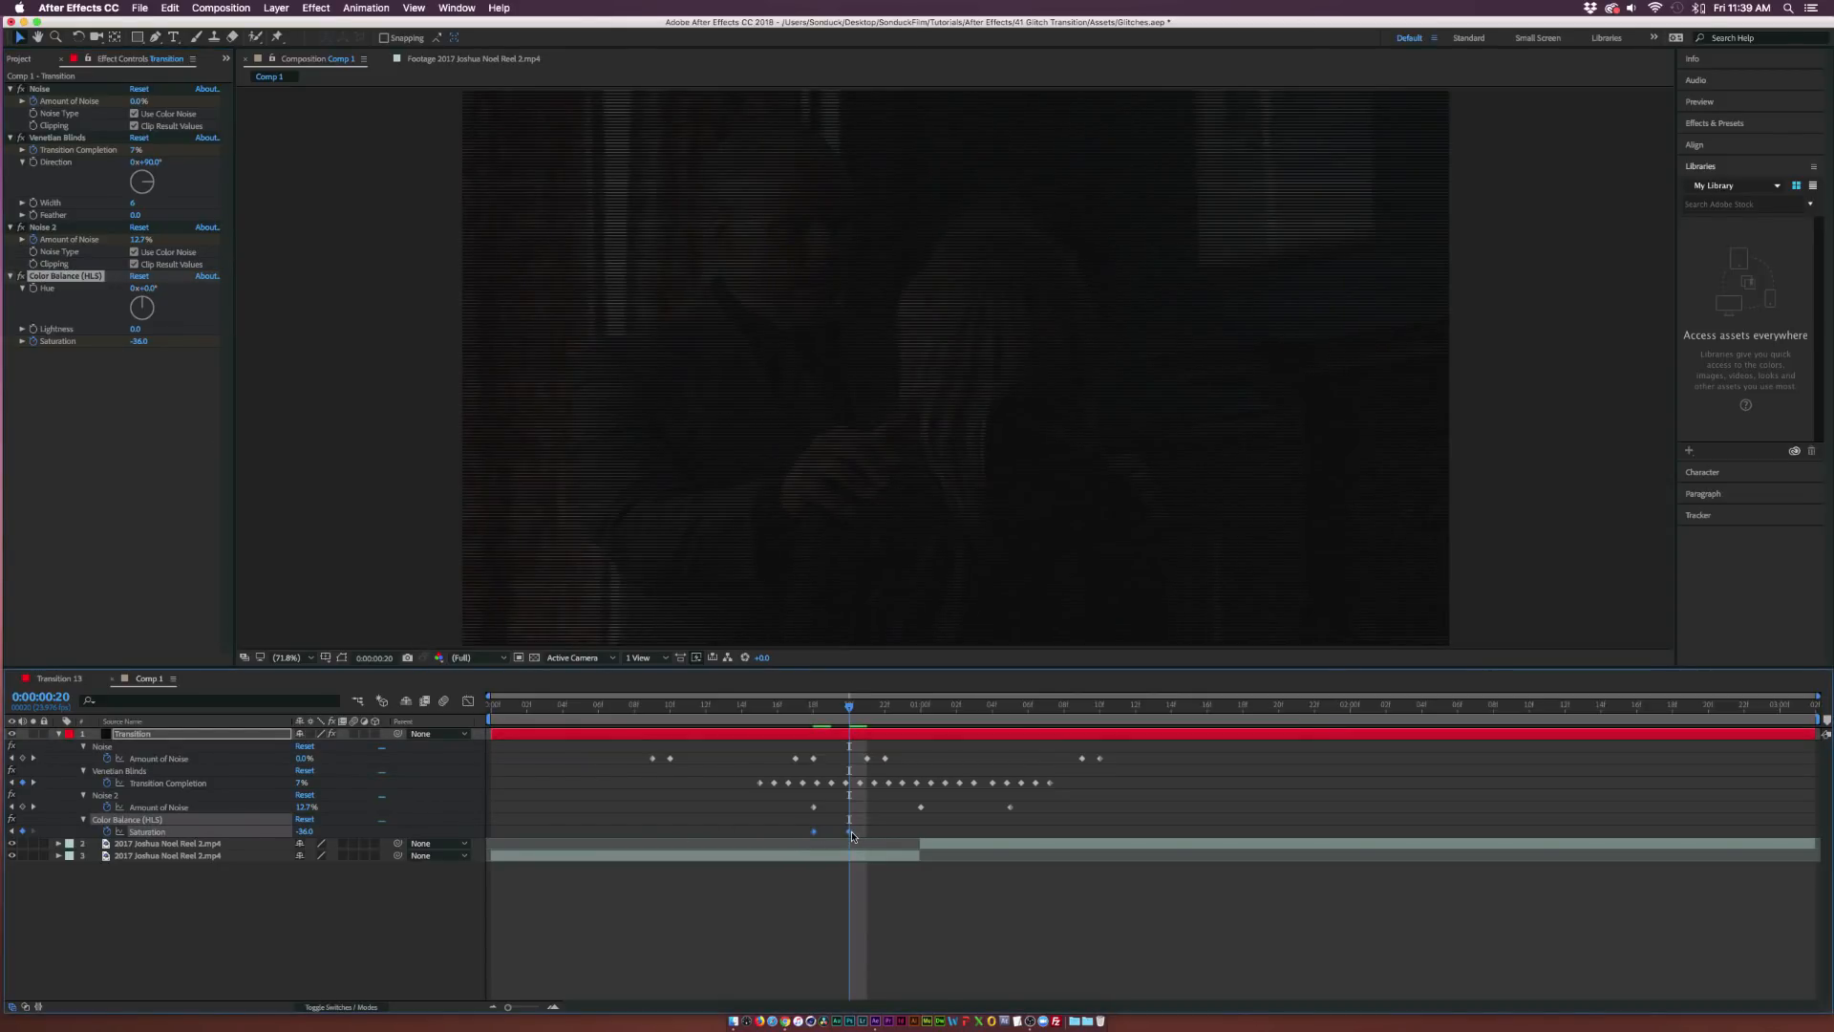
pyautogui.click(813, 704)
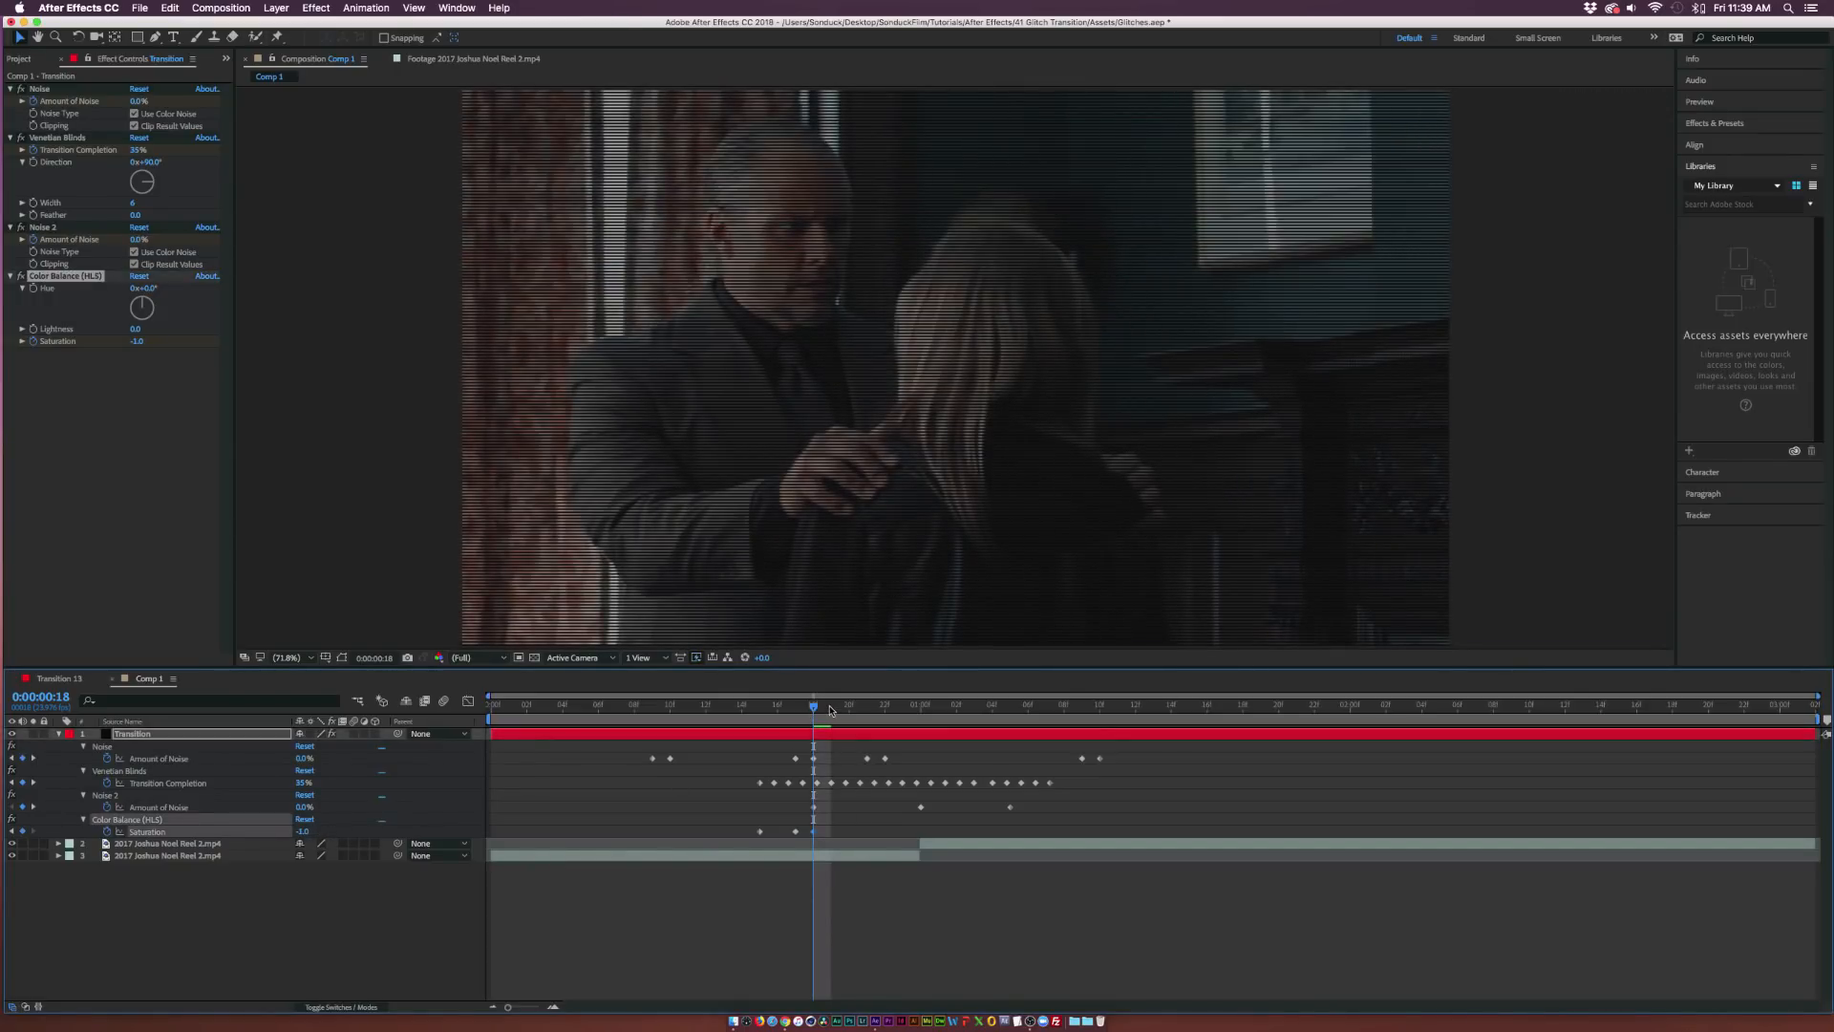
pyautogui.click(830, 702)
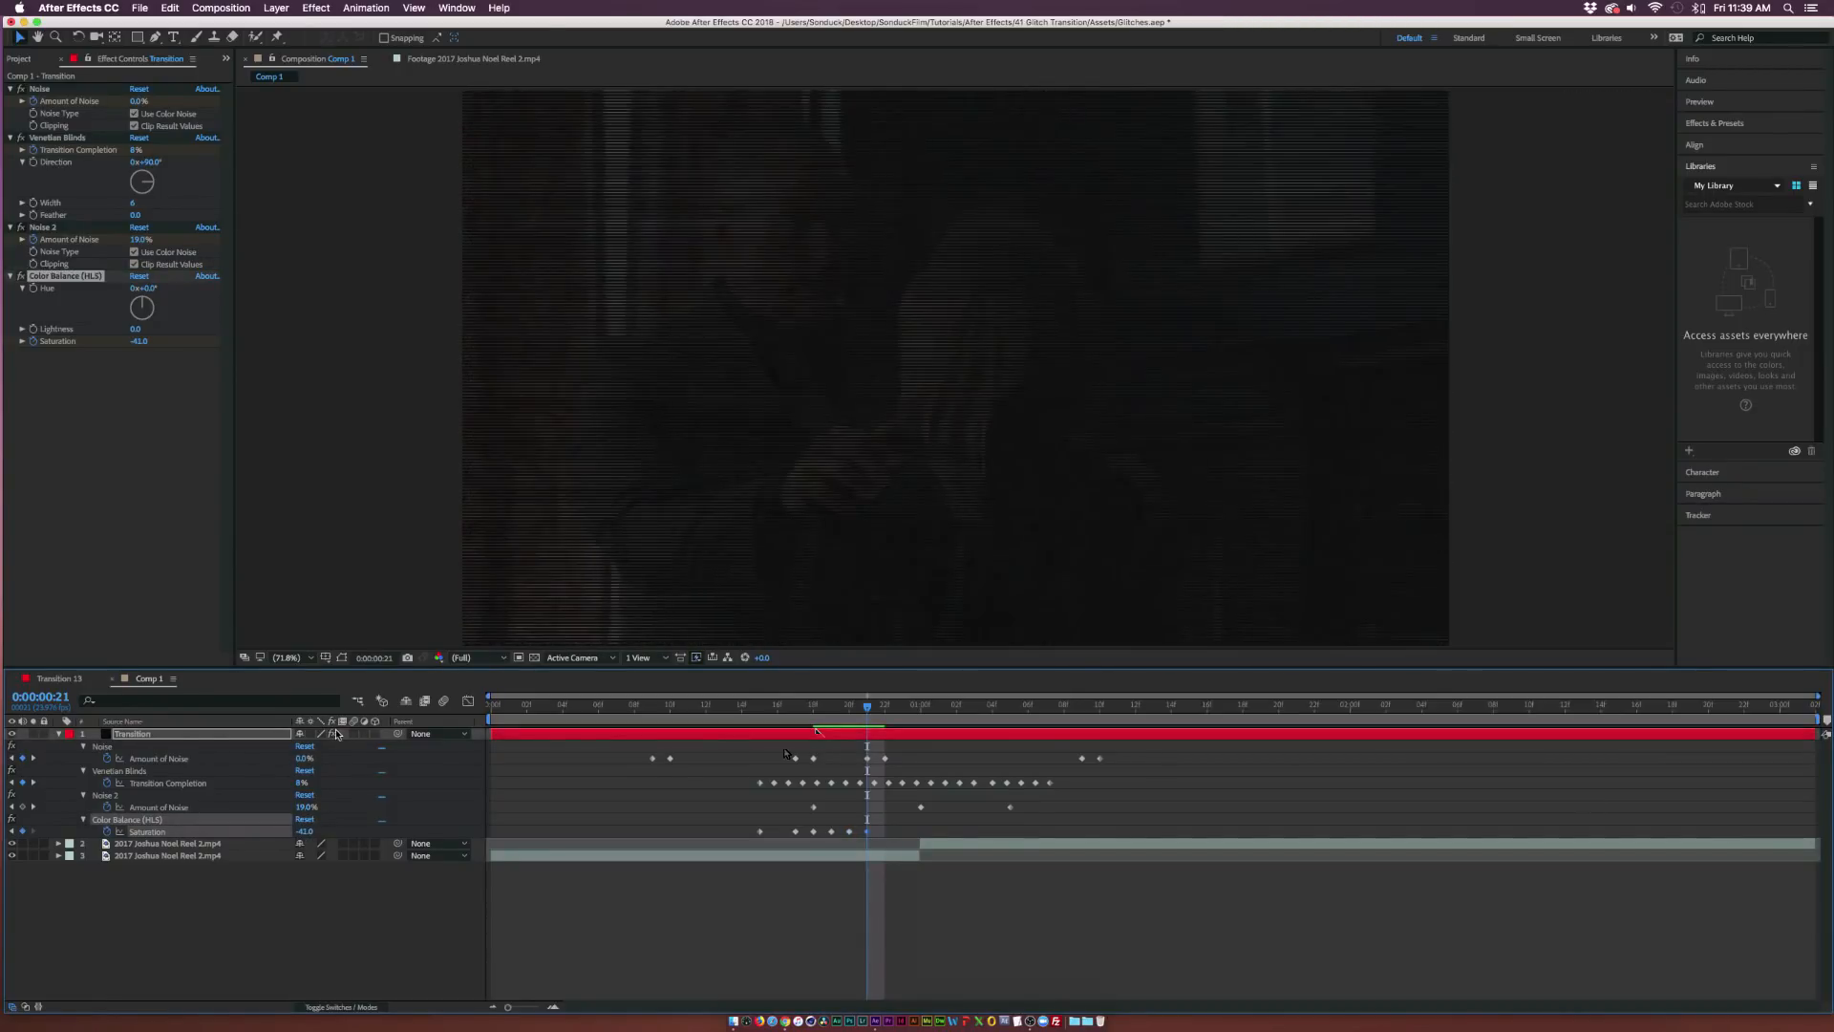
pyautogui.click(874, 703)
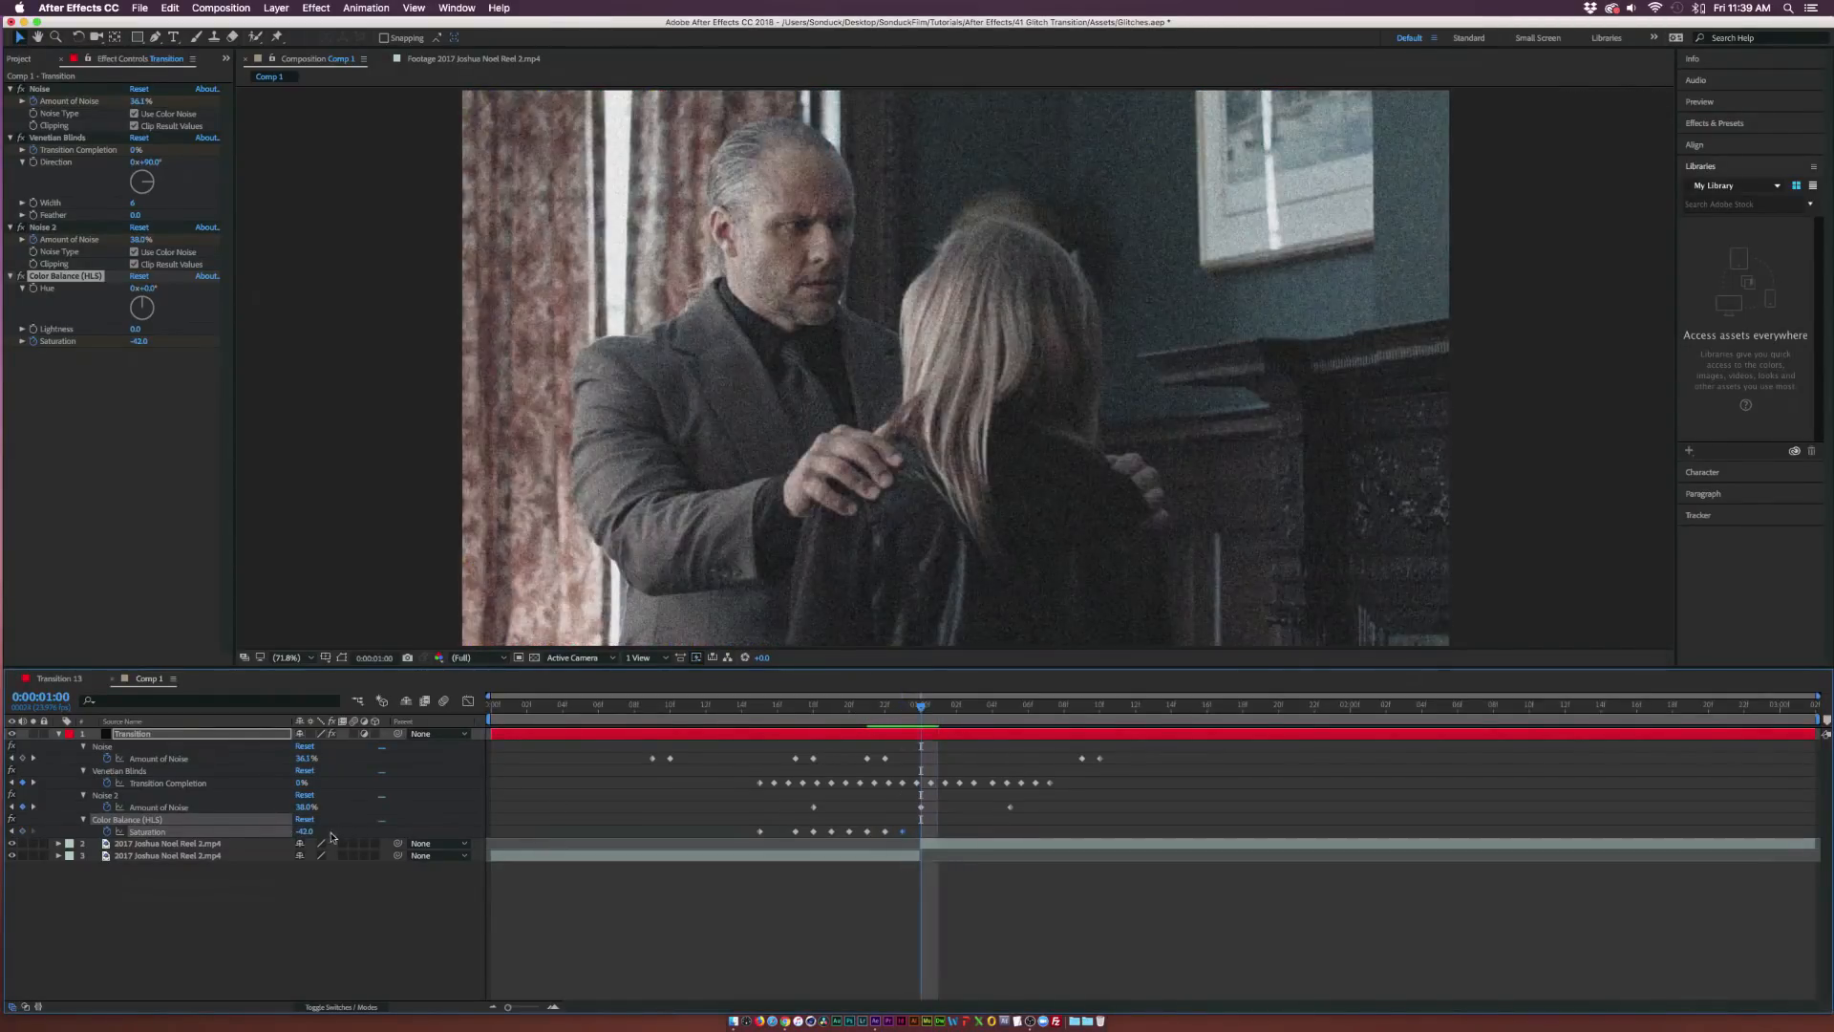
pyautogui.click(1097, 704)
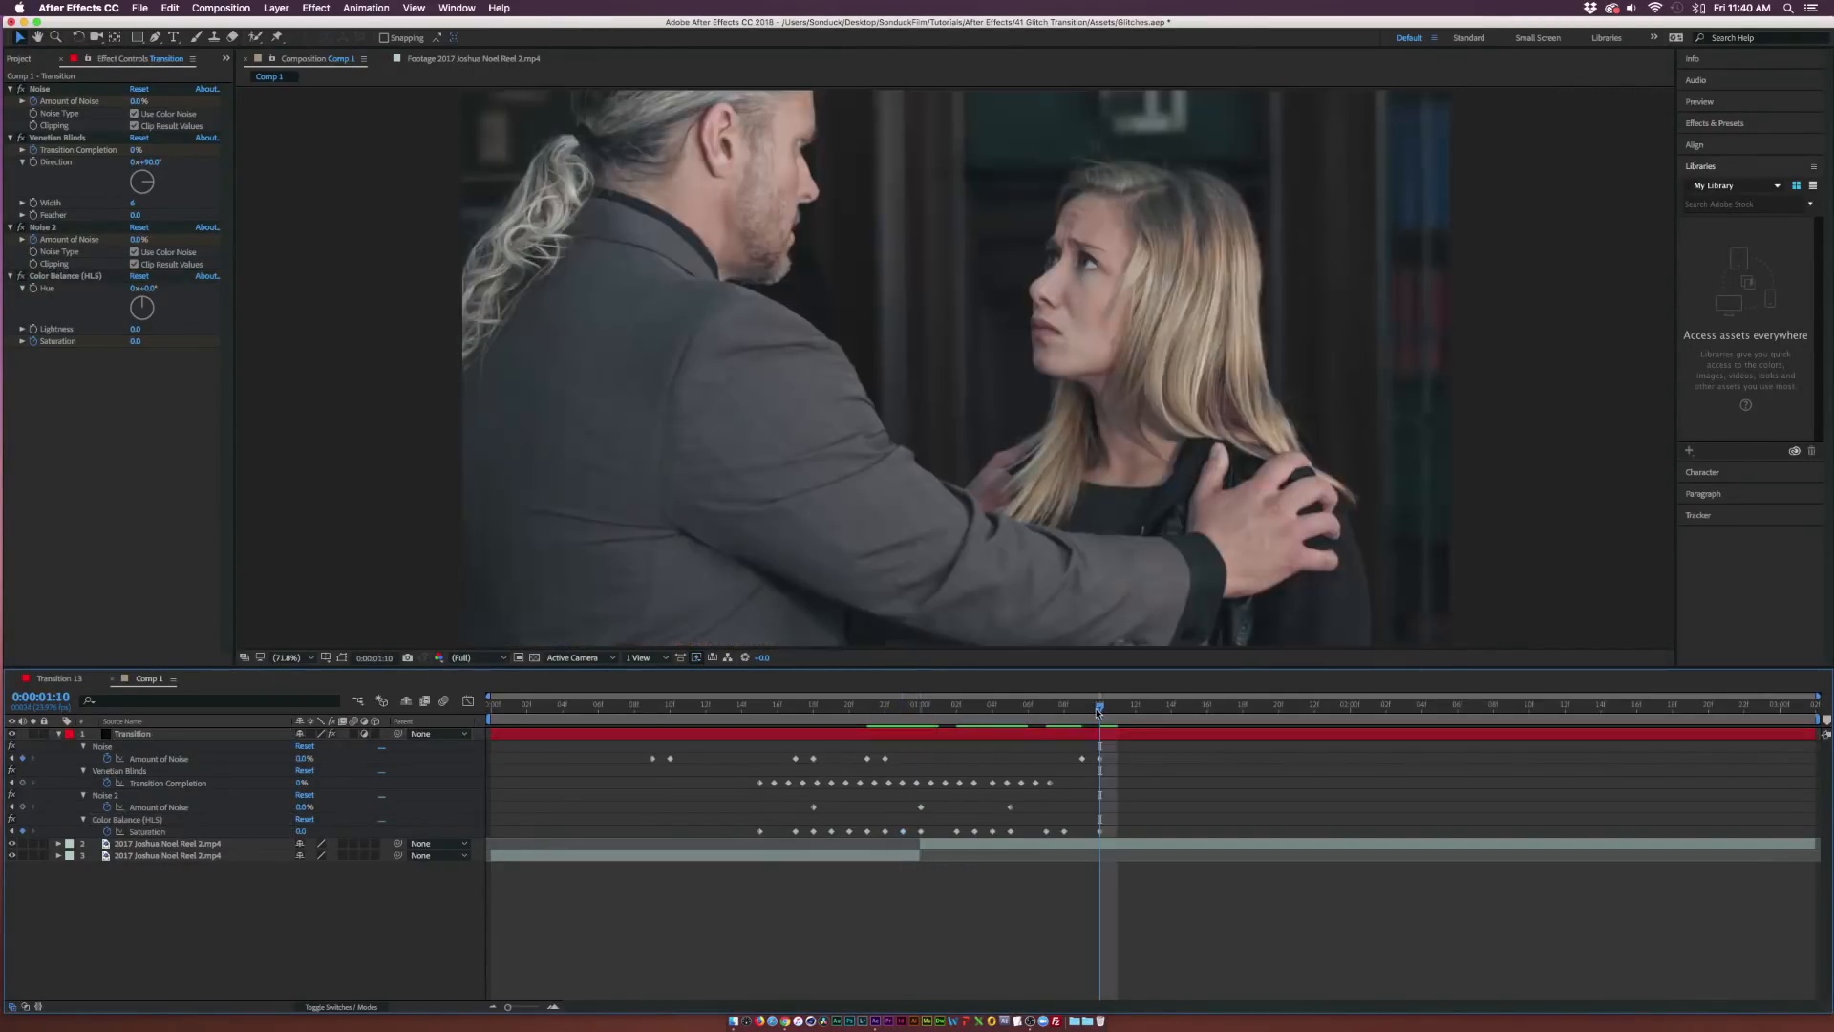
pyautogui.click(760, 703)
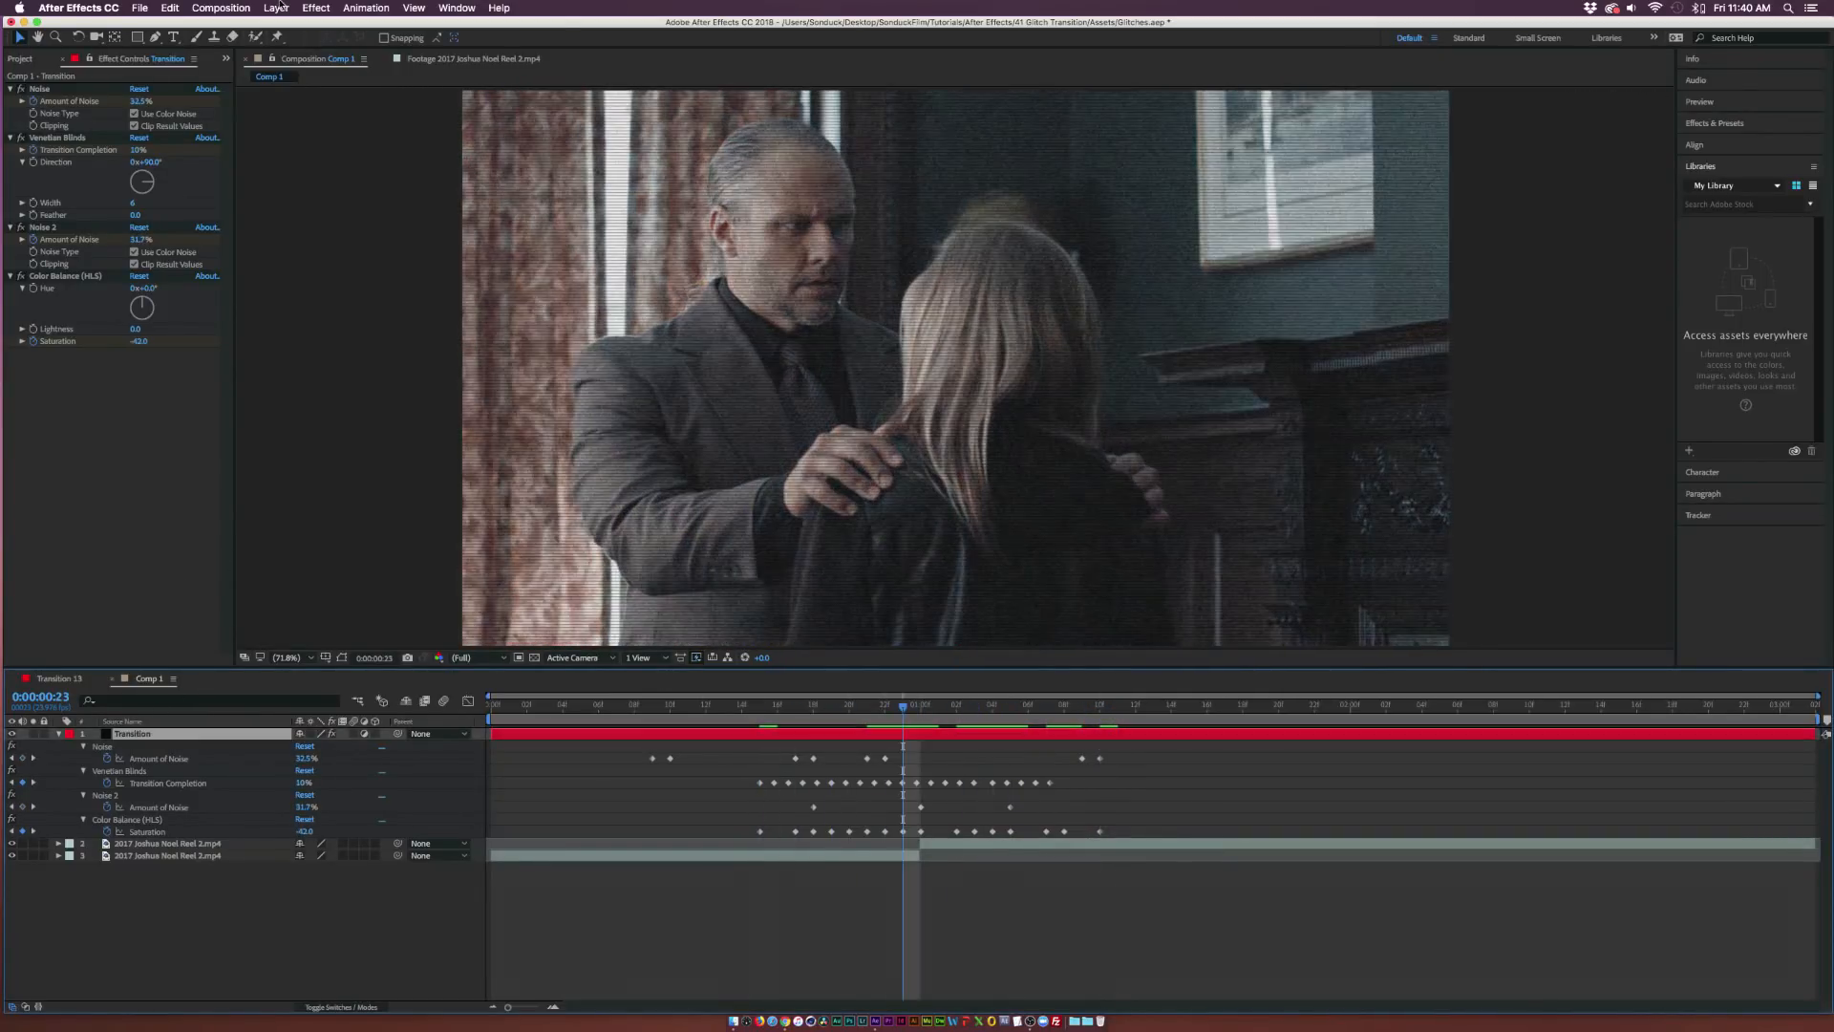
# Step: Apply Distort > Transform and keyframe Scale to briefly enlarge the footage near the cut
pyautogui.click(314, 9)
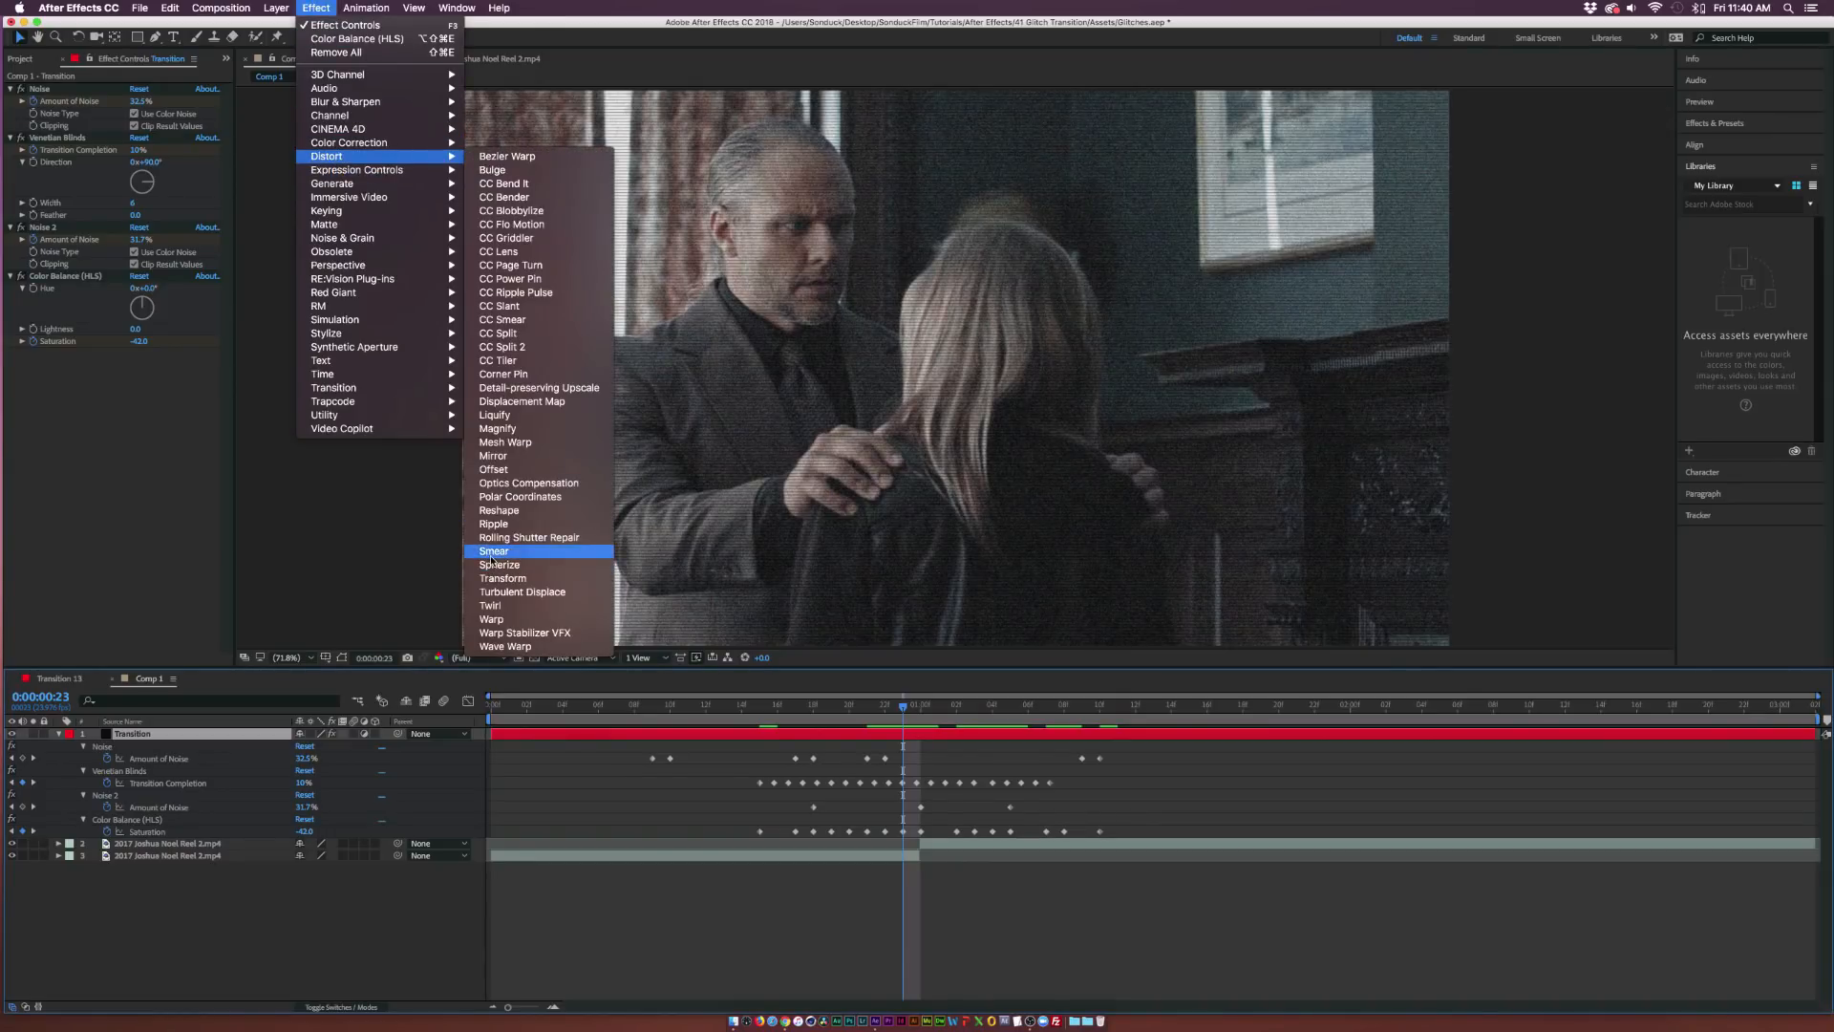
pyautogui.click(503, 578)
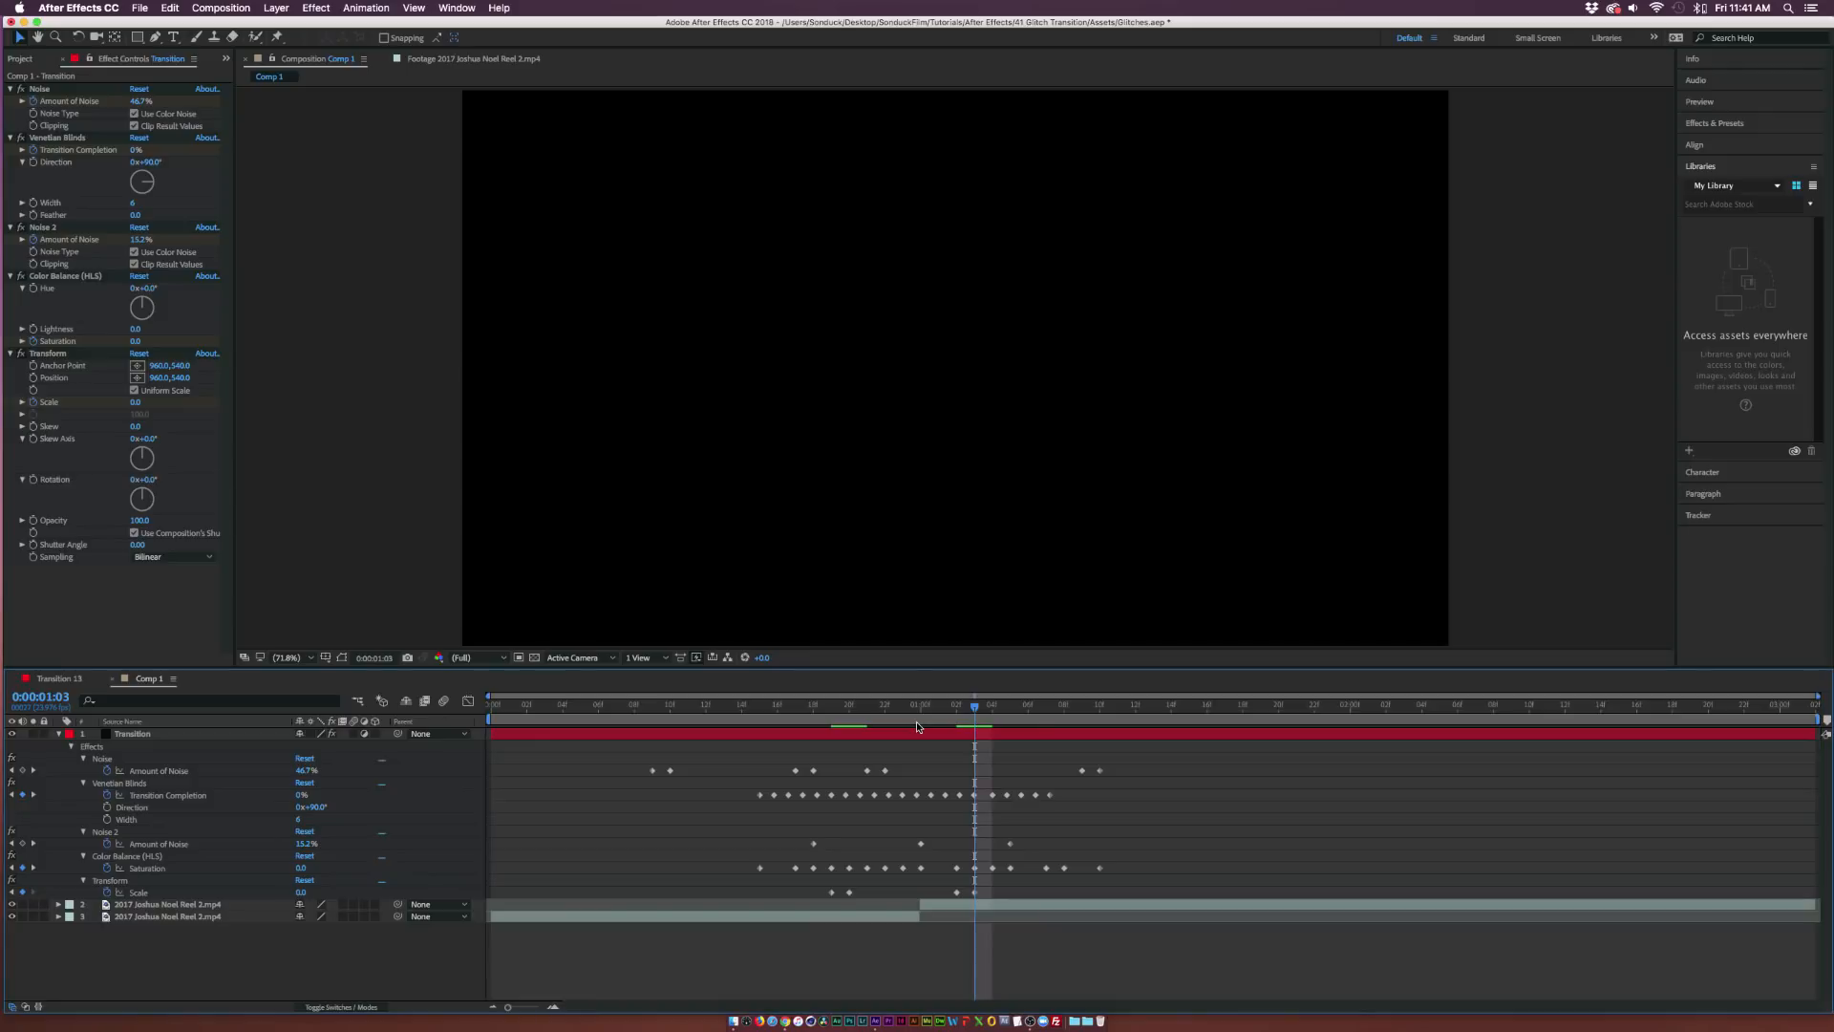
pyautogui.doubleClick(301, 892)
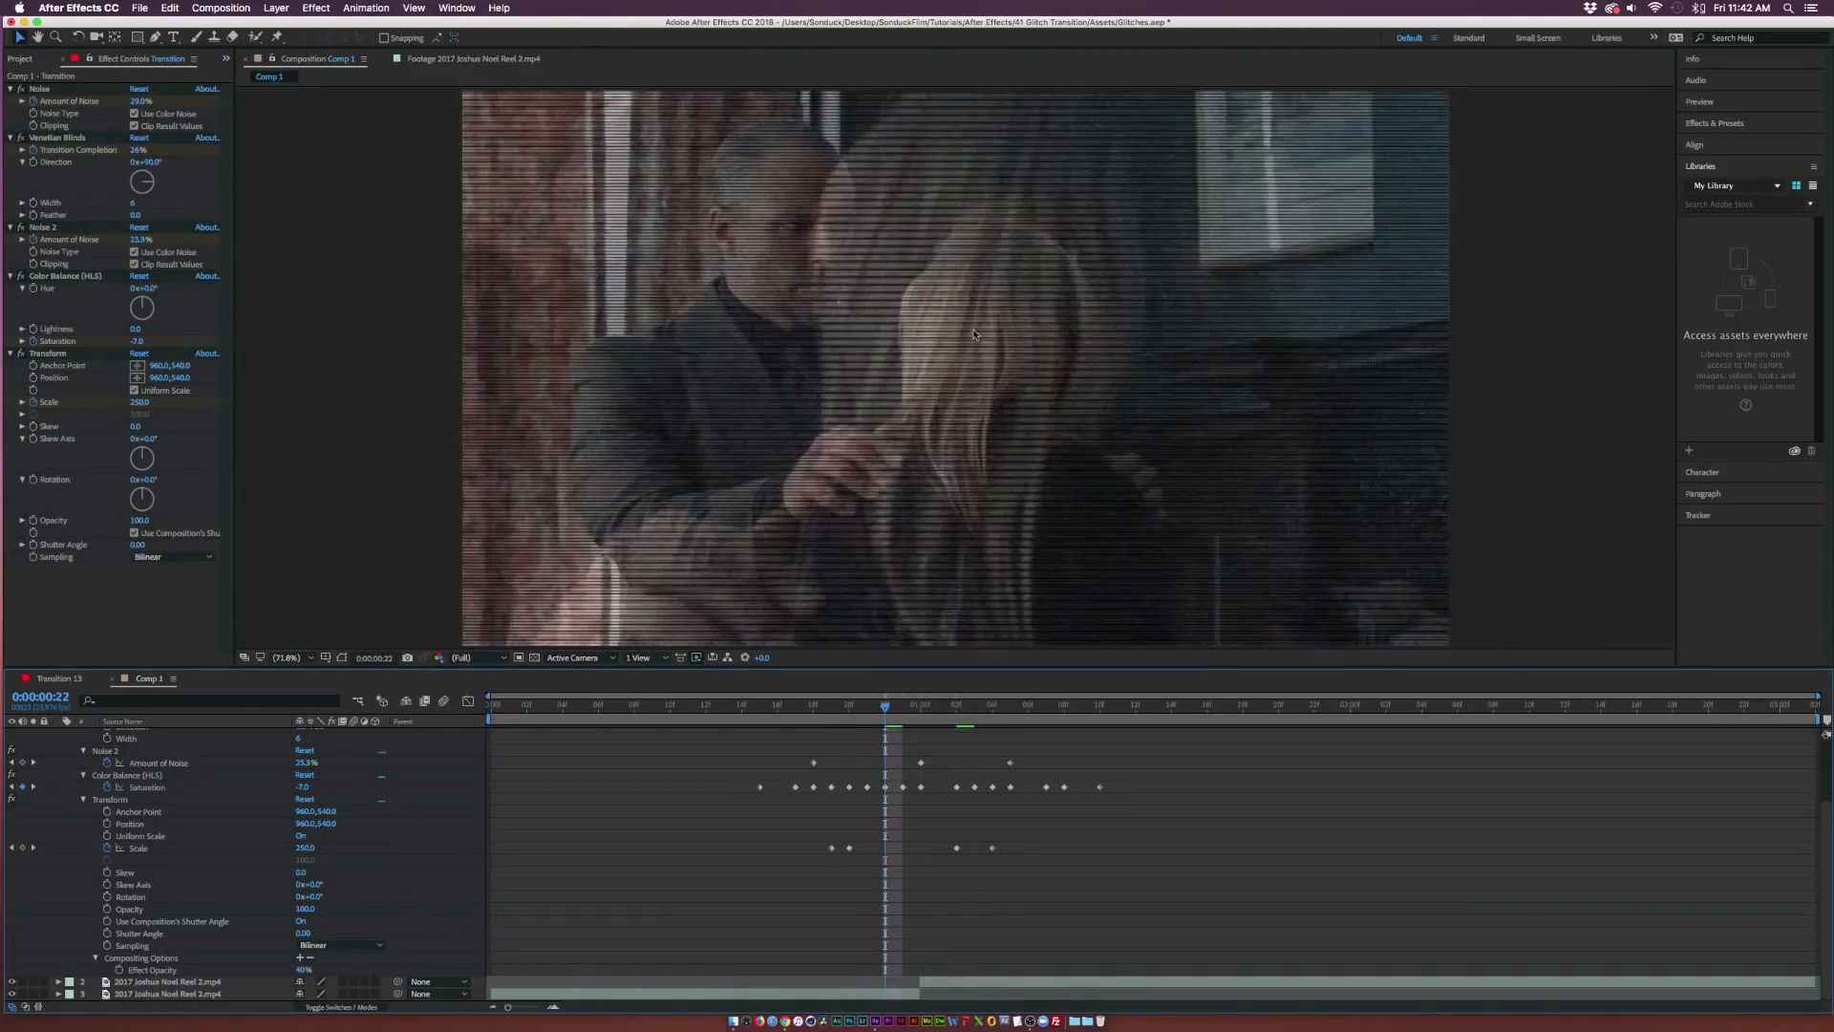
# Step: Check the 150 Transform scale at frame 18 and play back the finished glitch transition
pyautogui.click(812, 704)
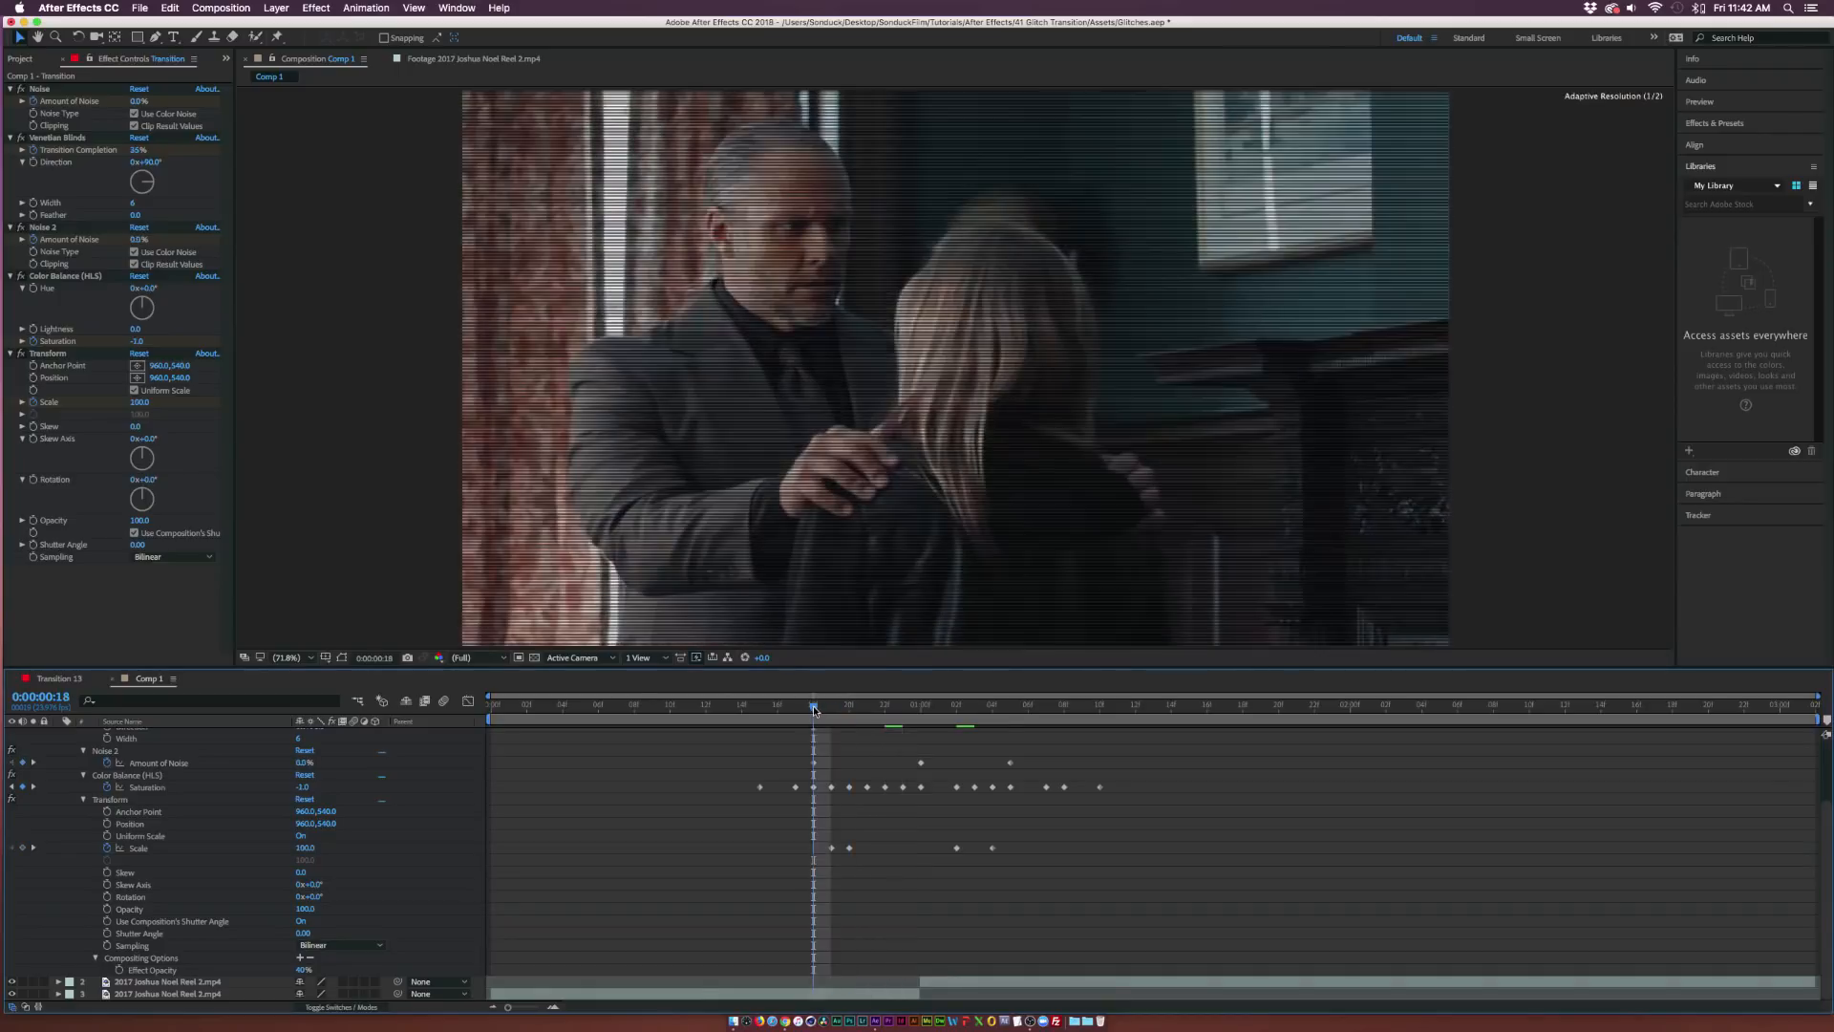
pyautogui.click(1169, 705)
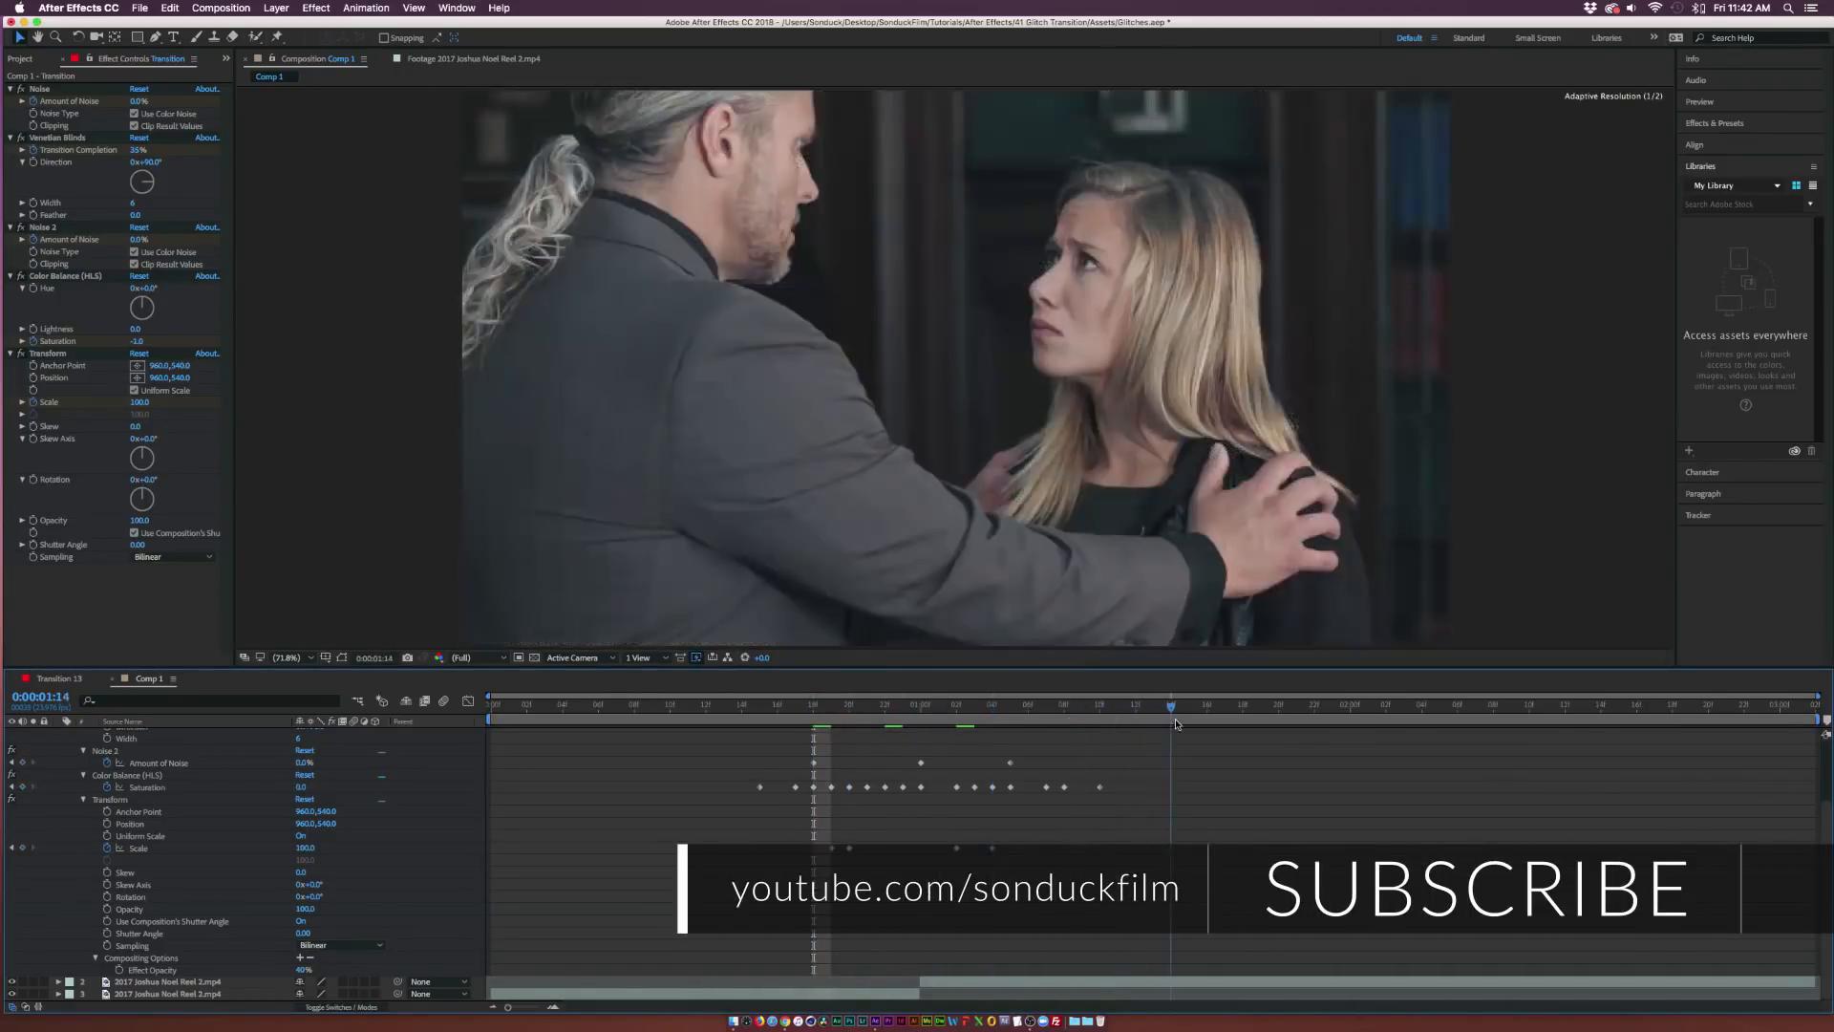